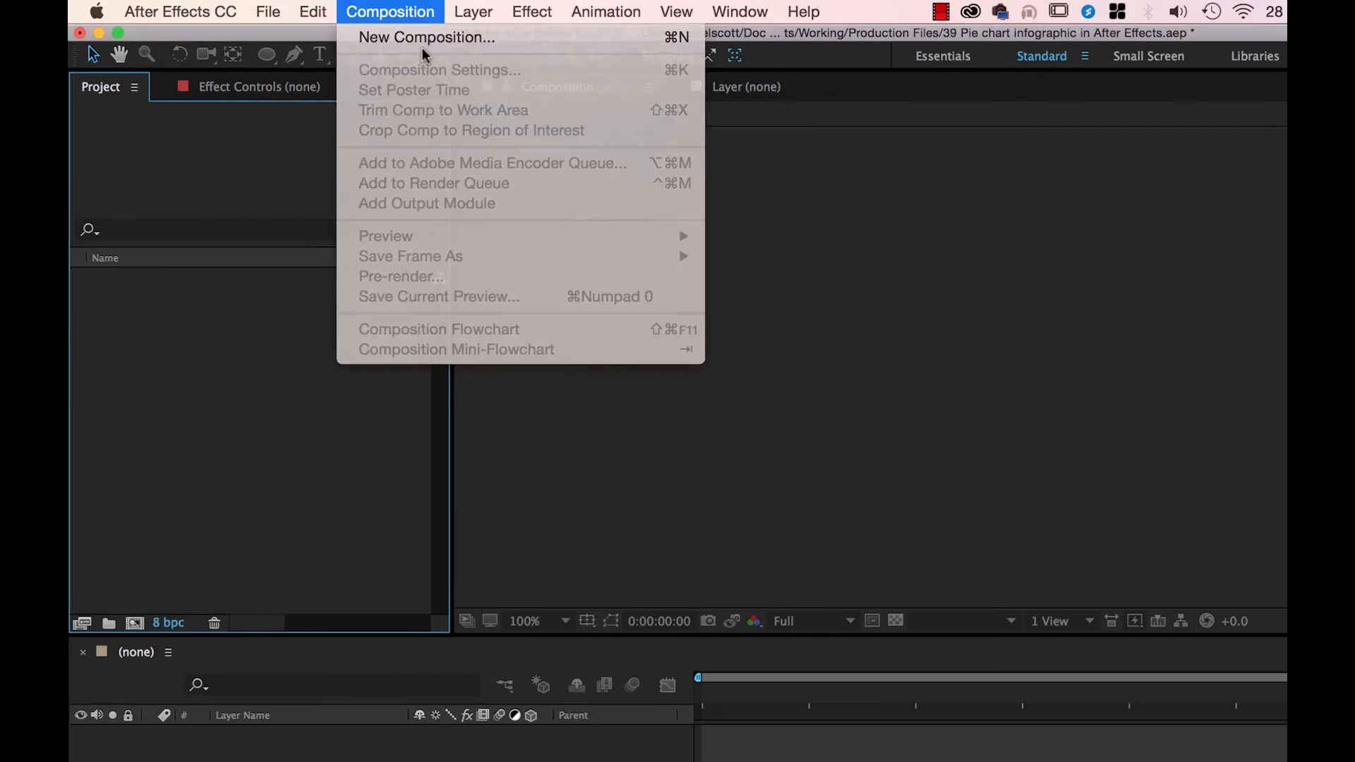
# - Create a 1920×1080 composition with a full-frame white solid named Background
pyautogui.click(415, 36)
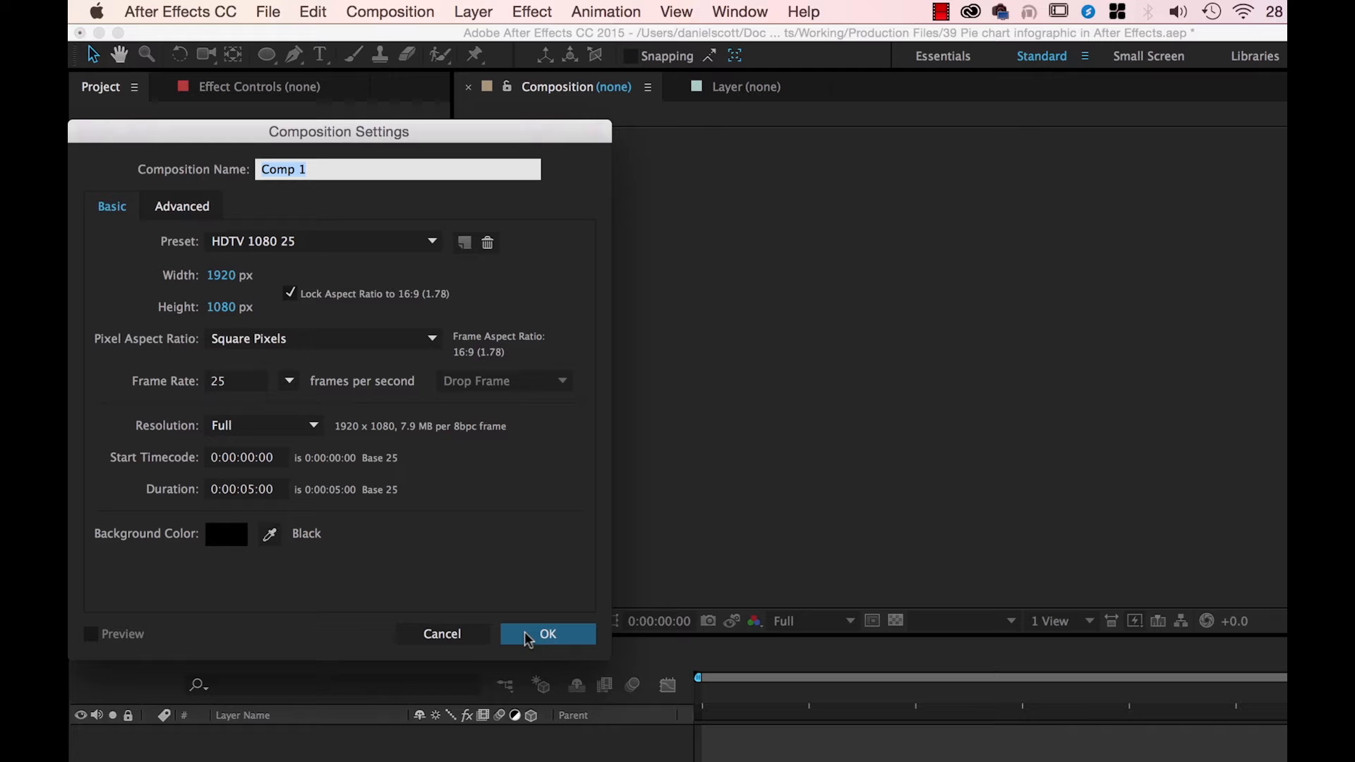
pyautogui.moveTo(265, 562)
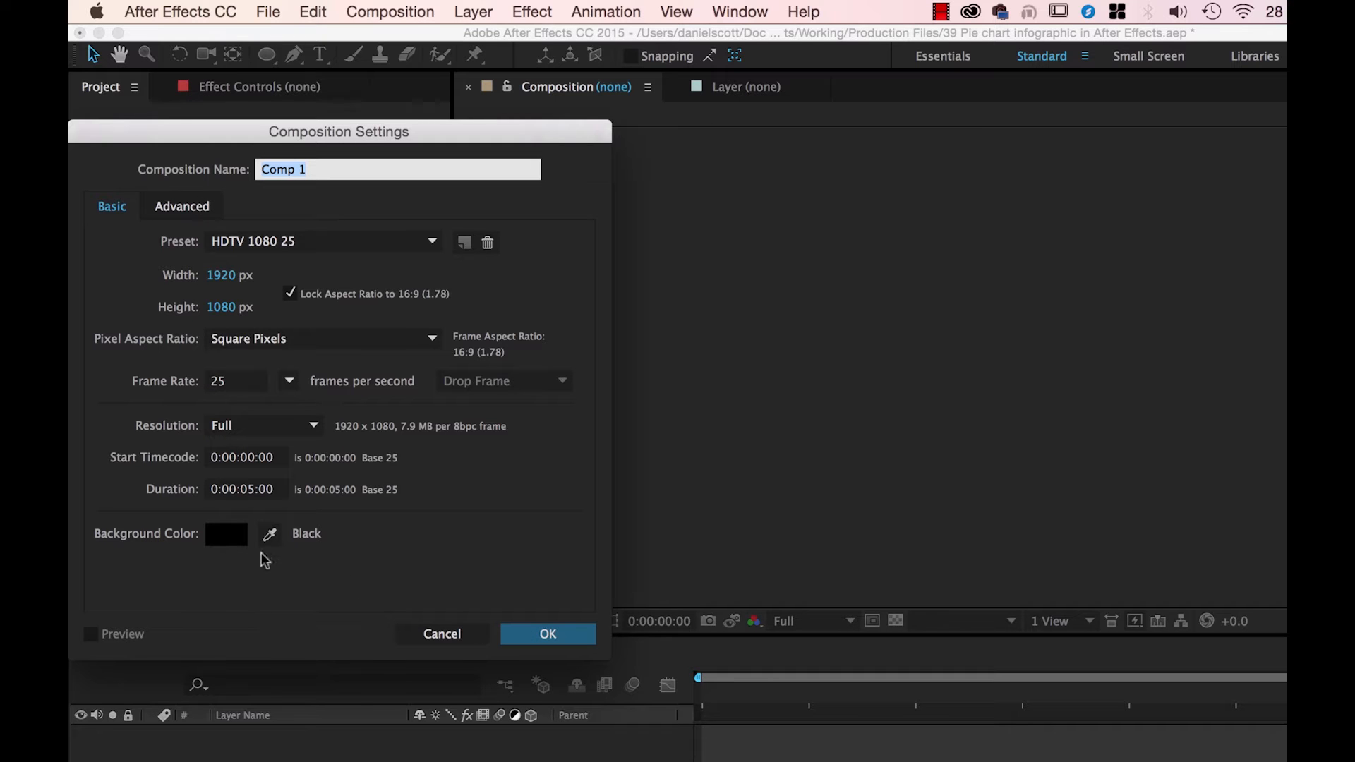
pyautogui.moveTo(568, 642)
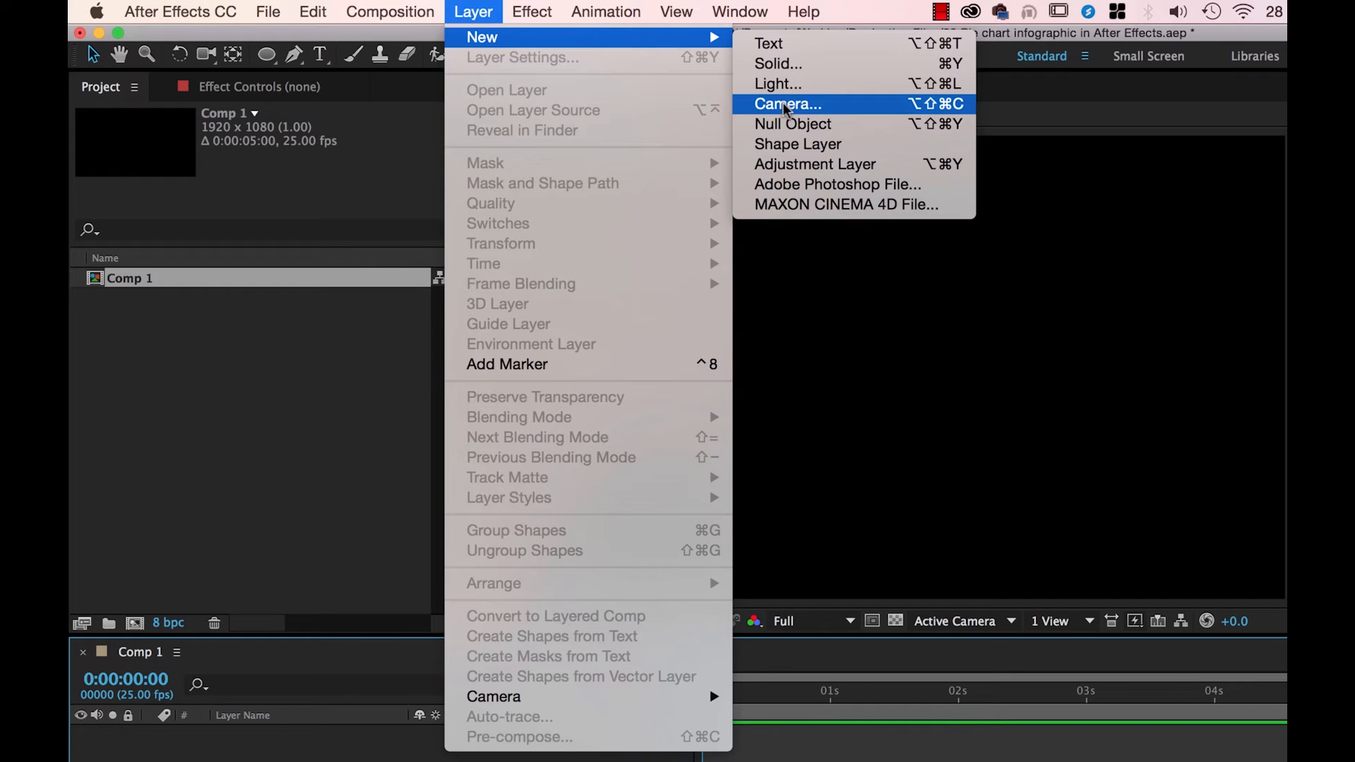
pyautogui.click(771, 64)
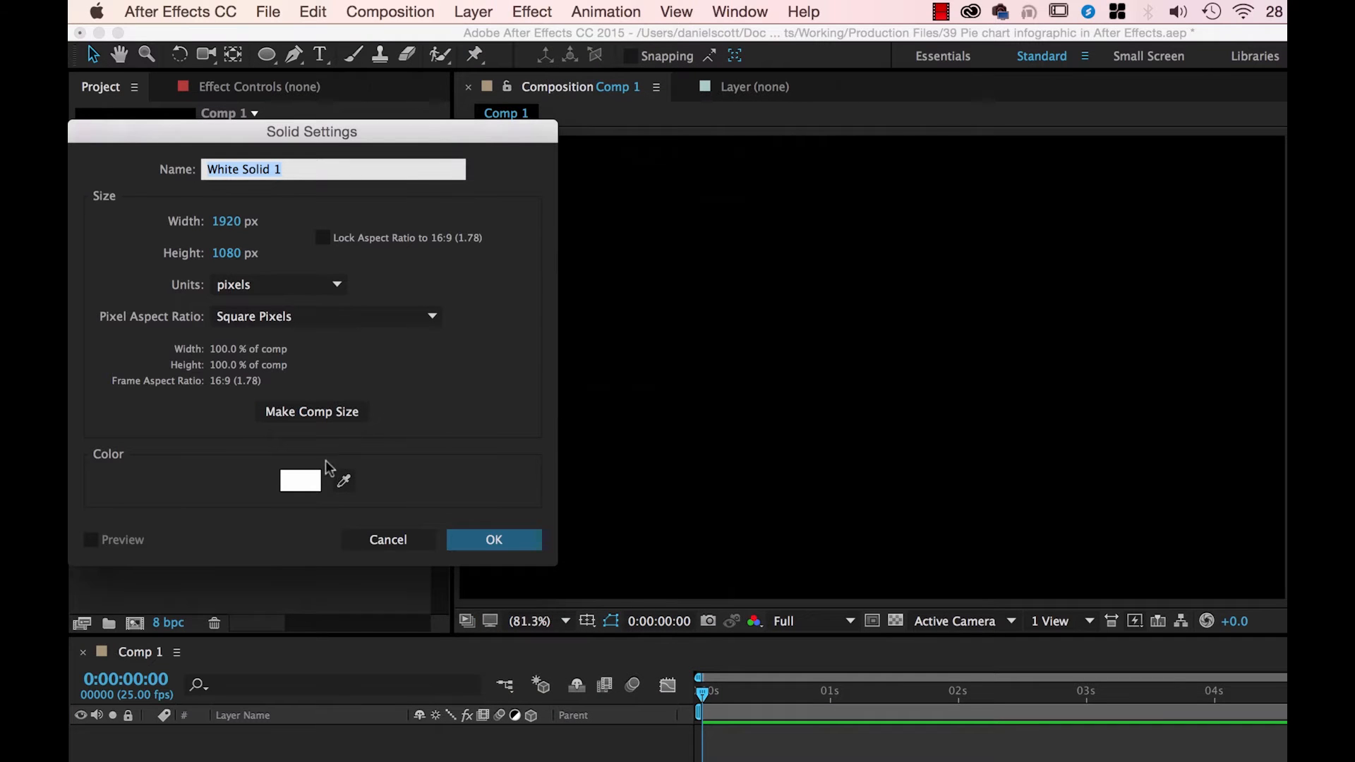
pyautogui.write('Back')
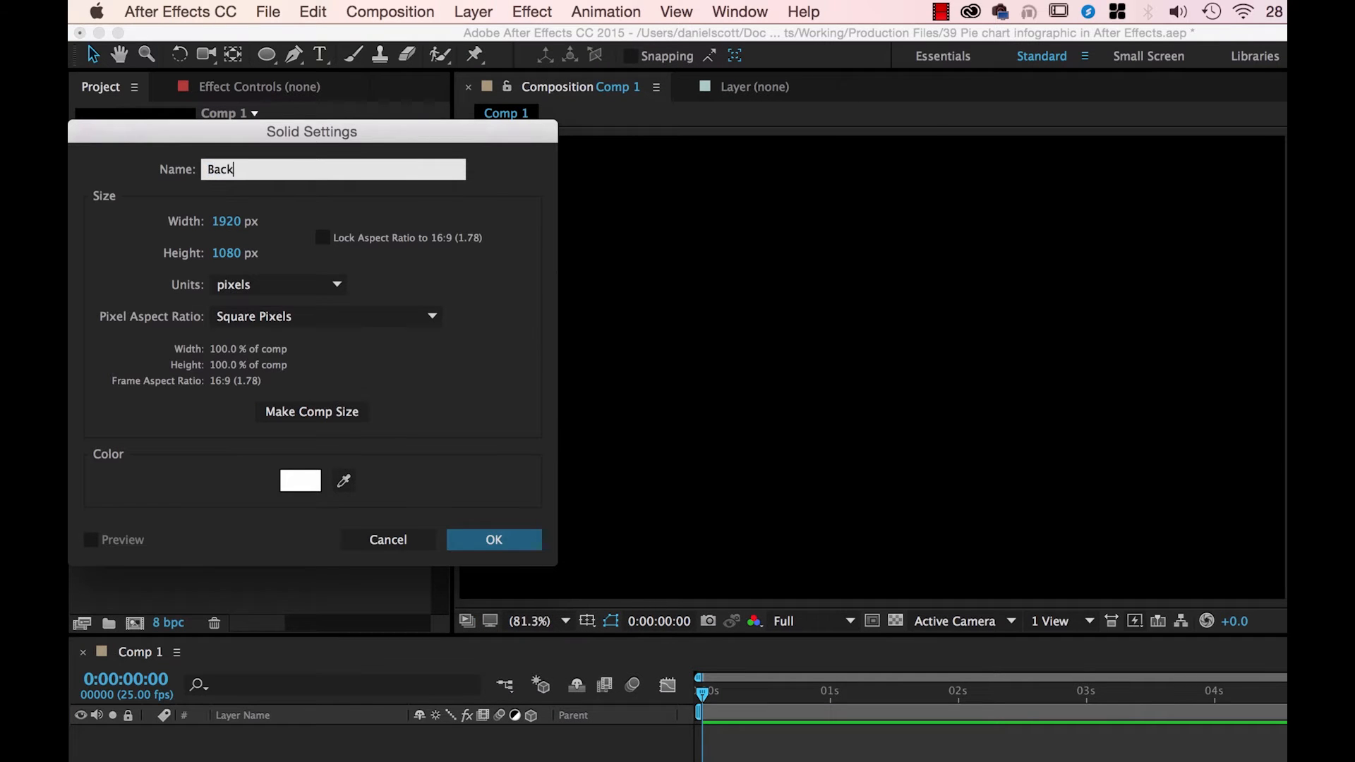
pyautogui.click(494, 539)
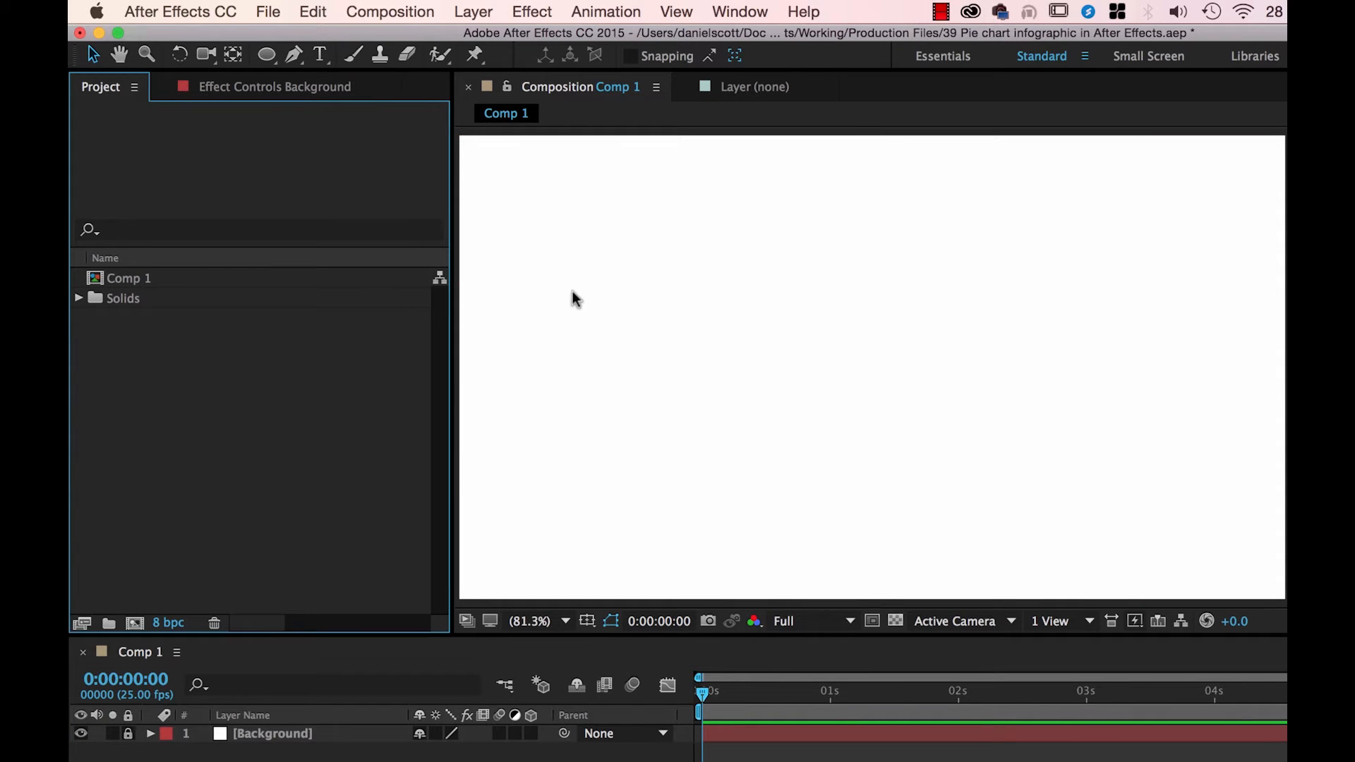
# - Draw a green (1FB271) filled circle with no stroke in the upper middle of the frame
pyautogui.click(265, 53)
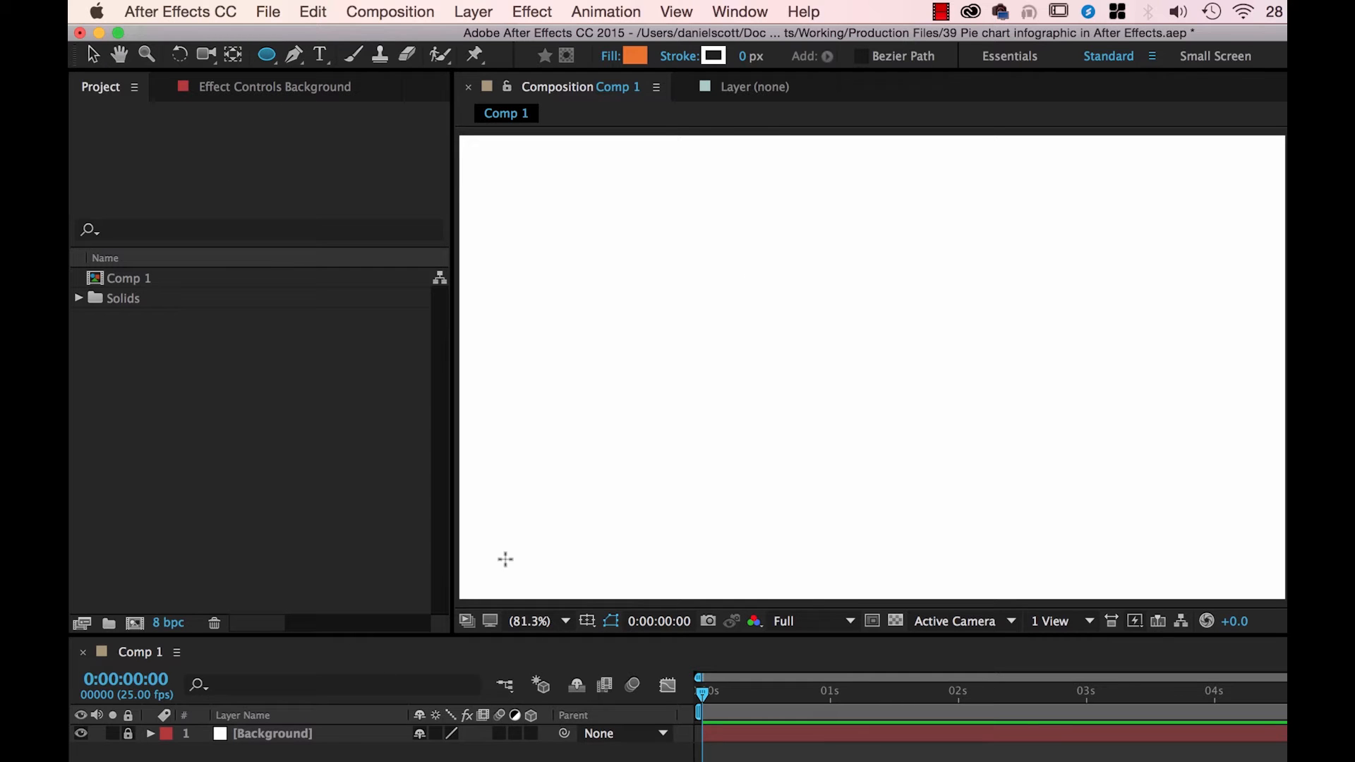
pyautogui.moveTo(810, 238)
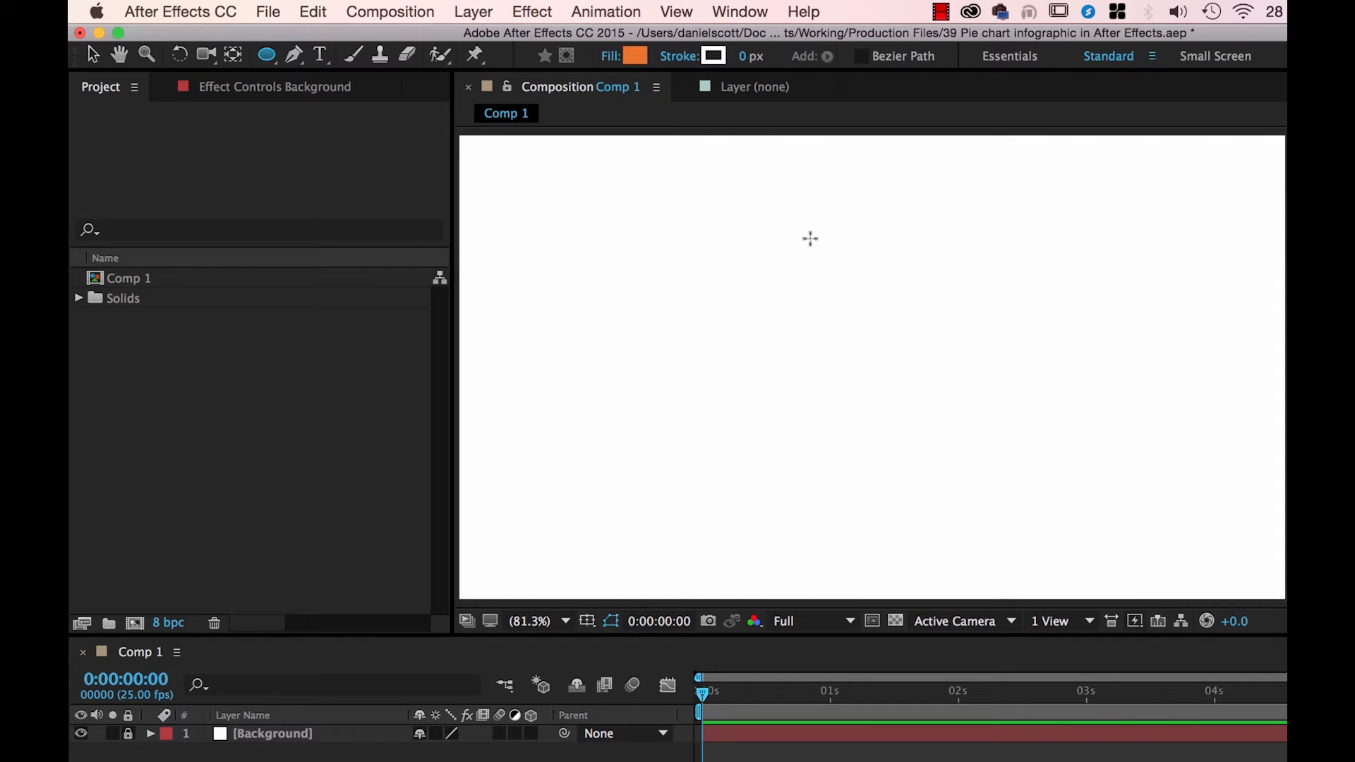
pyautogui.moveTo(814, 273)
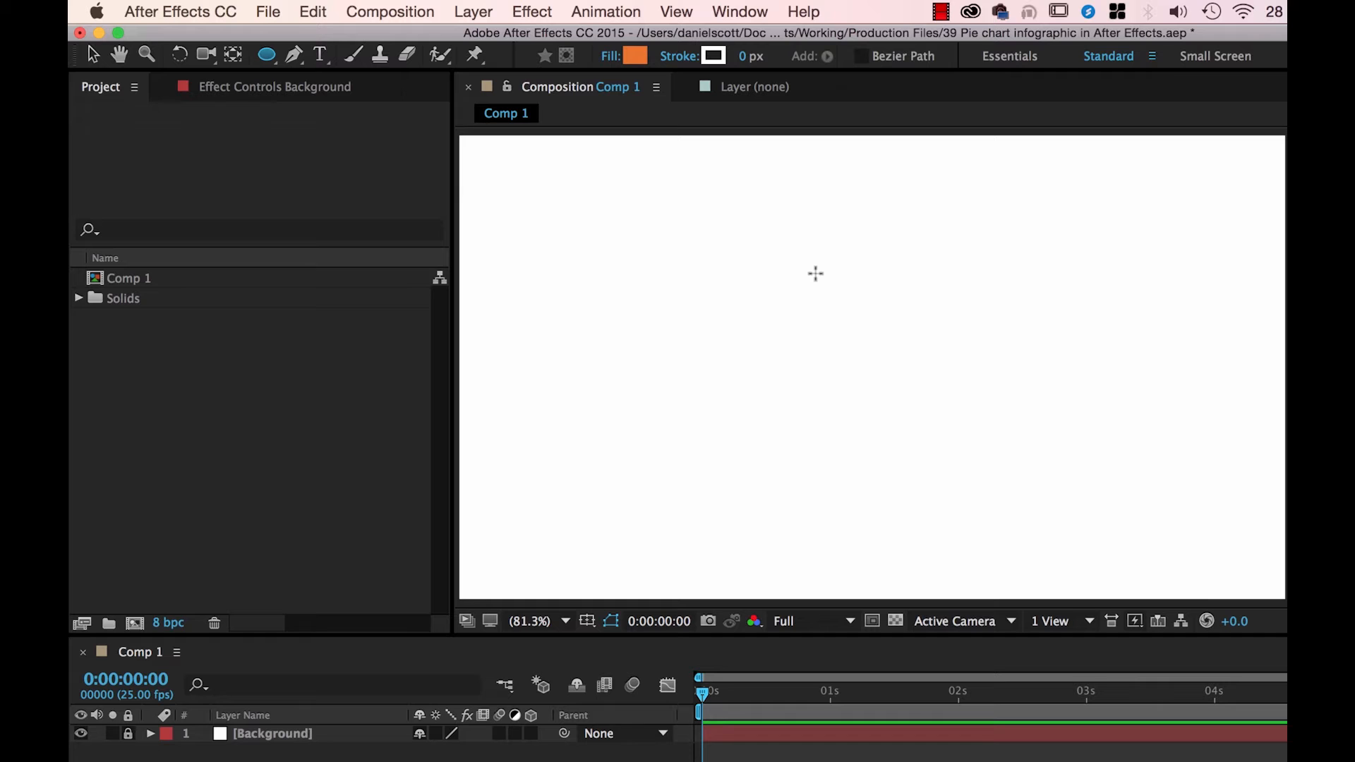
pyautogui.click(635, 56)
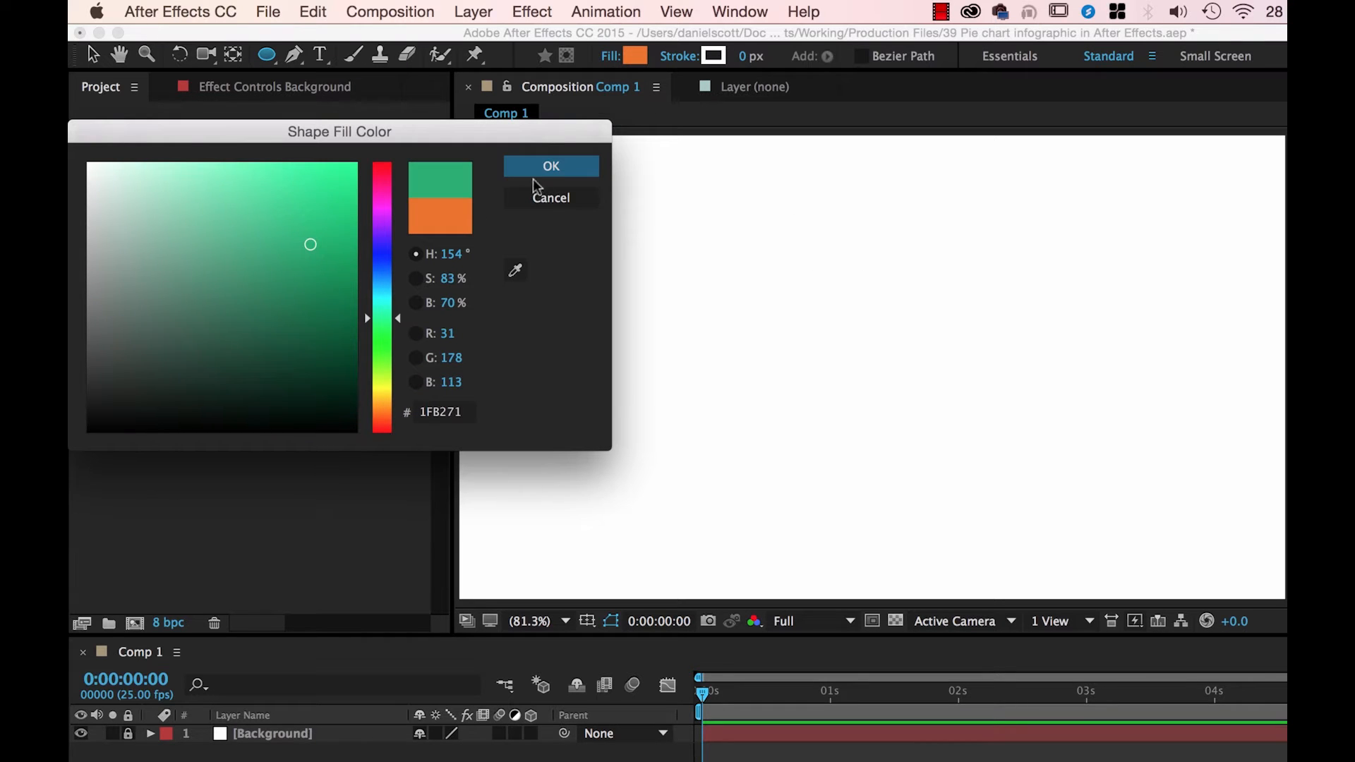
pyautogui.click(550, 167)
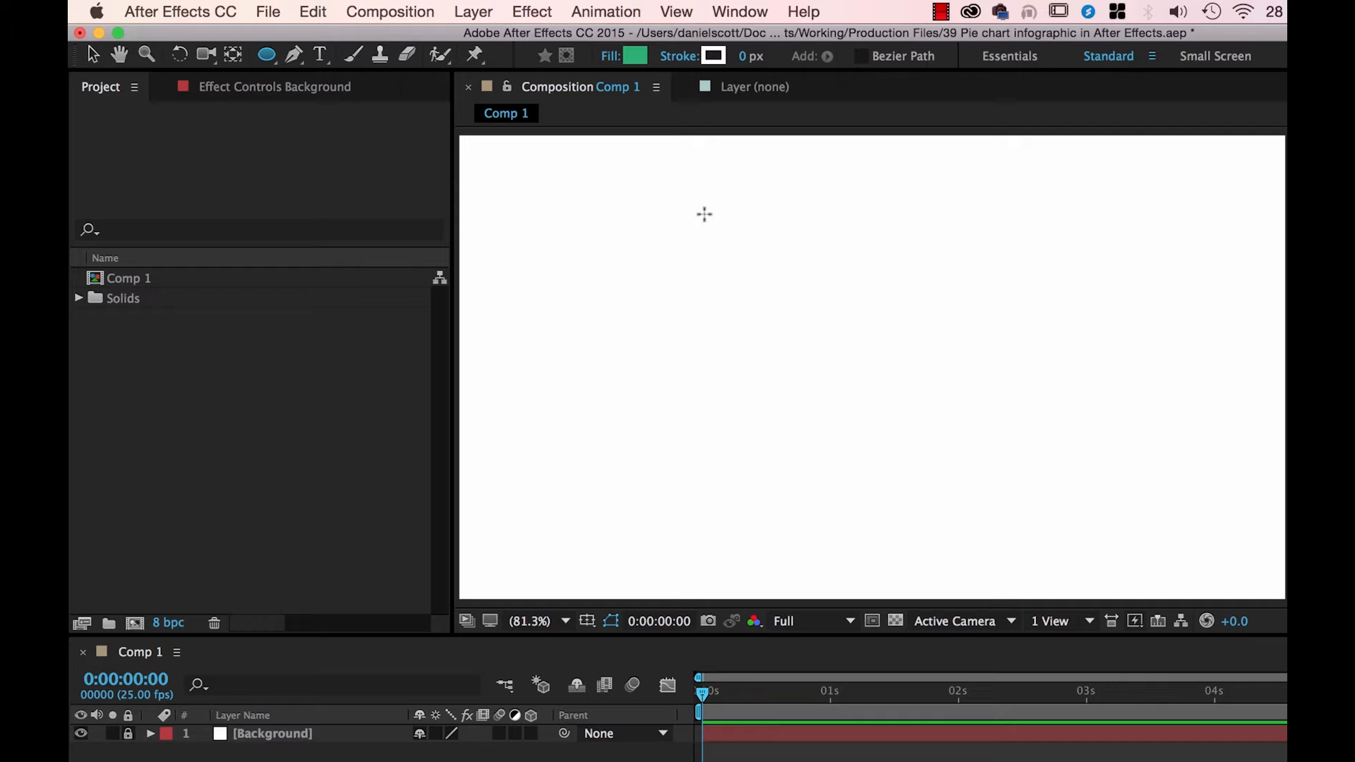
pyautogui.moveTo(708, 216); pyautogui.dragTo(940, 447)
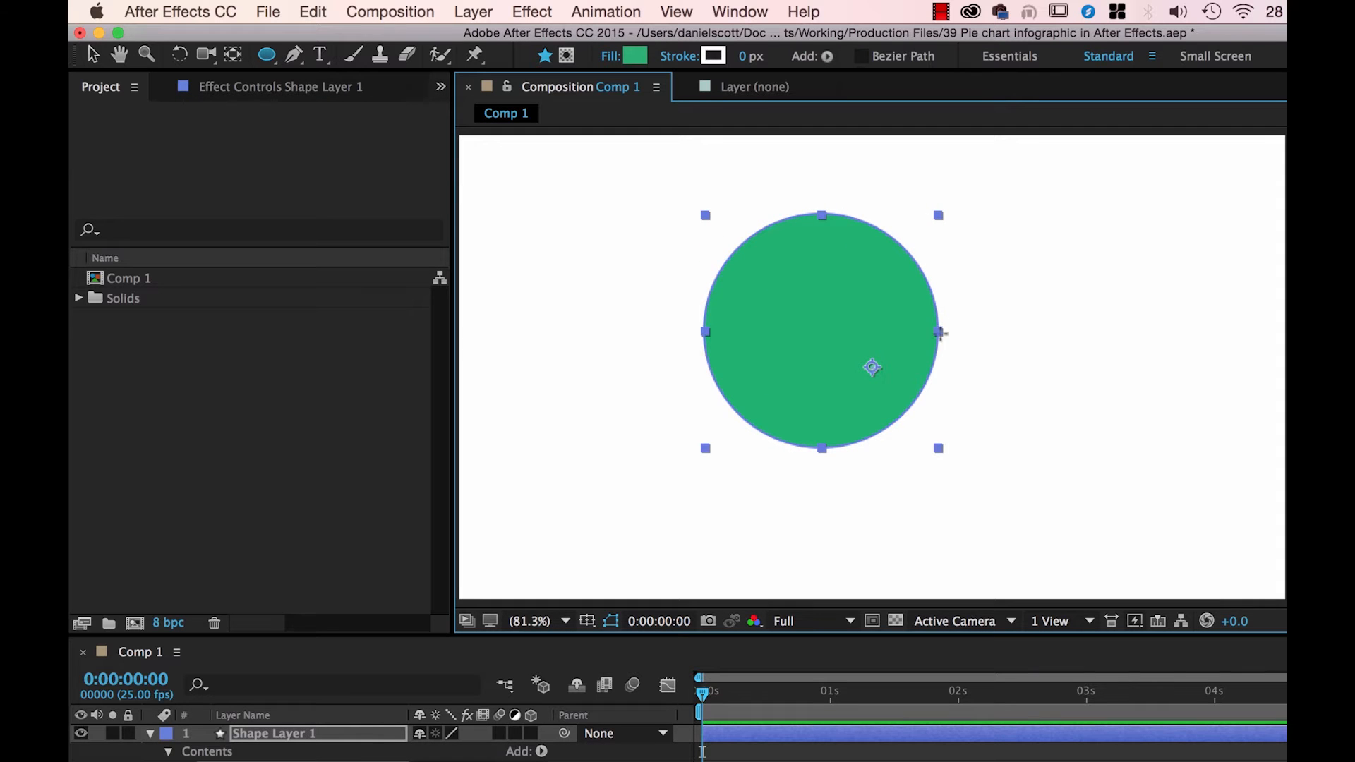
pyautogui.moveTo(92, 56)
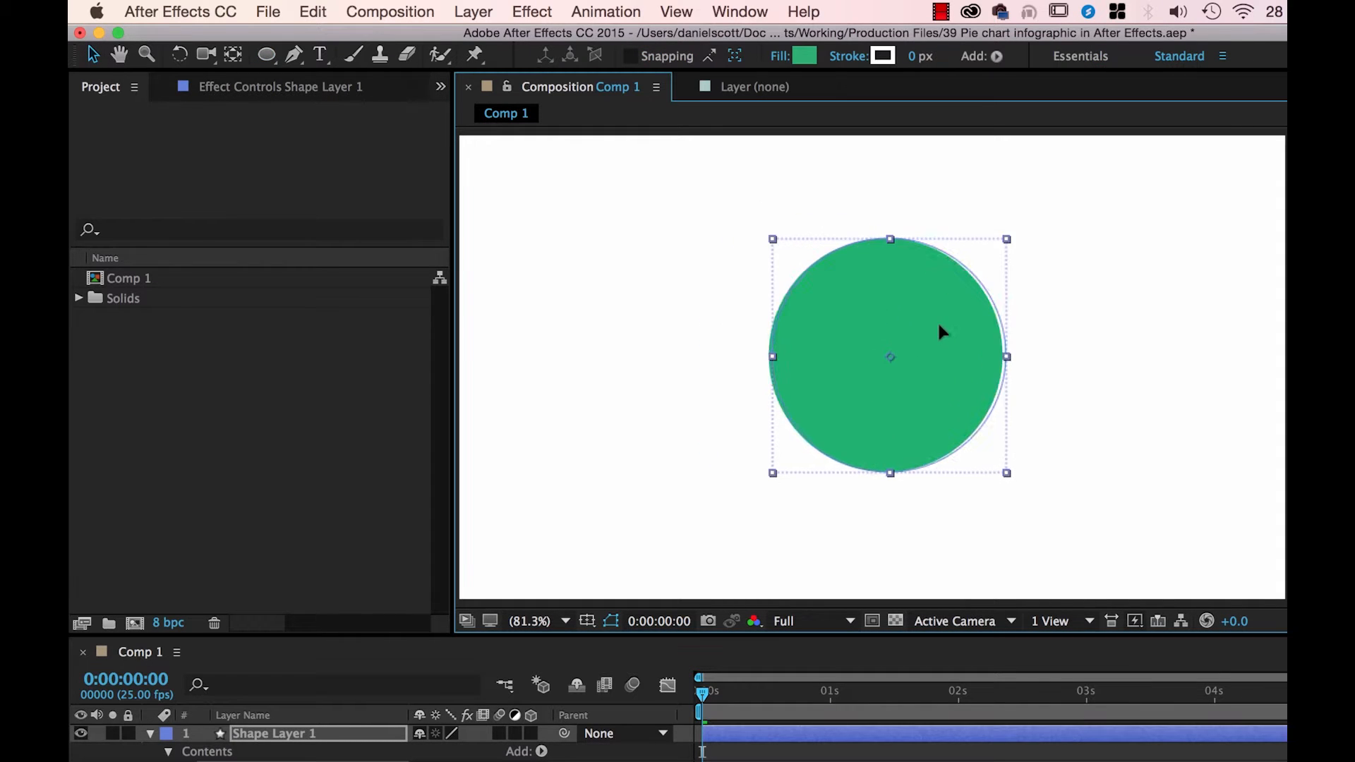
pyautogui.moveTo(941, 333); pyautogui.dragTo(875, 351)
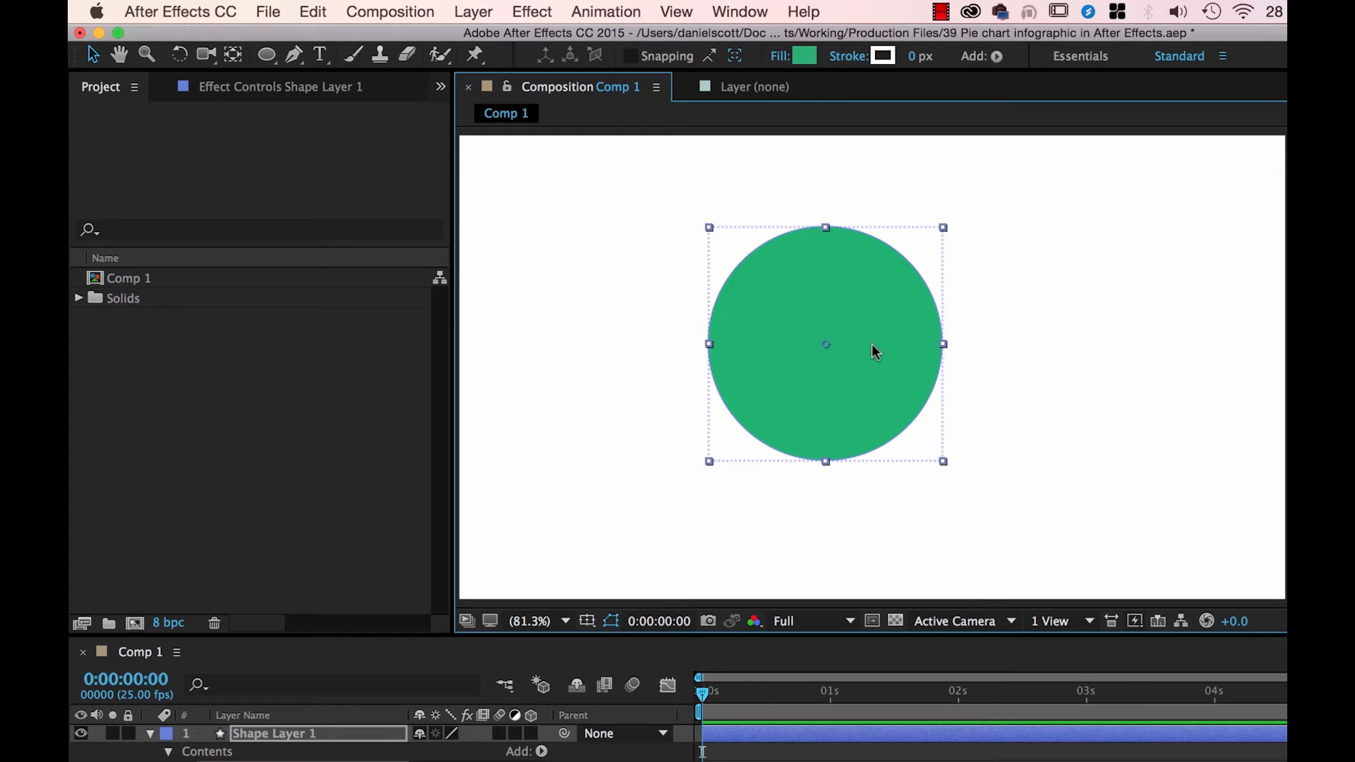
pyautogui.moveTo(626, 178)
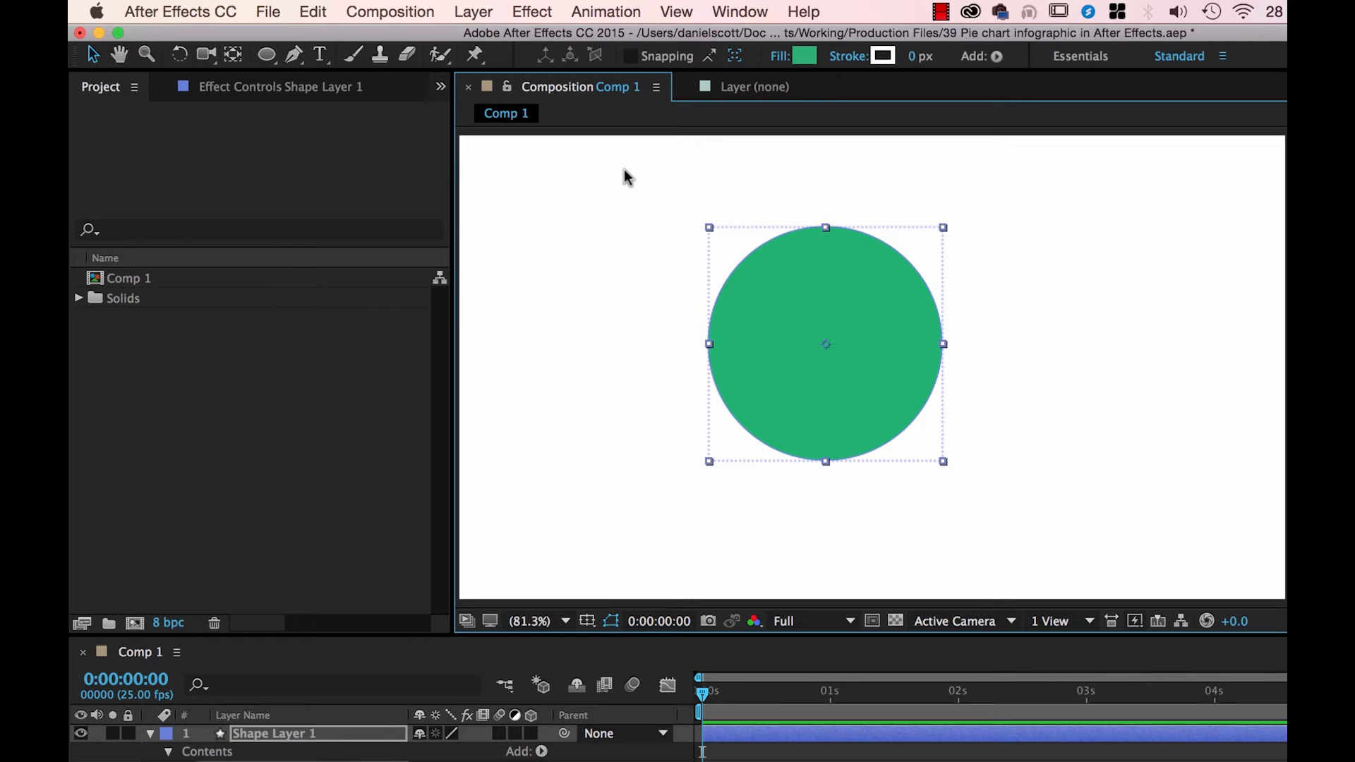
pyautogui.moveTo(731, 266)
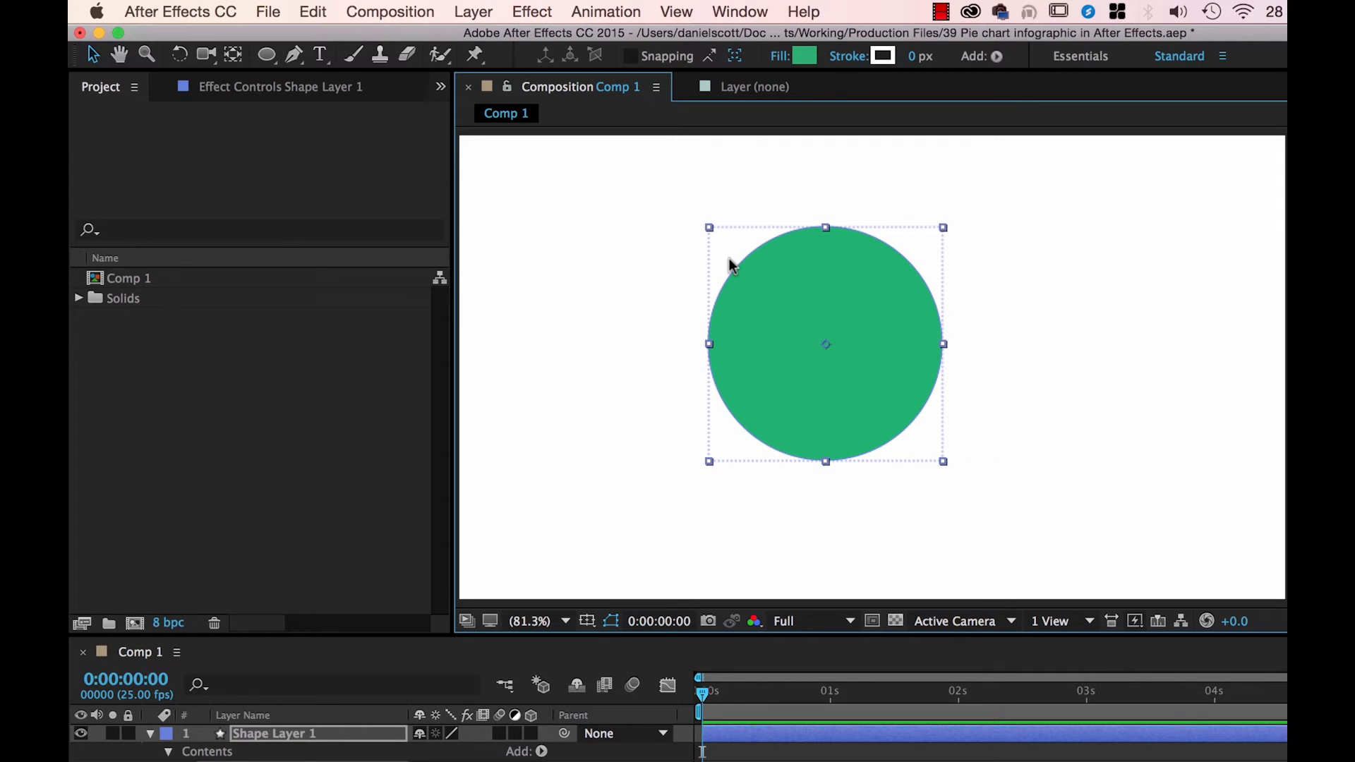
pyautogui.moveTo(990, 452)
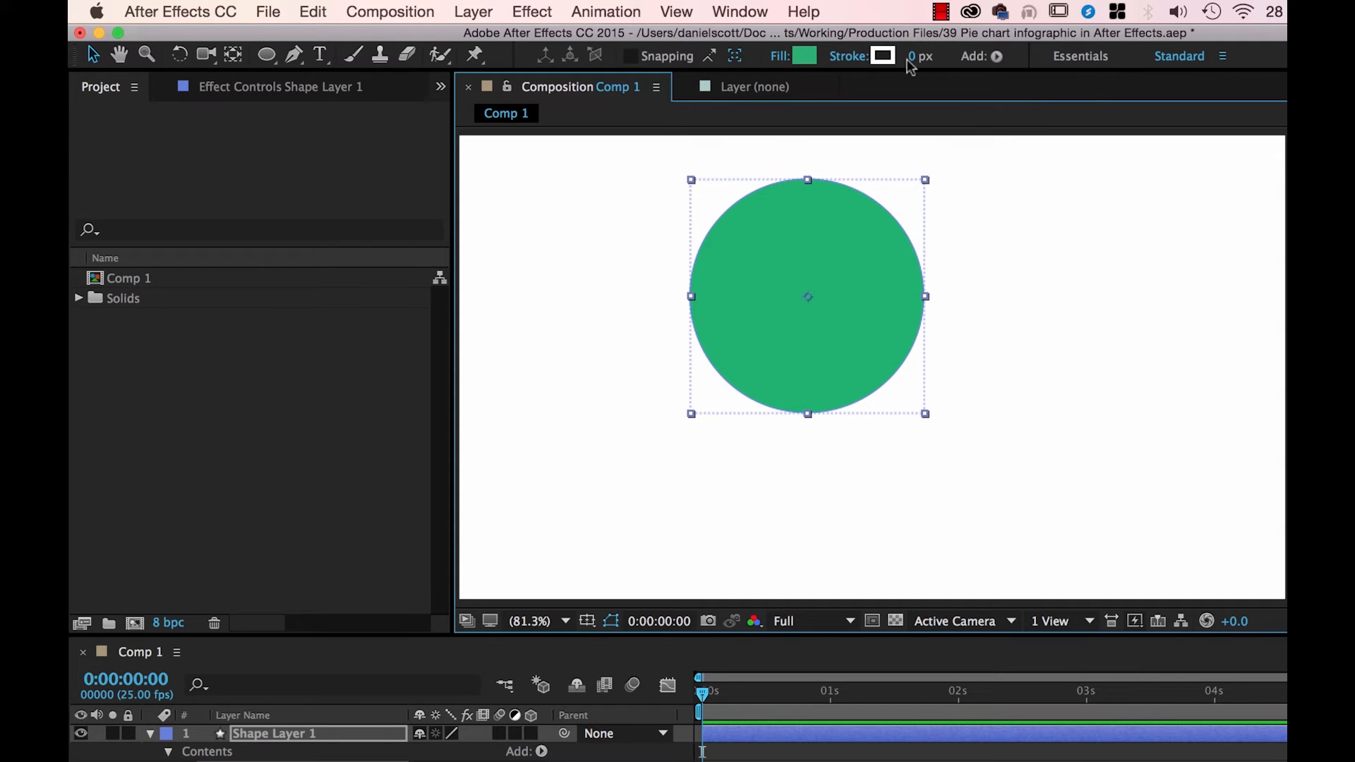
# - Show the Align panel and centre the circle horizontally to the composition
pyautogui.click(740, 11)
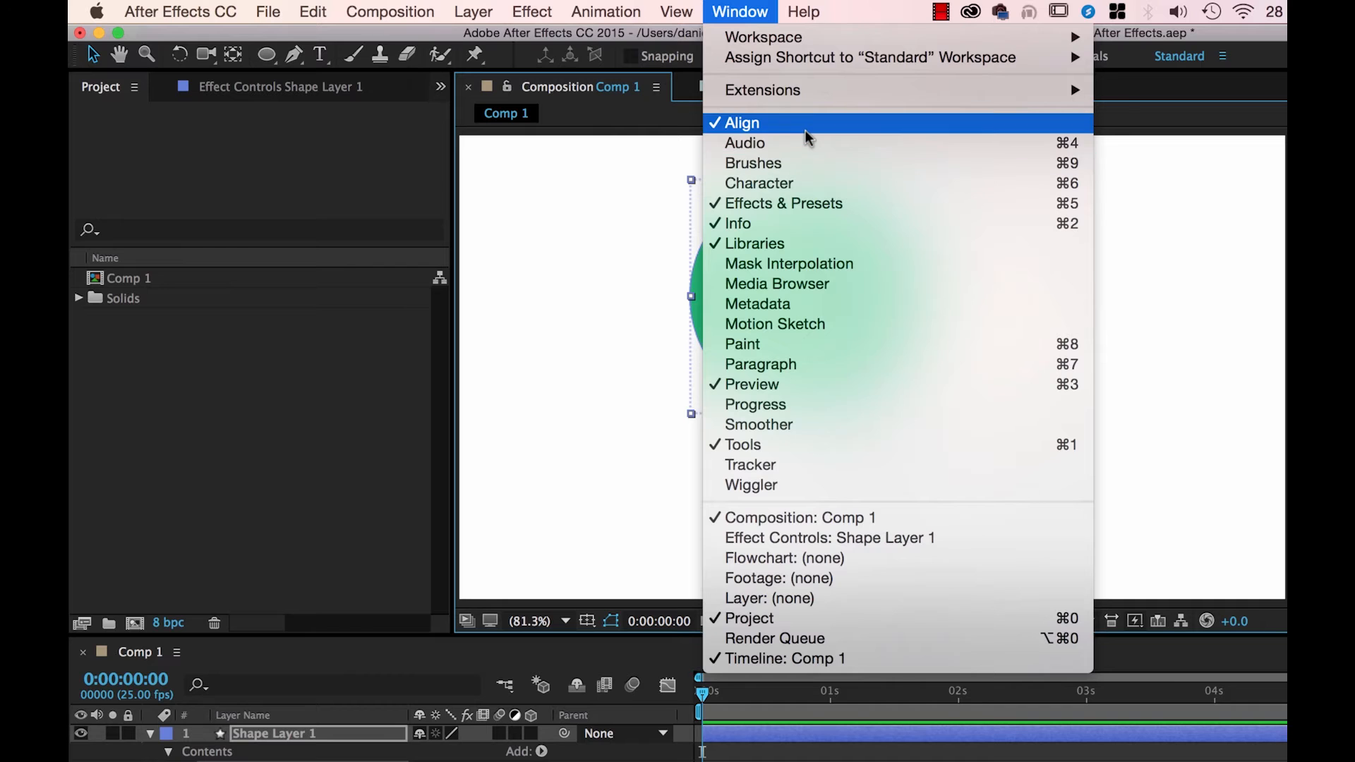
pyautogui.click(751, 464)
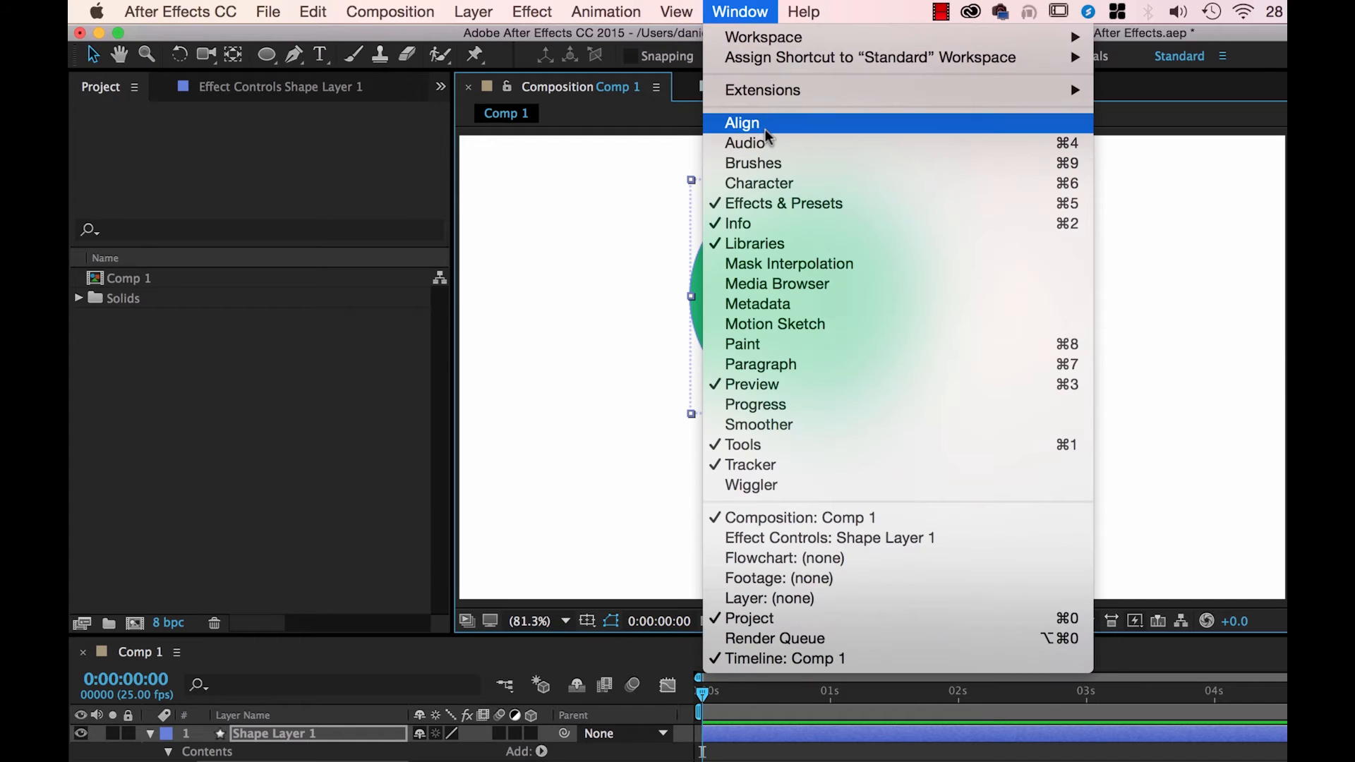
pyautogui.click(743, 123)
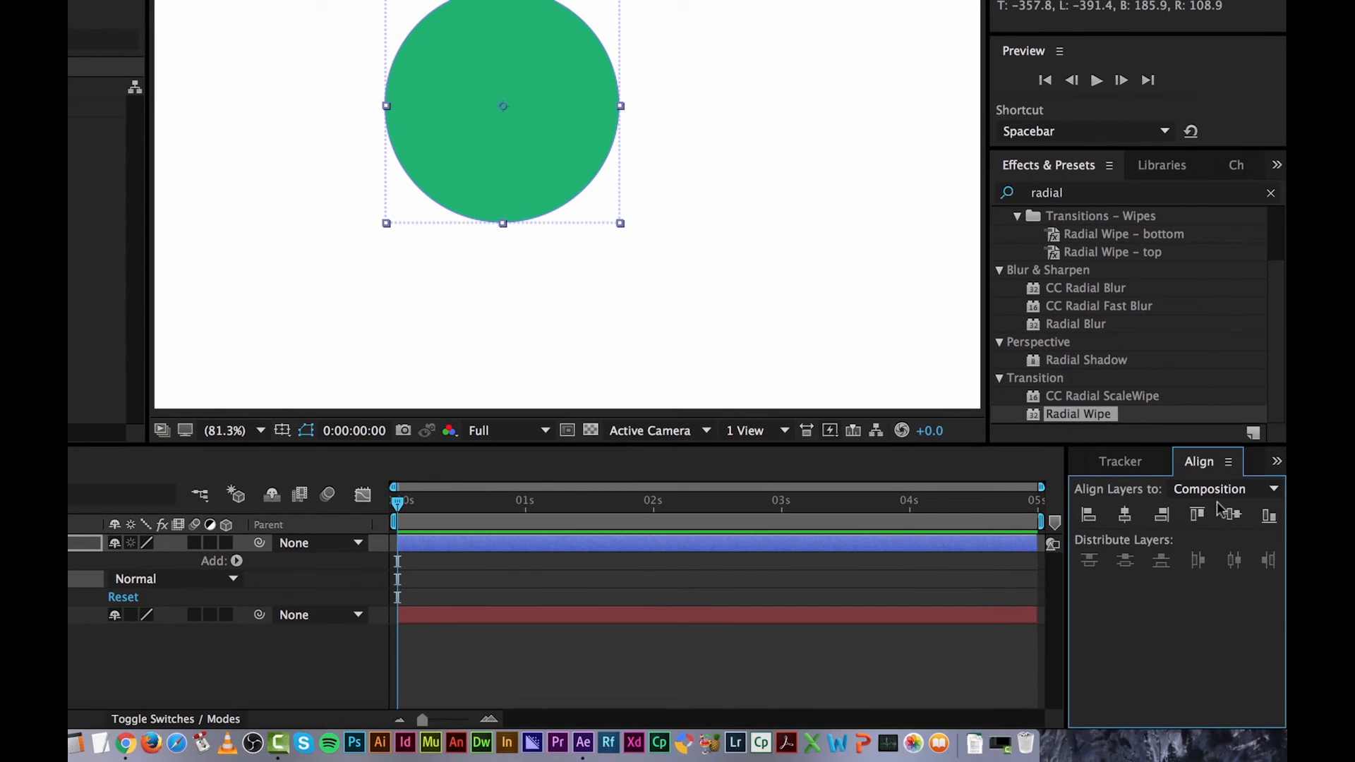
pyautogui.click(1232, 515)
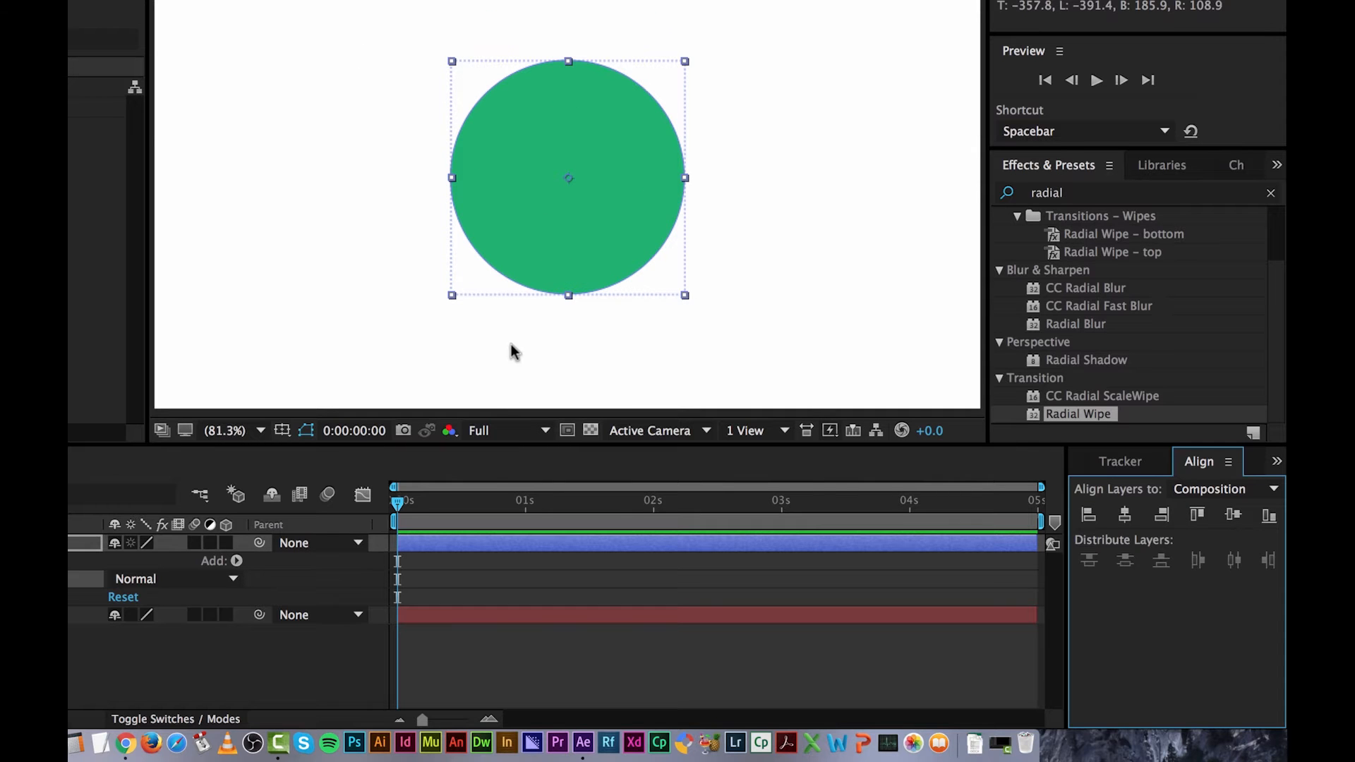
pyautogui.moveTo(392, 361)
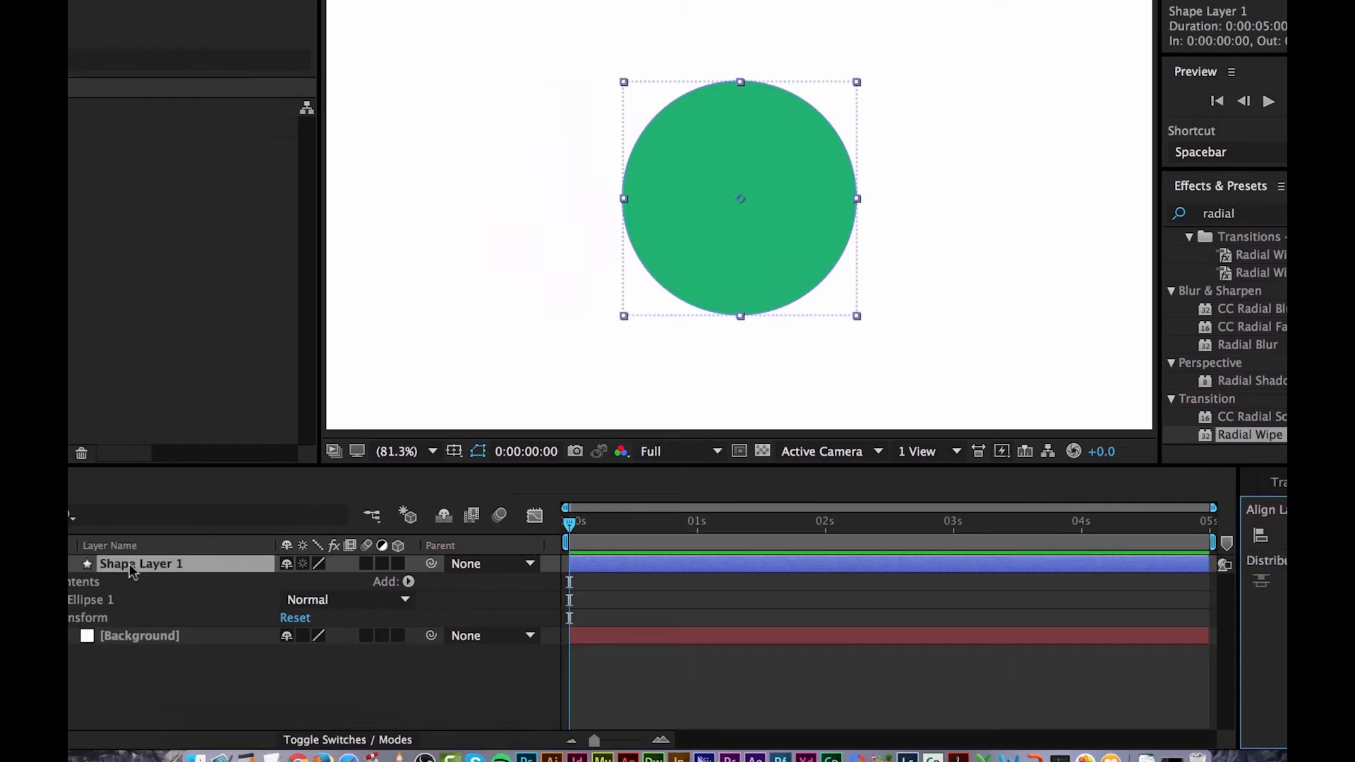
# - Rename the circle layer Base, duplicate it as Slice and expand its properties
pyautogui.rightClick(130, 564)
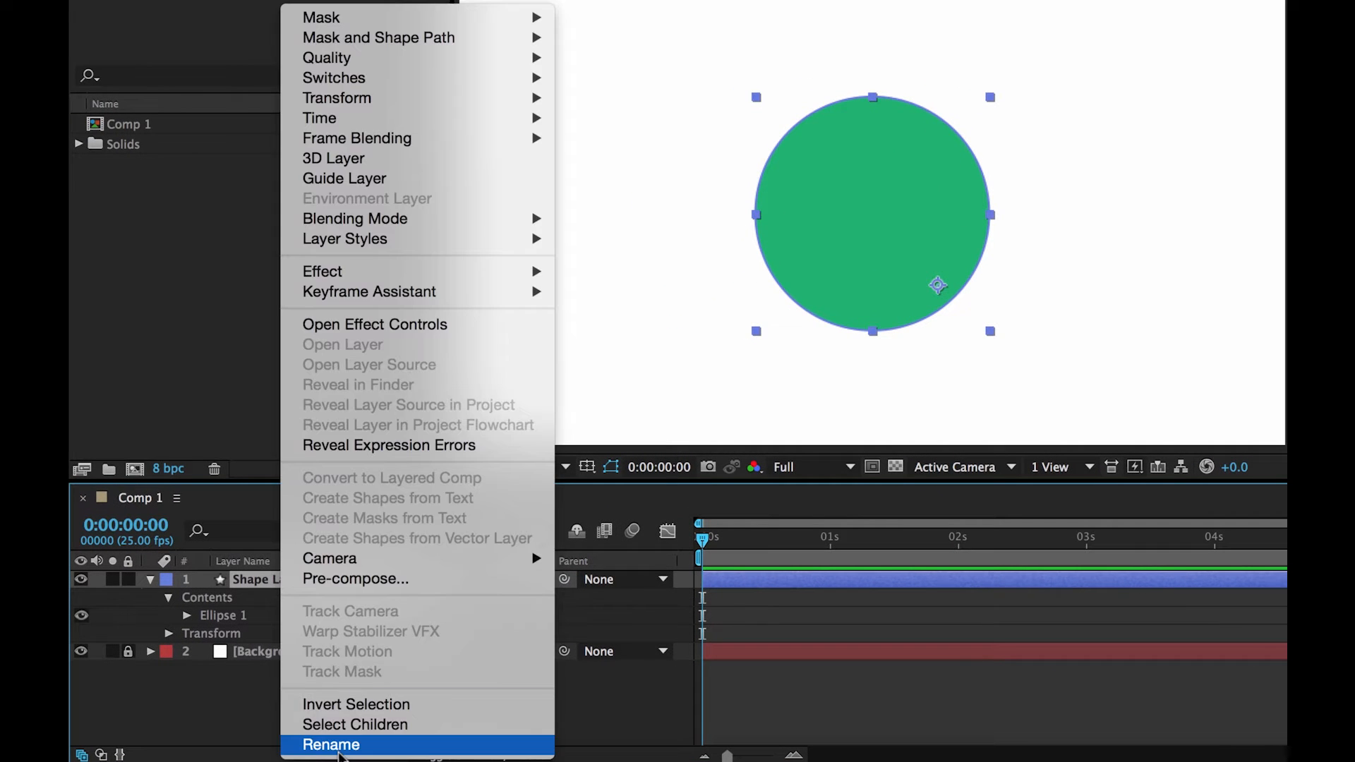
pyautogui.click(341, 745)
pyautogui.write('Base')
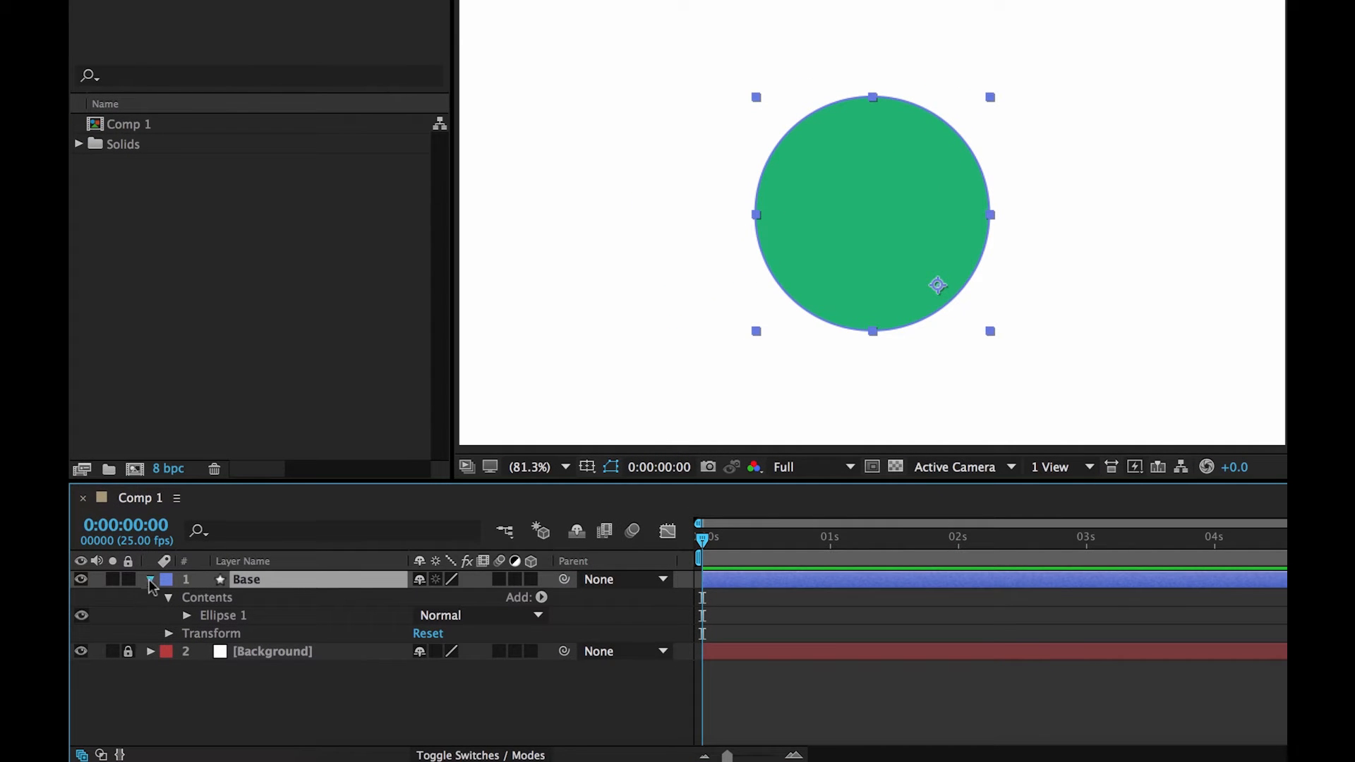
pyautogui.press('ctrl+d')
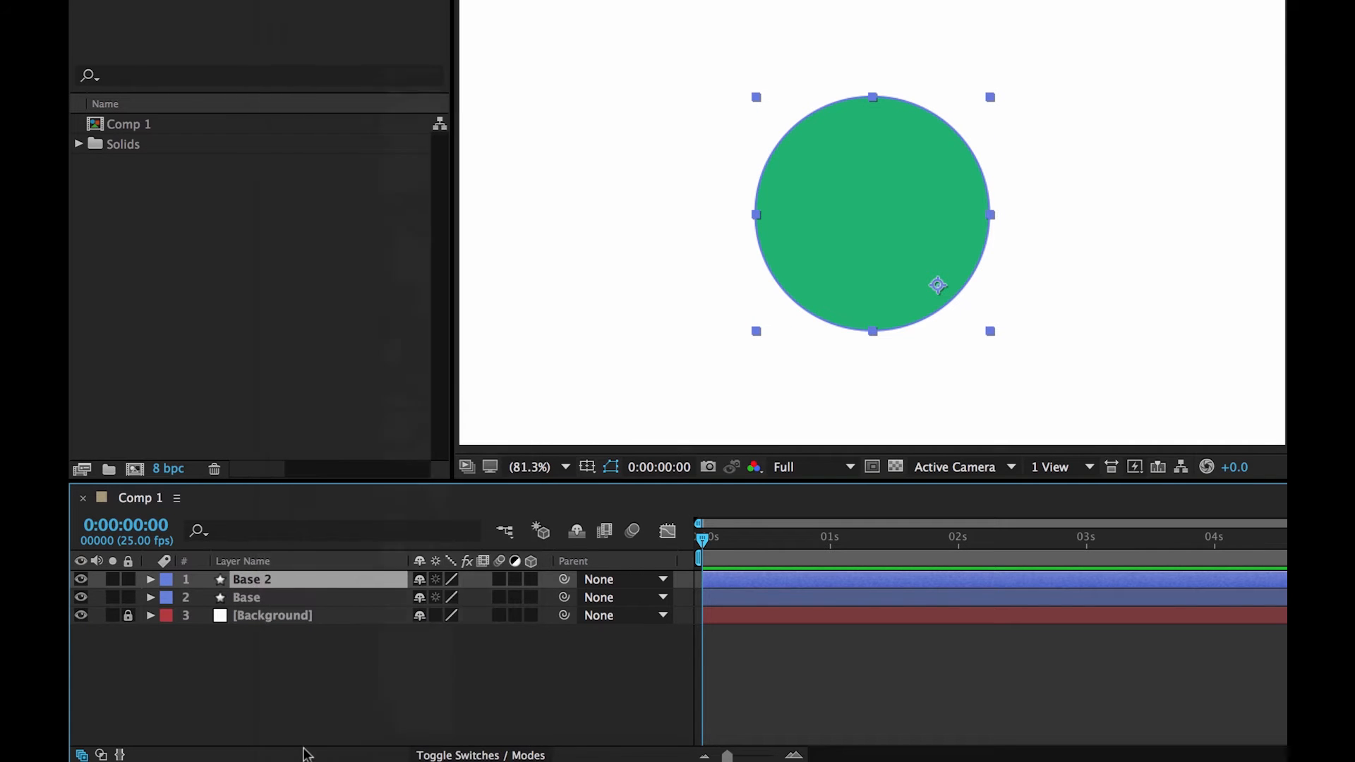
pyautogui.write('Slice')
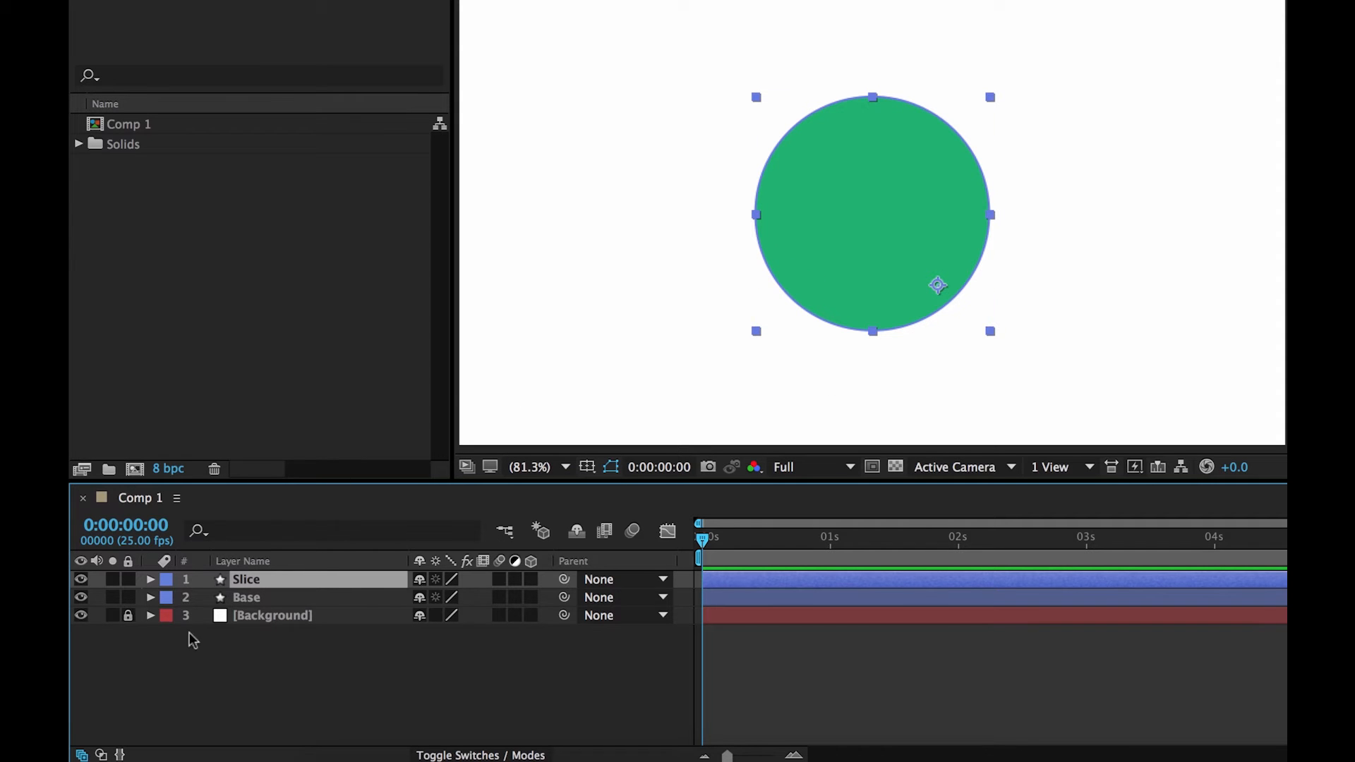
pyautogui.click(150, 579)
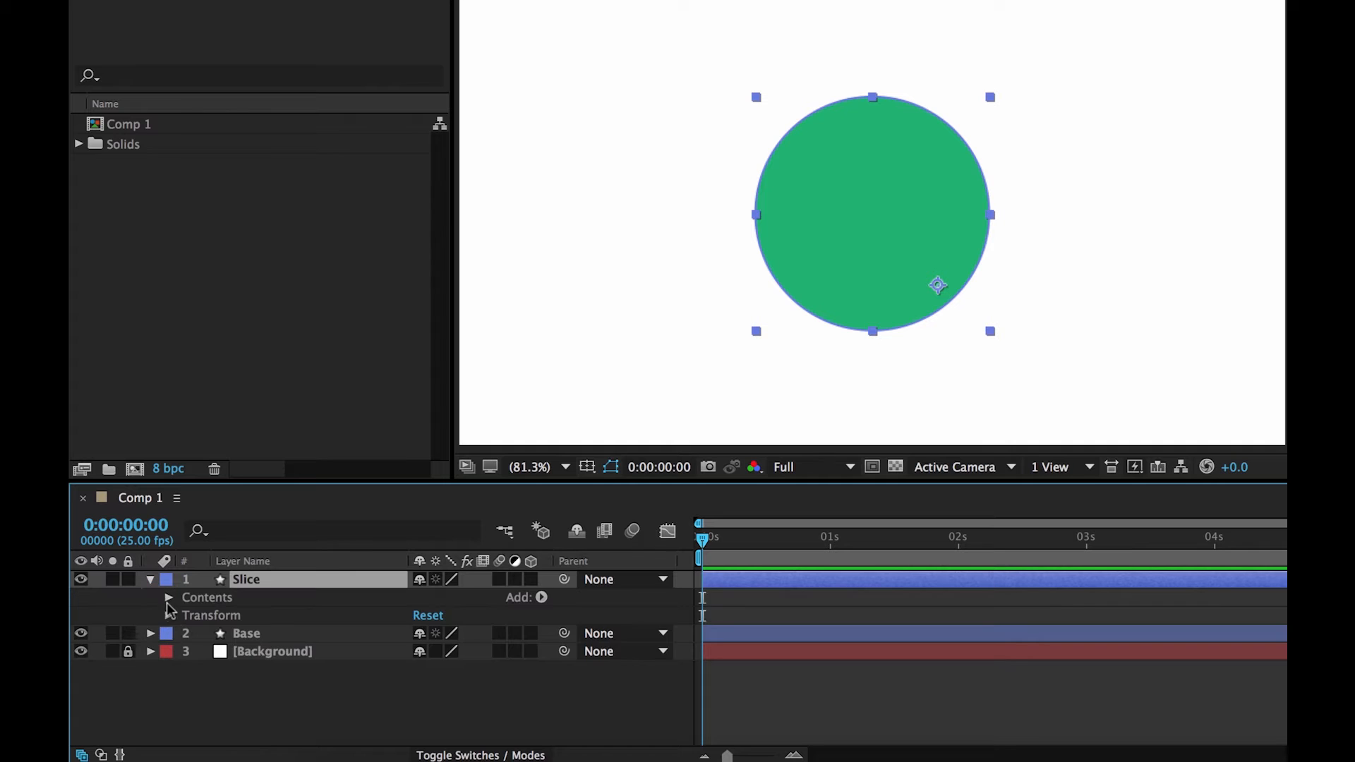
# - Centre the Slice circle's anchor point and scale it to 120%
pyautogui.click(169, 615)
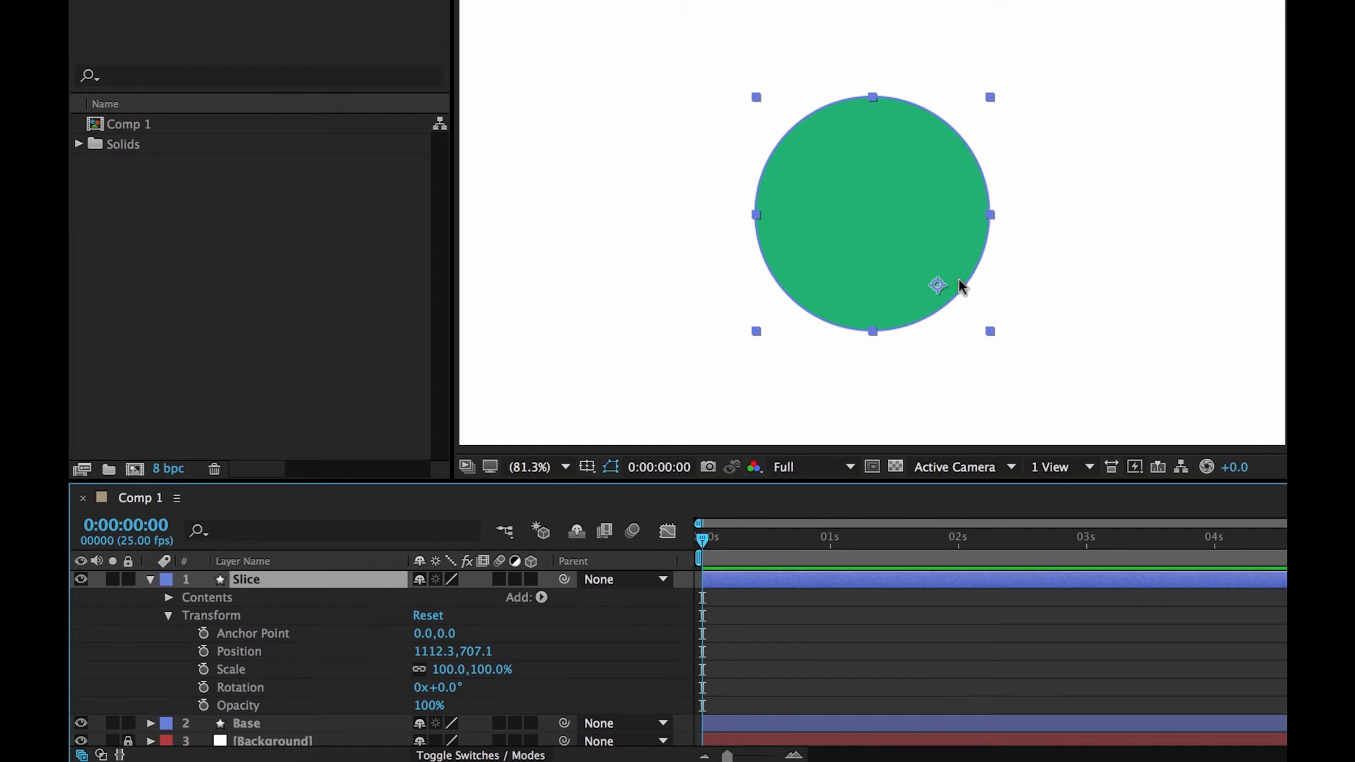
pyautogui.moveTo(937, 325)
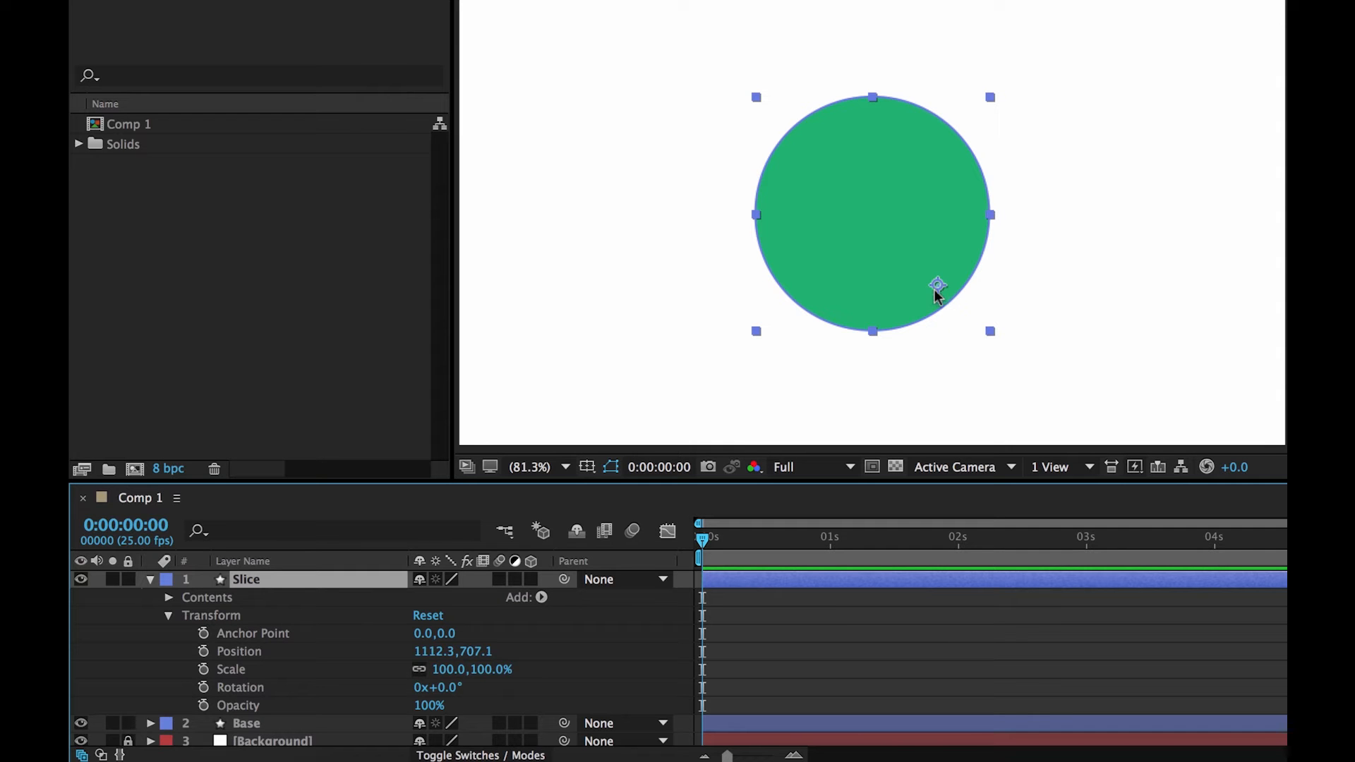
pyautogui.moveTo(927, 213)
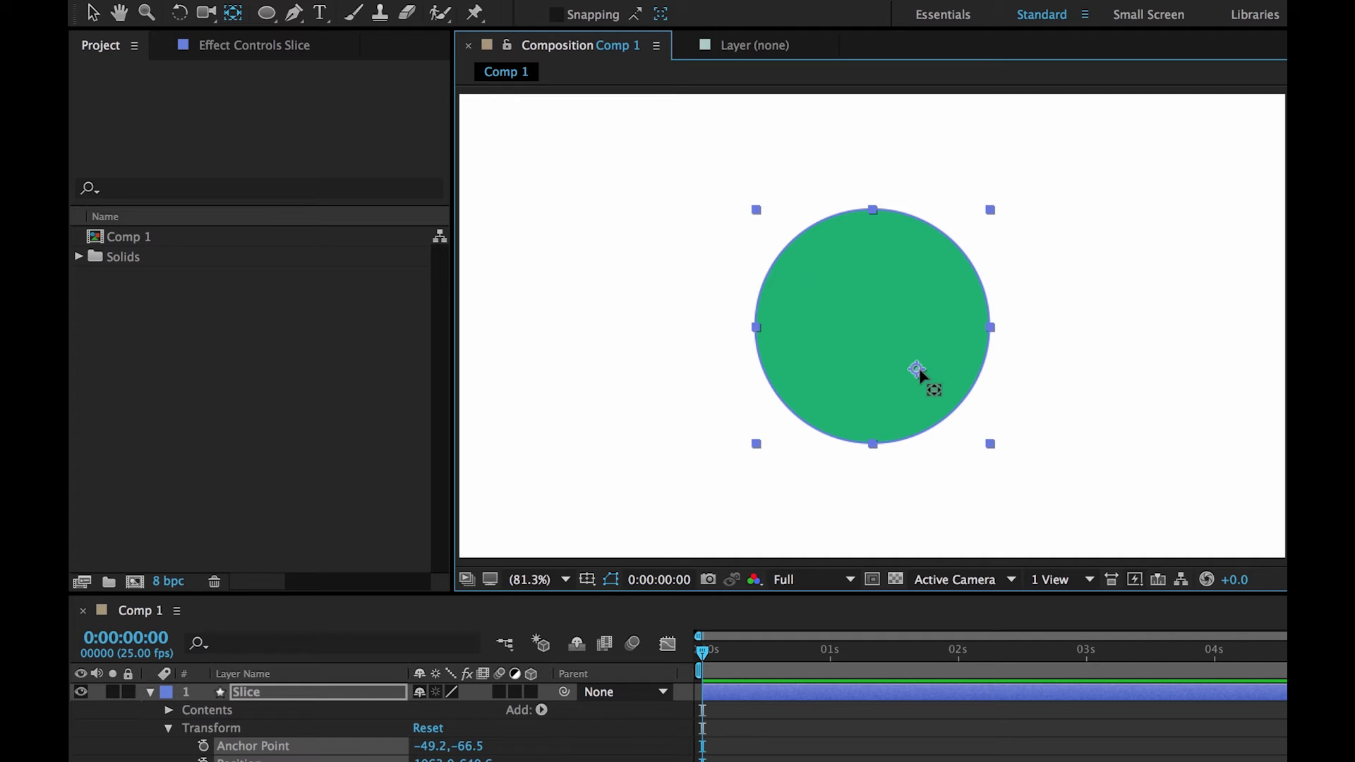
pyautogui.moveTo(917, 370); pyautogui.dragTo(871, 324)
pyautogui.write('12')
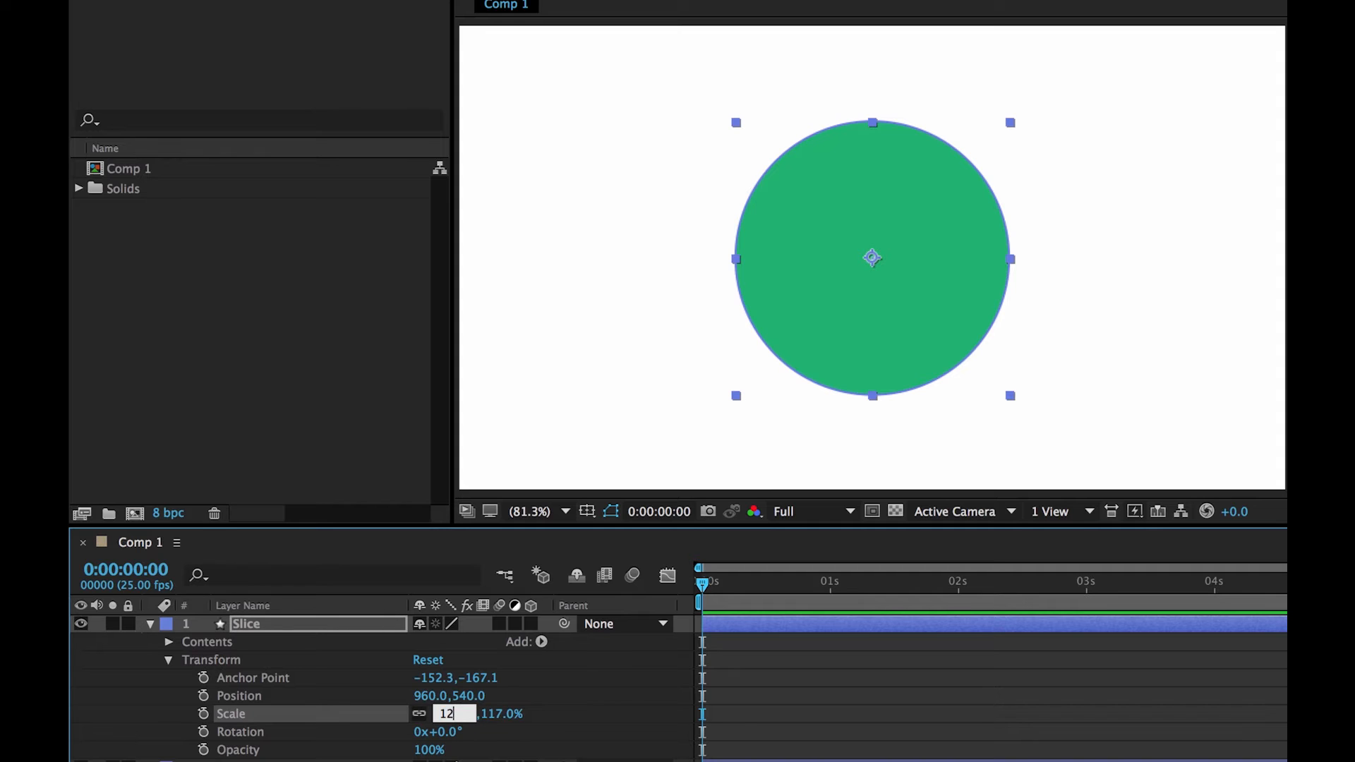
pyautogui.press('Enter')
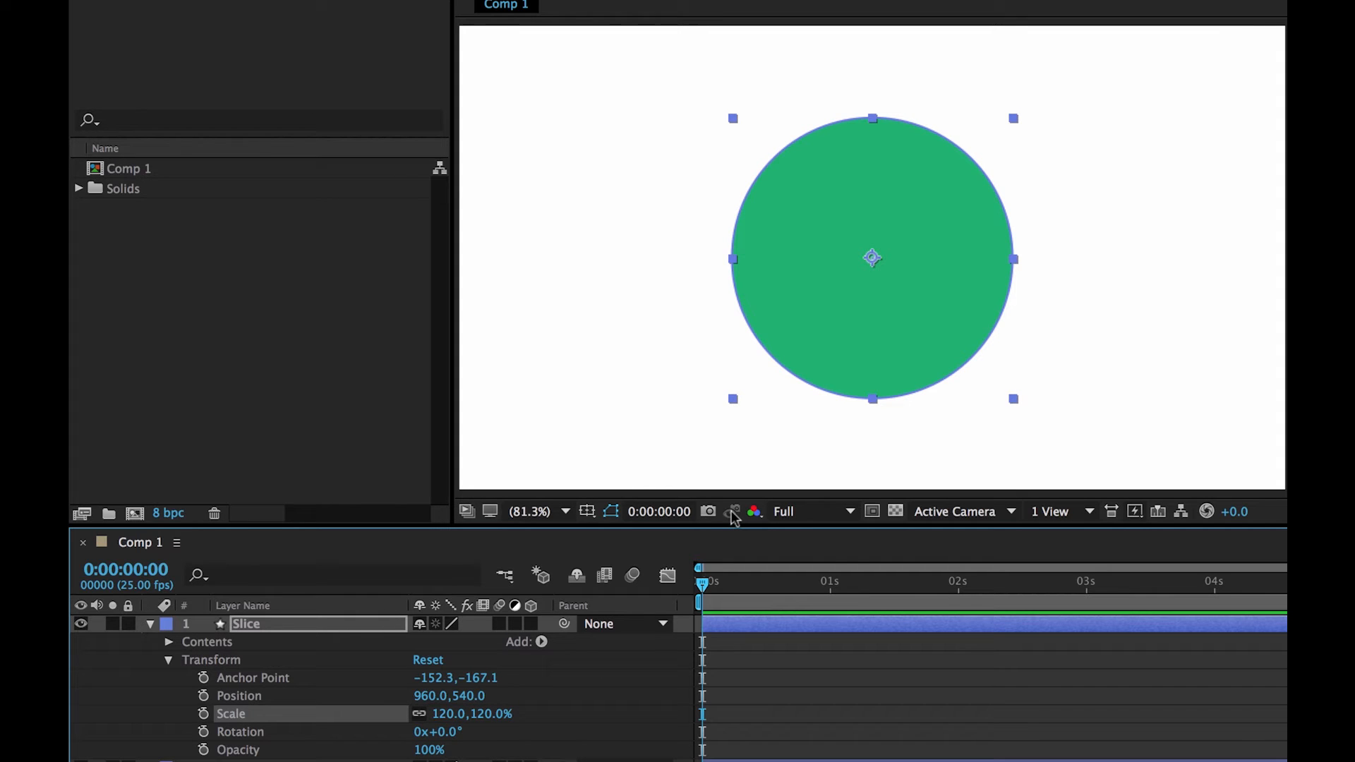
pyautogui.moveTo(733, 516)
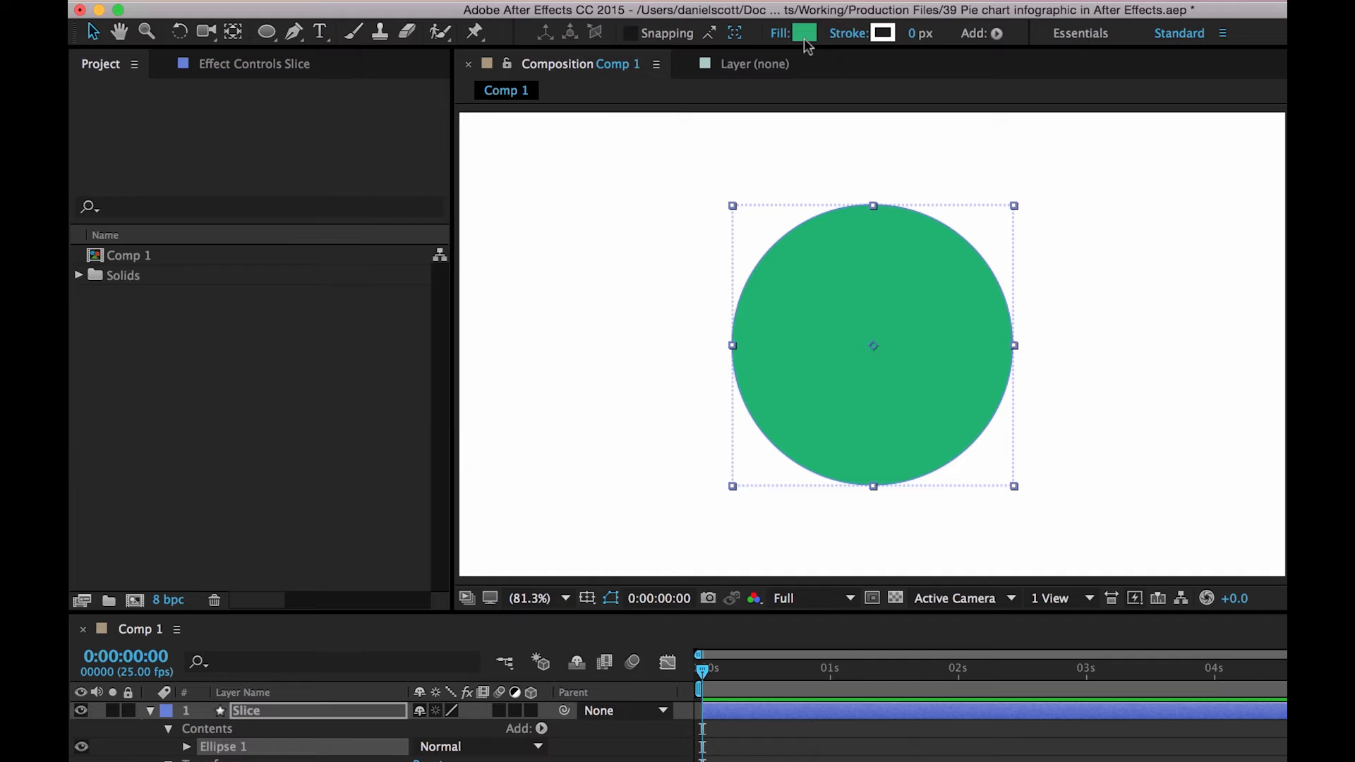
# - Change the Slice circle's fill from green to a bright orange
pyautogui.click(805, 34)
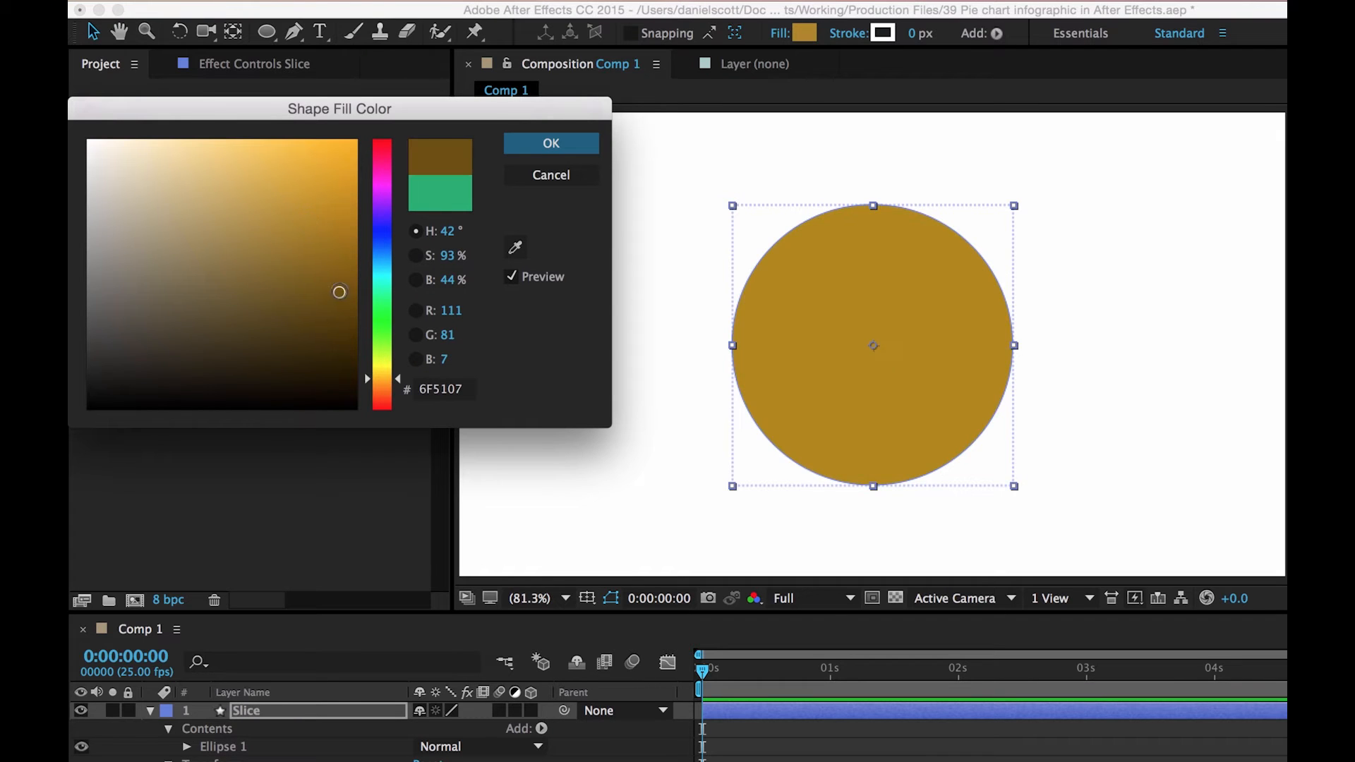
pyautogui.moveTo(339, 291); pyautogui.dragTo(315, 203)
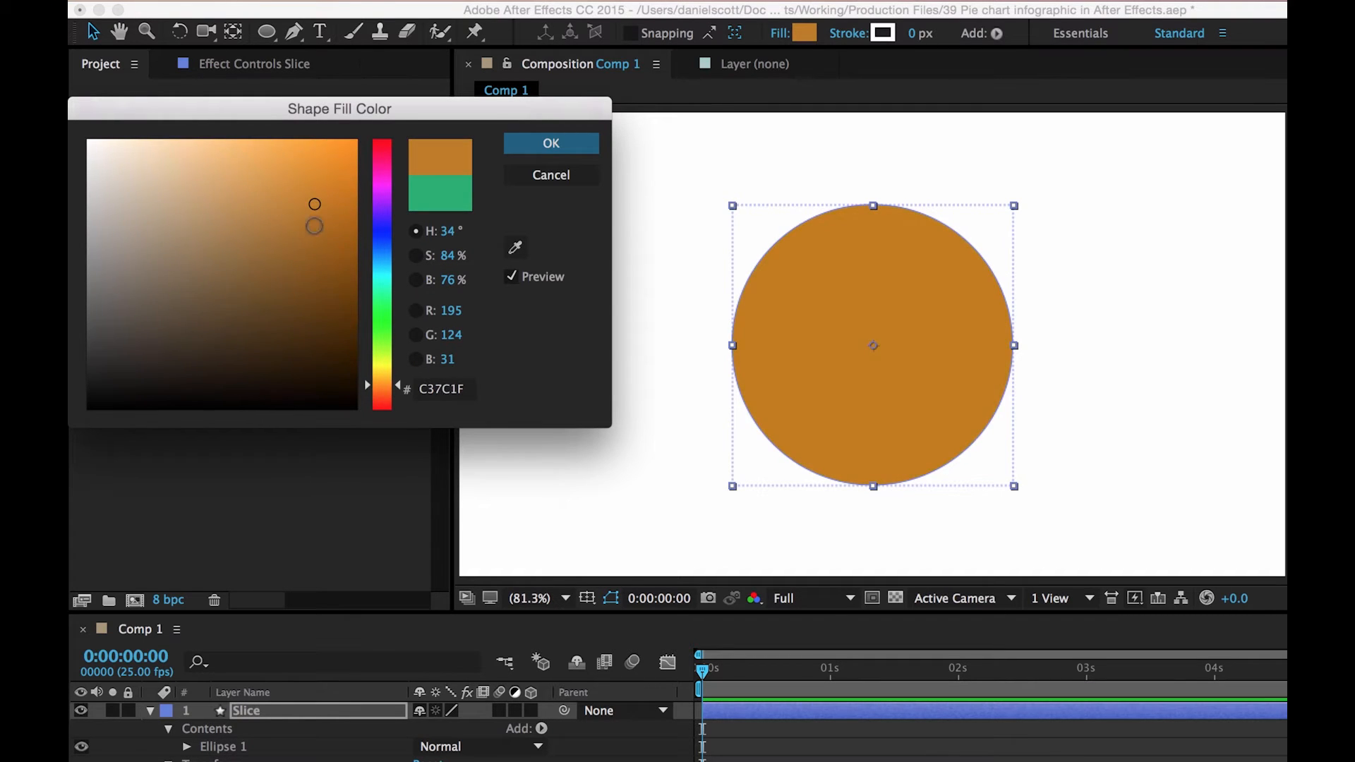
pyautogui.click(551, 144)
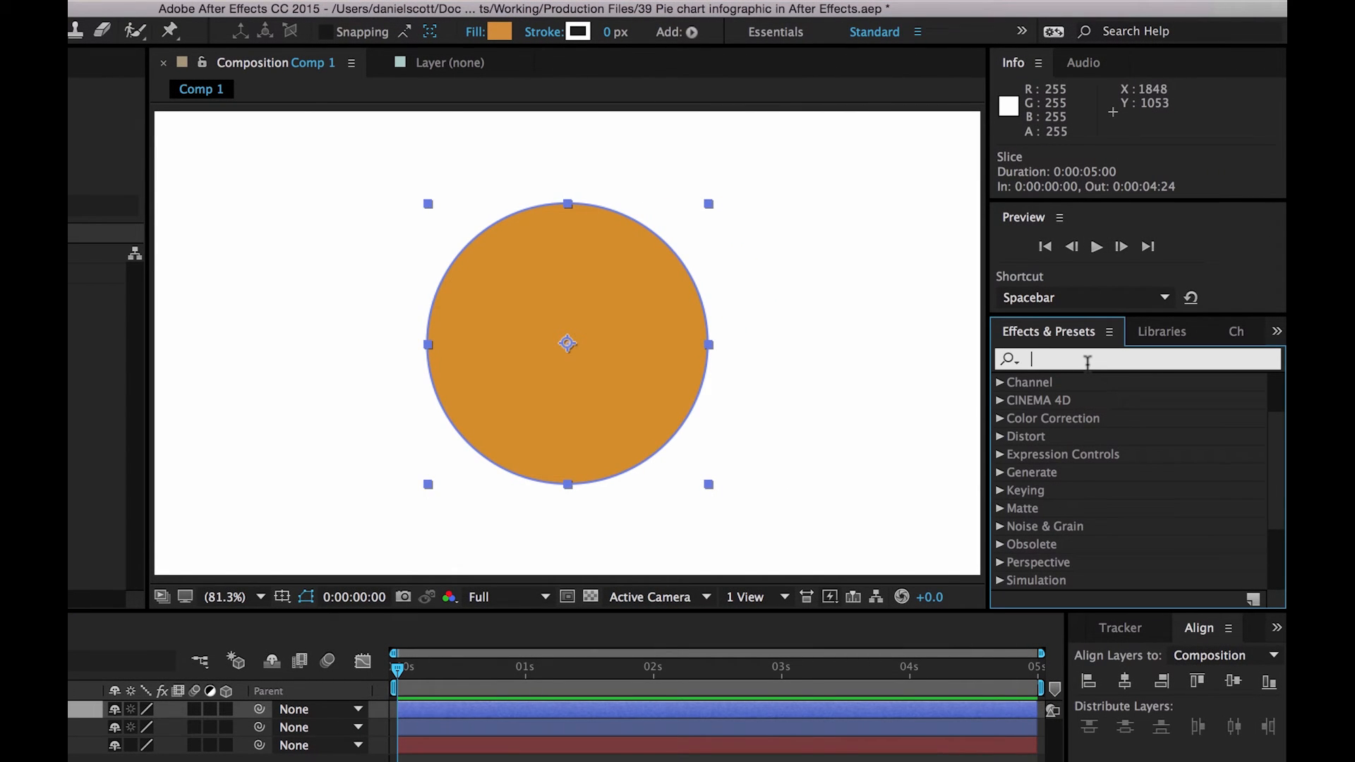
# - Apply a Radial Wipe transition to the Slice layer via the effects search
pyautogui.write('radial')
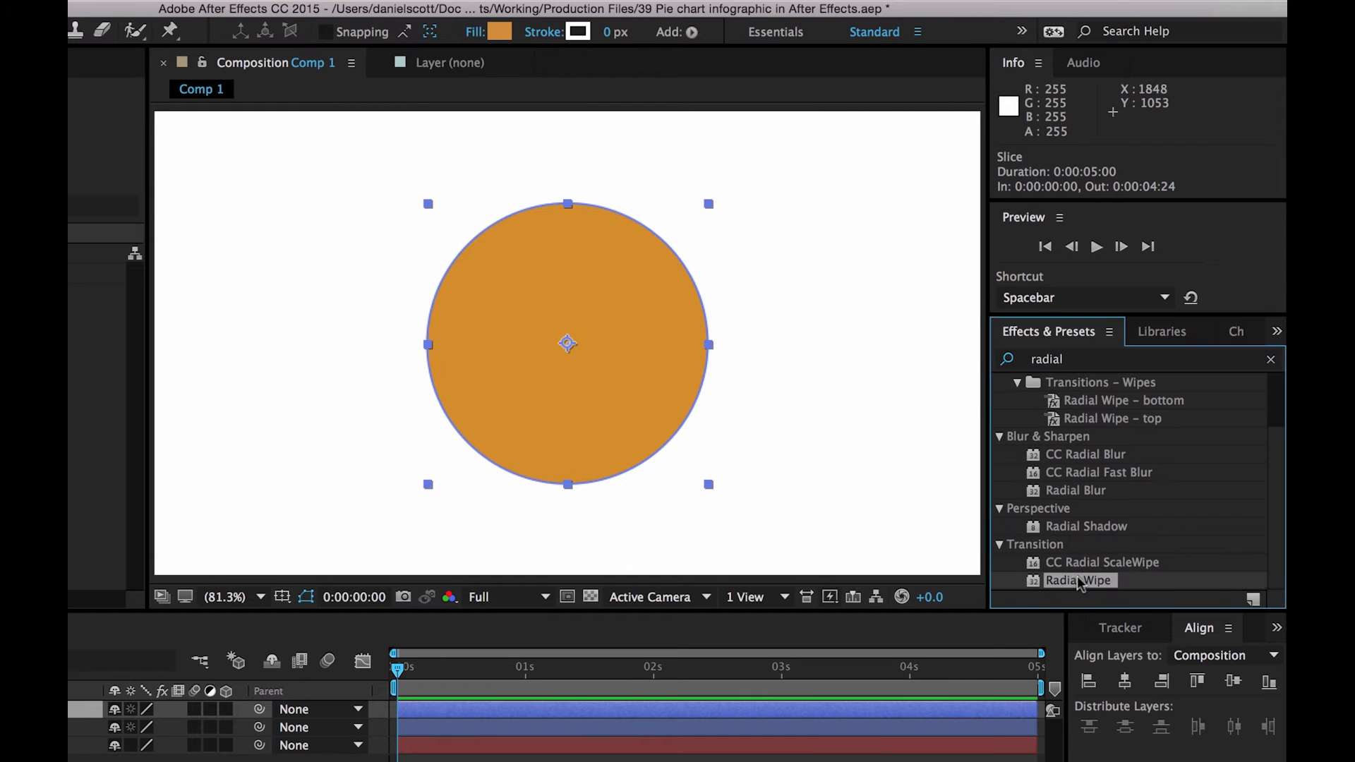
pyautogui.doubleClick(1080, 580)
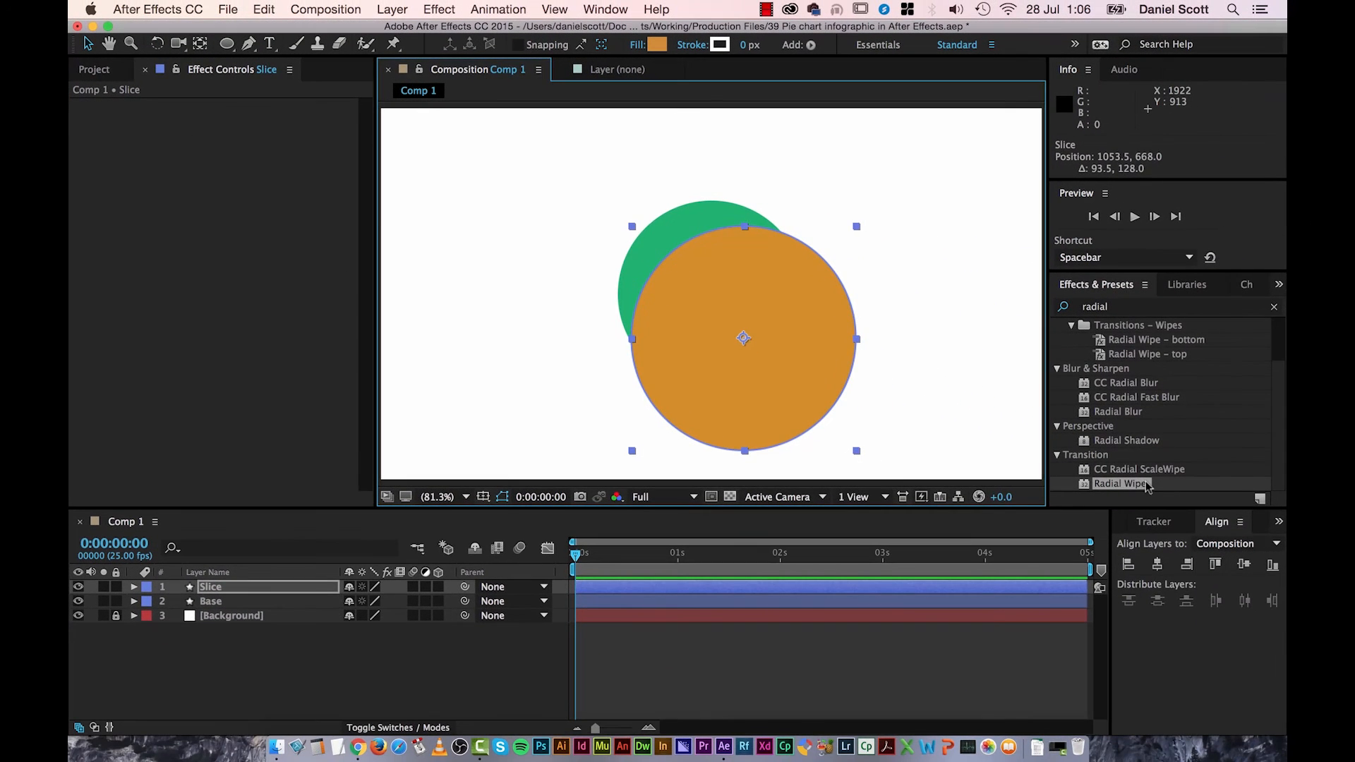
pyautogui.doubleClick(1120, 483)
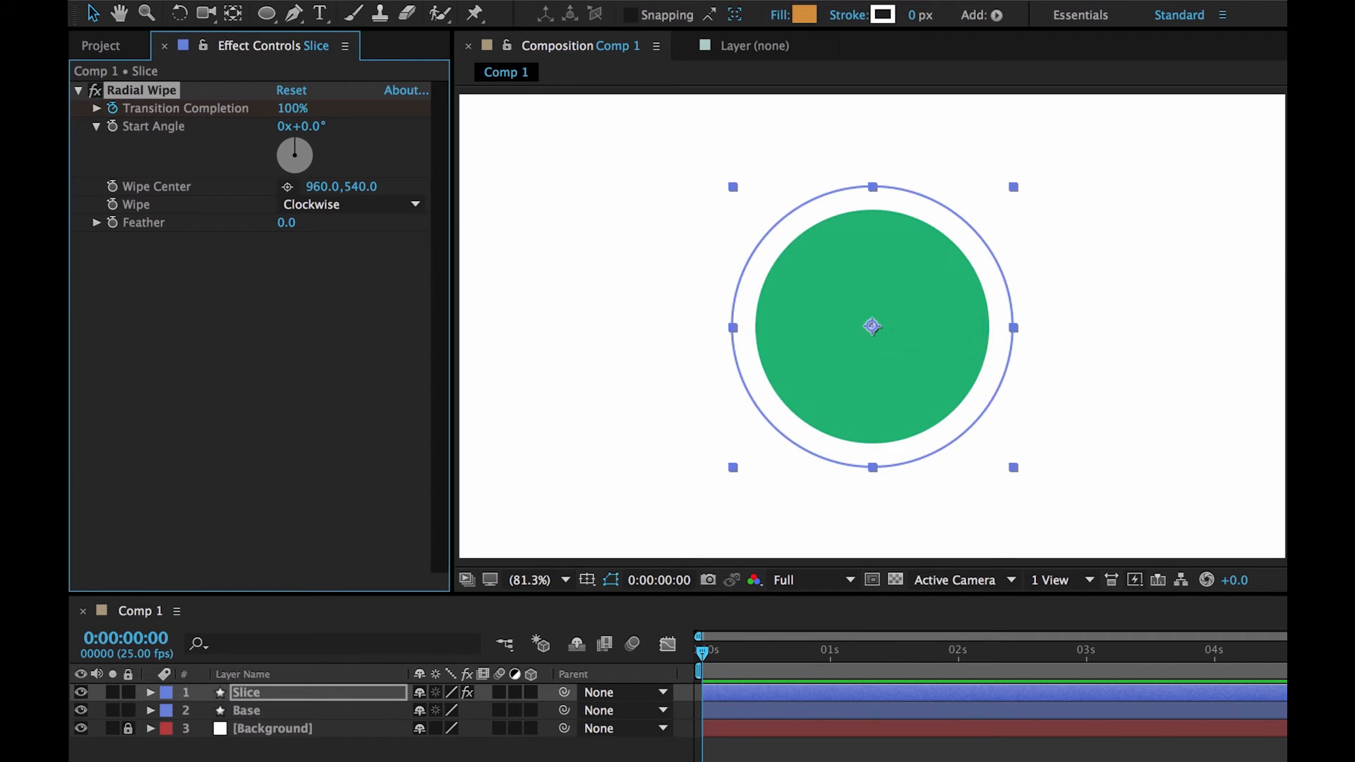
# - Keyframe Transition Completion down to 80% just past one second, with Start Angle 0°
pyautogui.moveTo(292, 109); pyautogui.dragTo(277, 108)
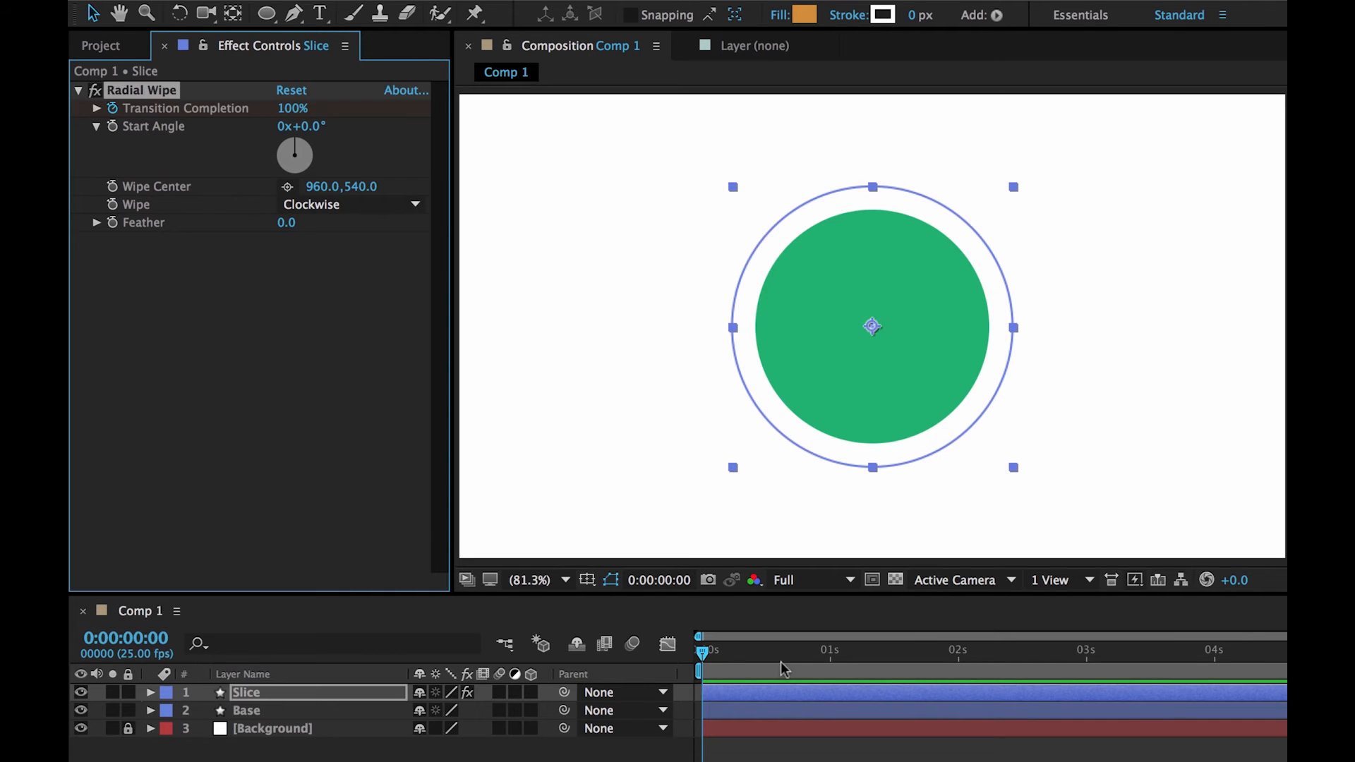
pyautogui.click(833, 651)
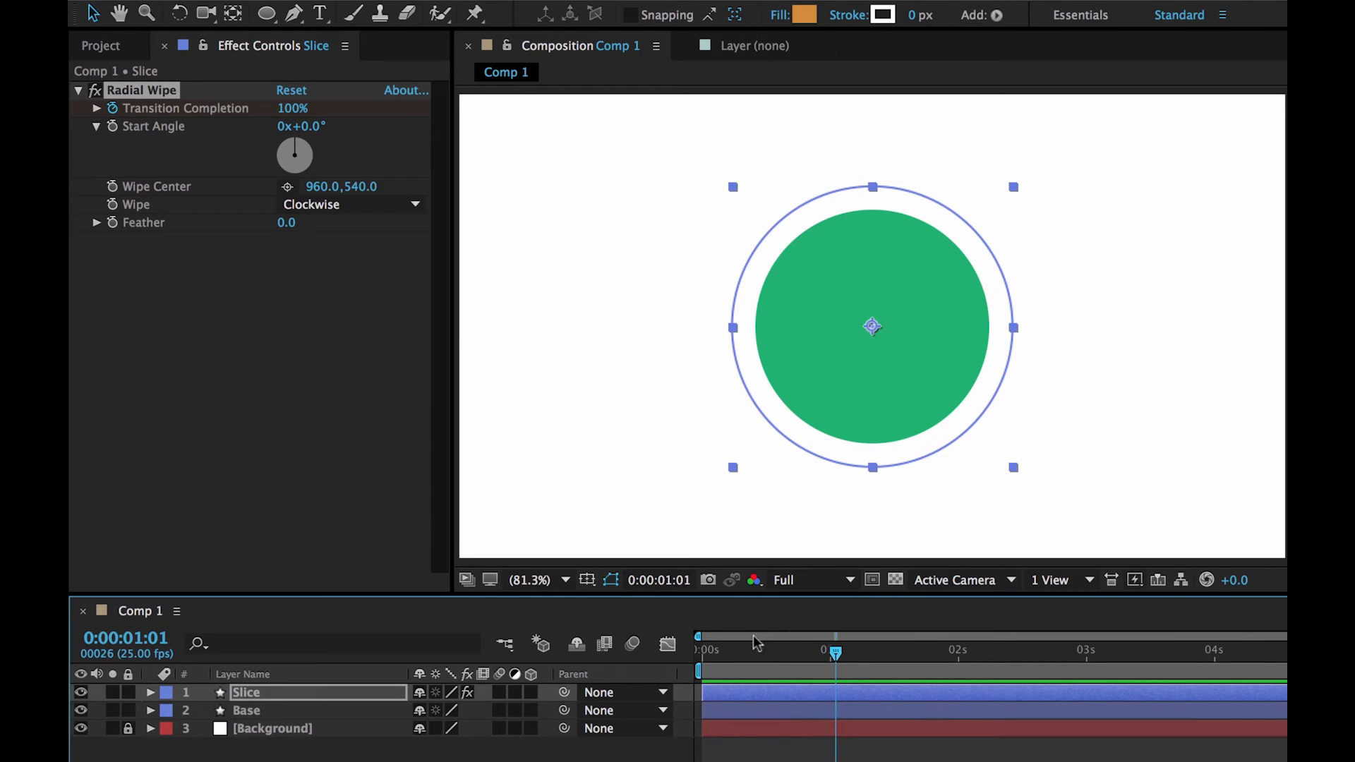
pyautogui.moveTo(195, 635)
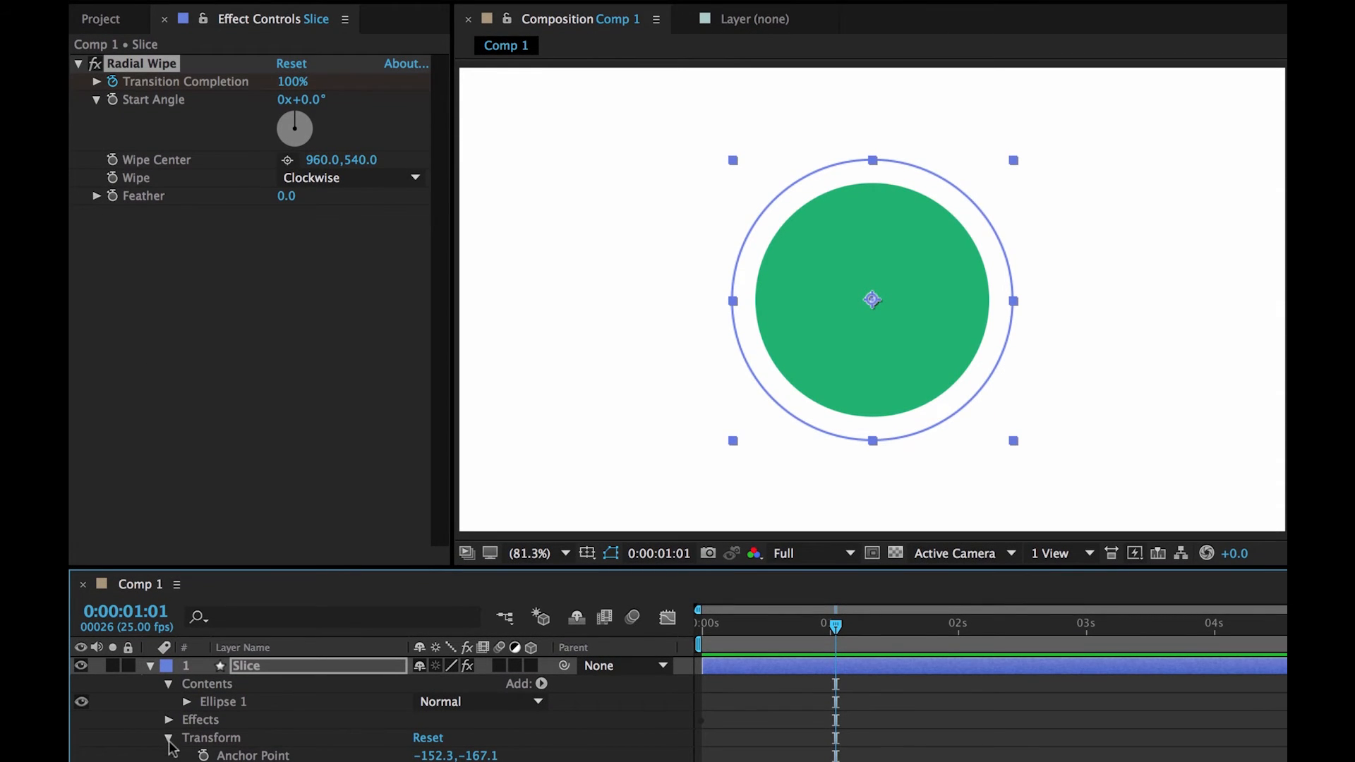
pyautogui.click(169, 720)
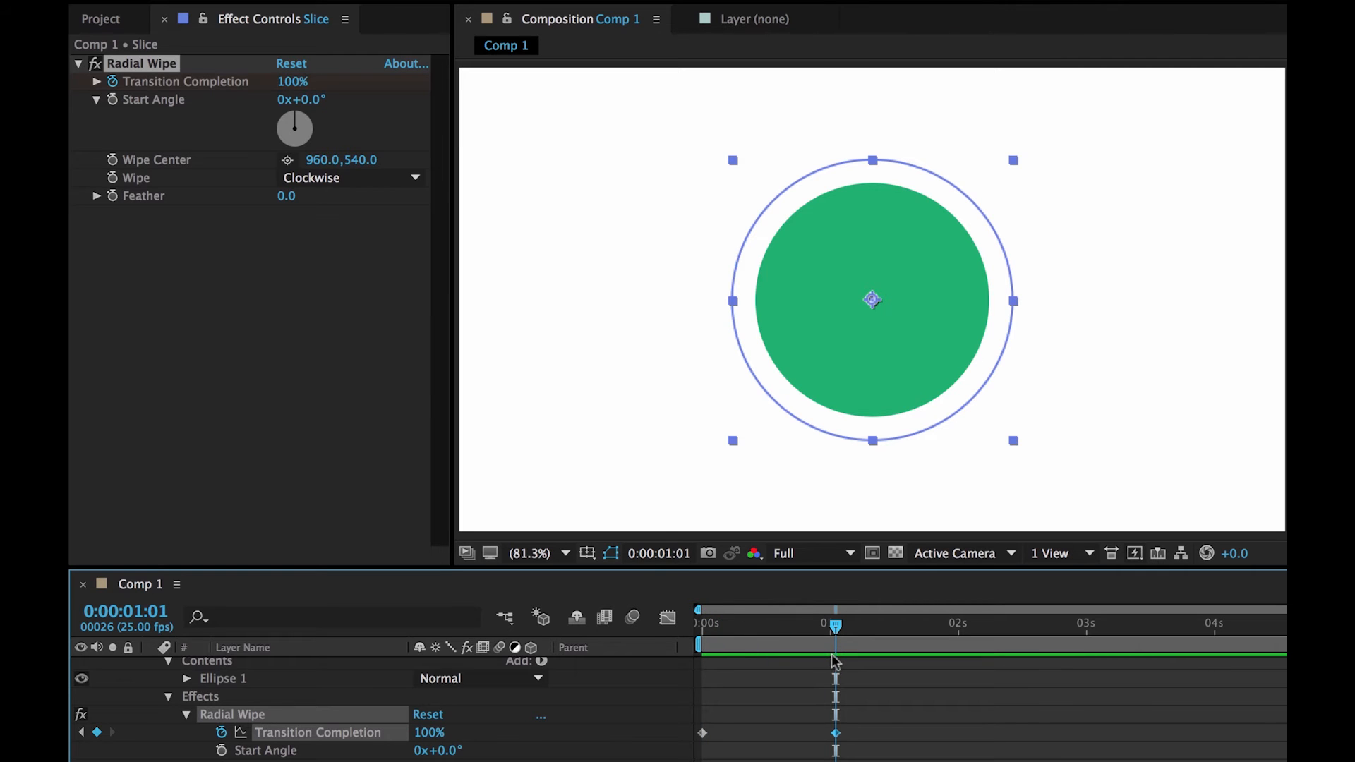
pyautogui.moveTo(836, 622); pyautogui.dragTo(870, 623)
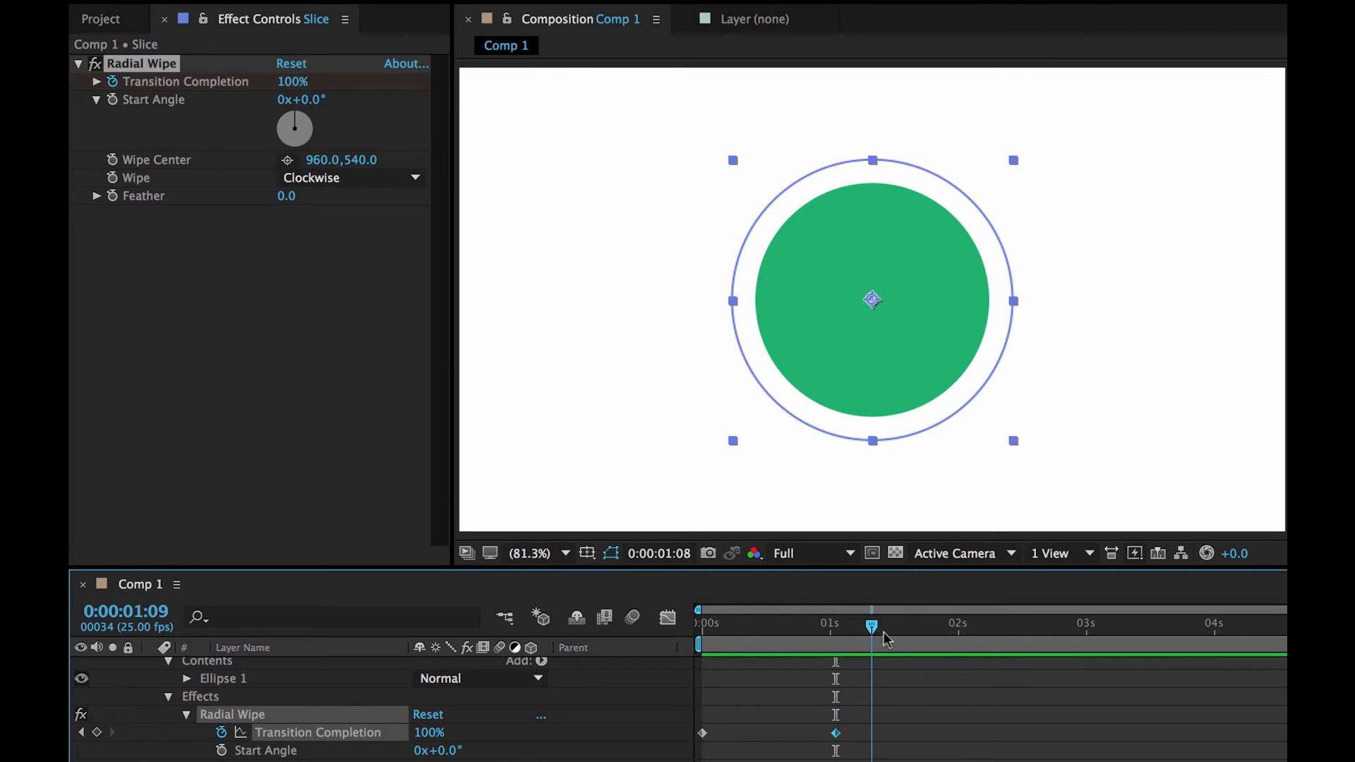
pyautogui.moveTo(872, 623); pyautogui.dragTo(902, 624)
pyautogui.write('83')
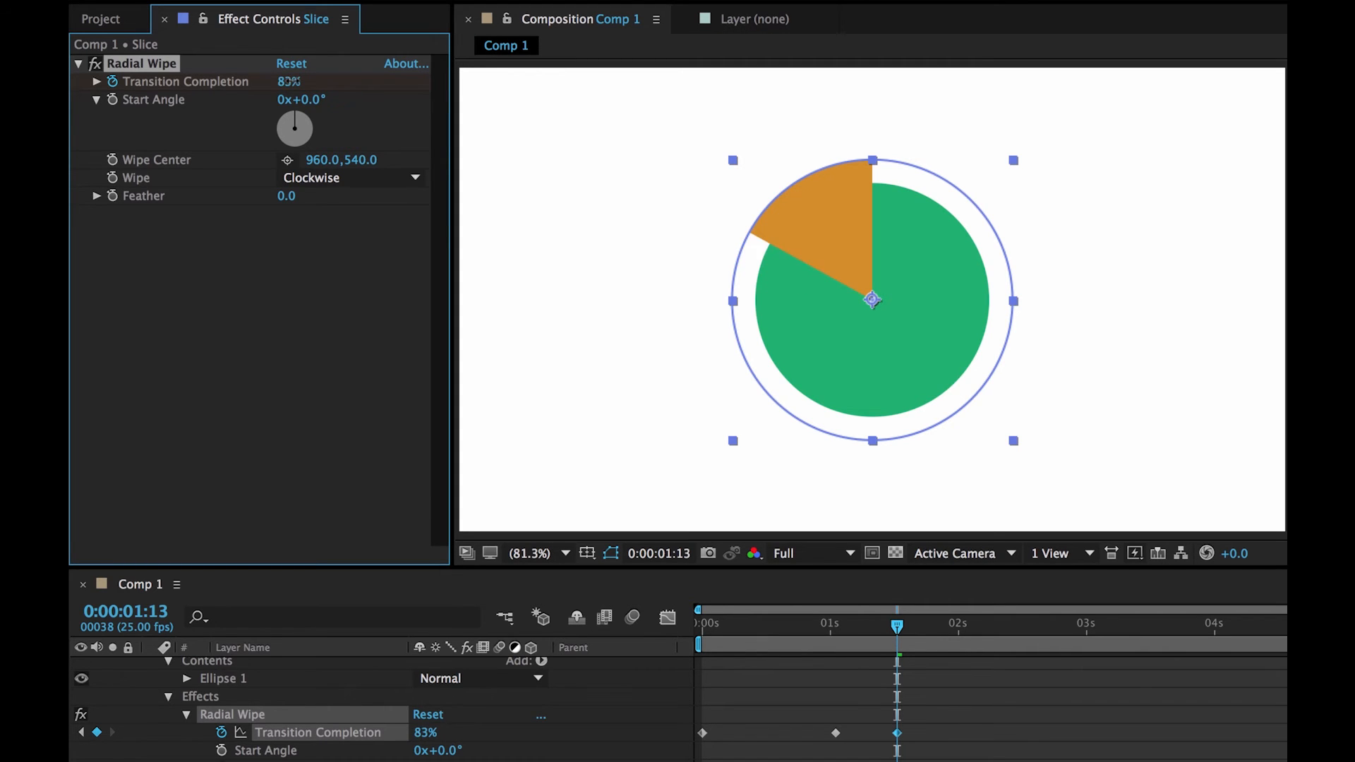
pyautogui.doubleClick(298, 99)
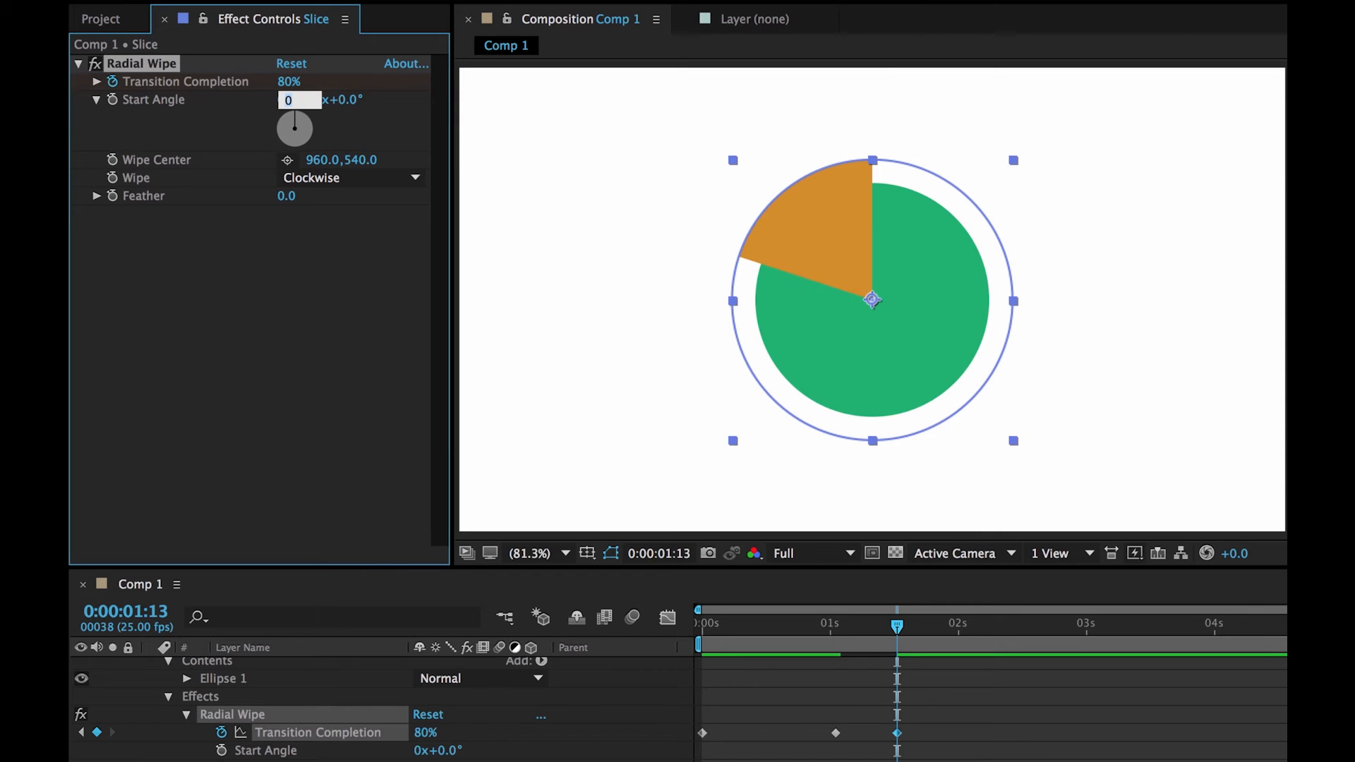
pyautogui.moveTo(455, 113)
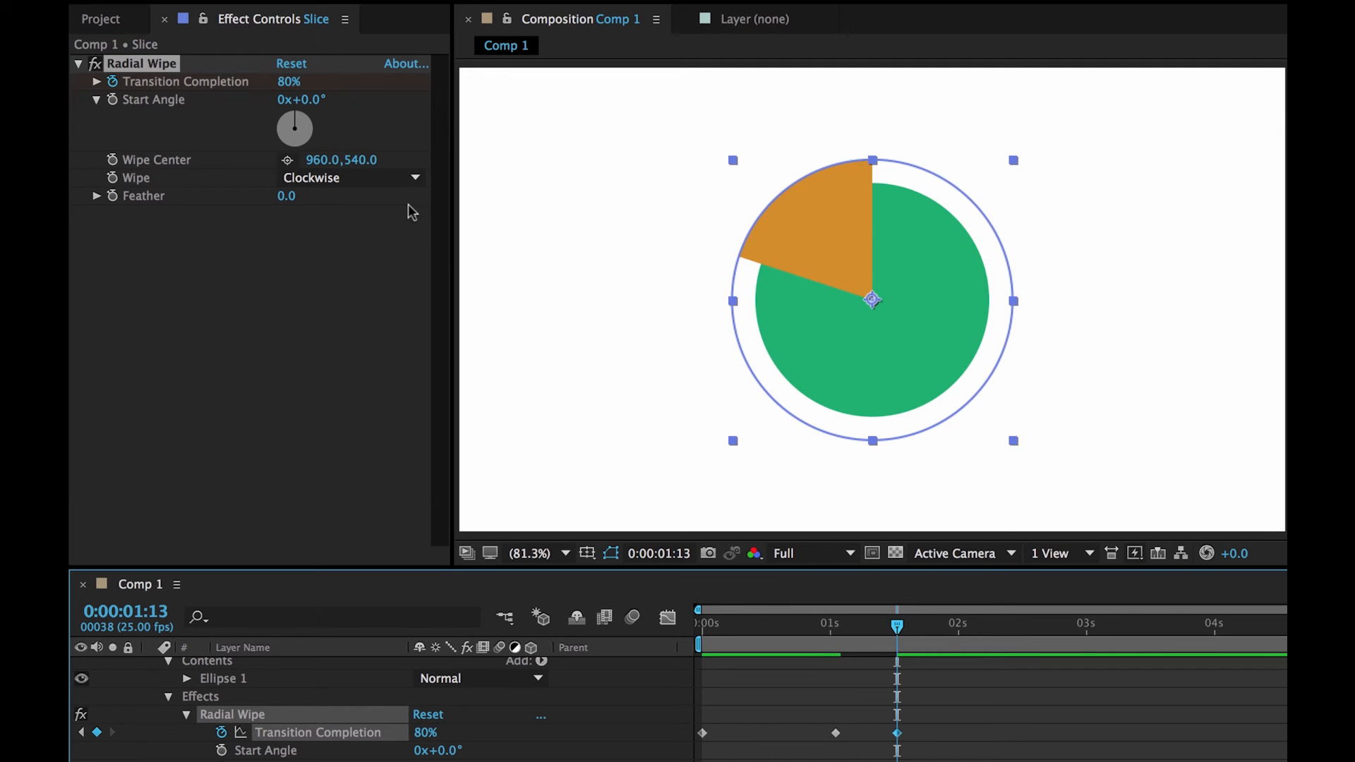
# - Swing the wipe's start angle so the orange wedge sits at the pie's upper right
pyautogui.click(700, 623)
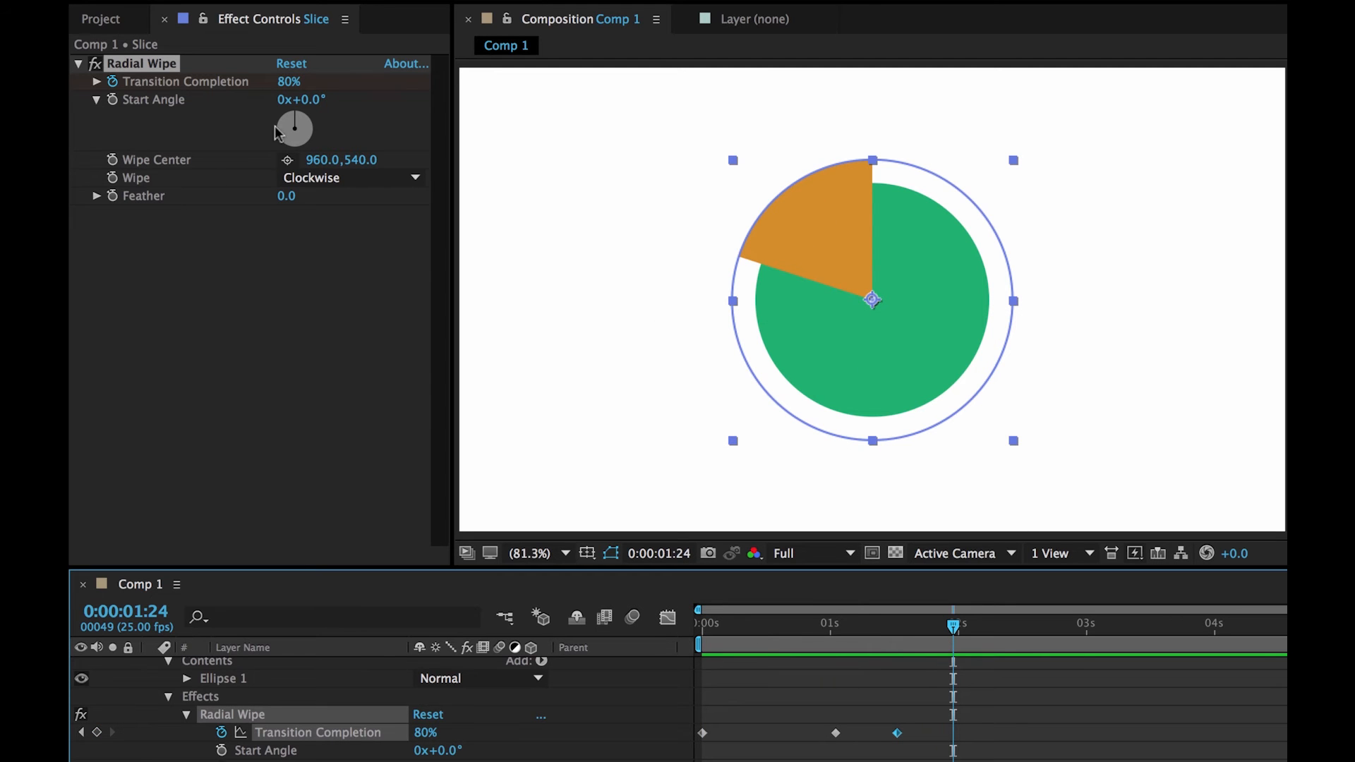
pyautogui.moveTo(213, 11)
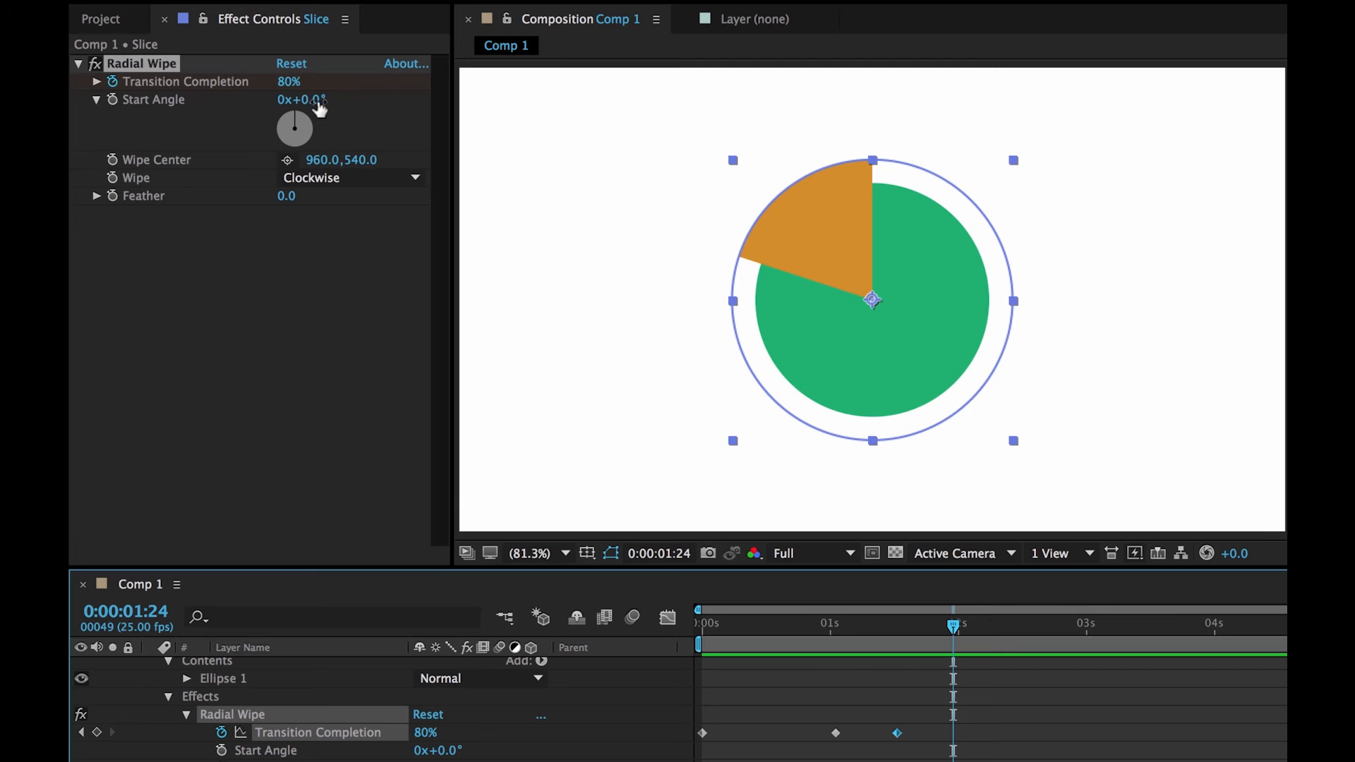
pyautogui.moveTo(293, 128); pyautogui.dragTo(328, 109)
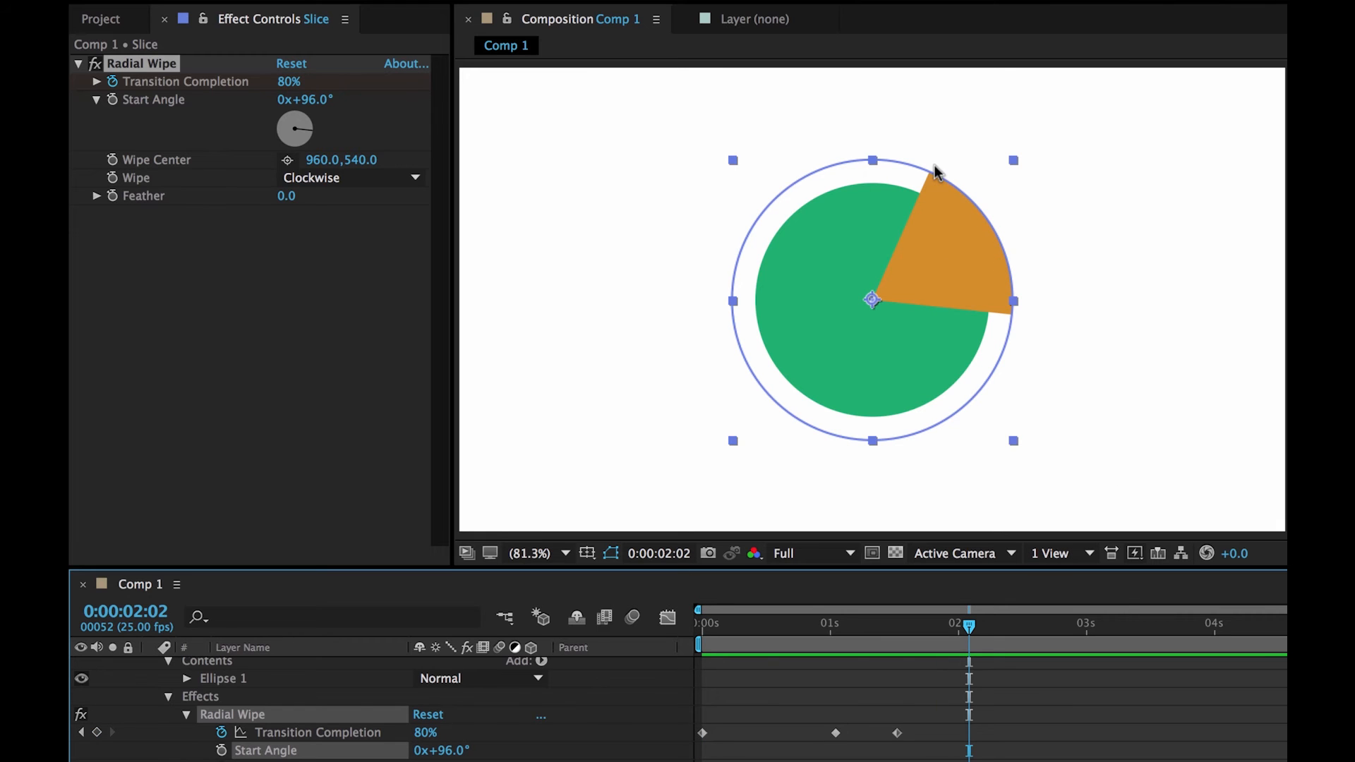
pyautogui.moveTo(268, 276)
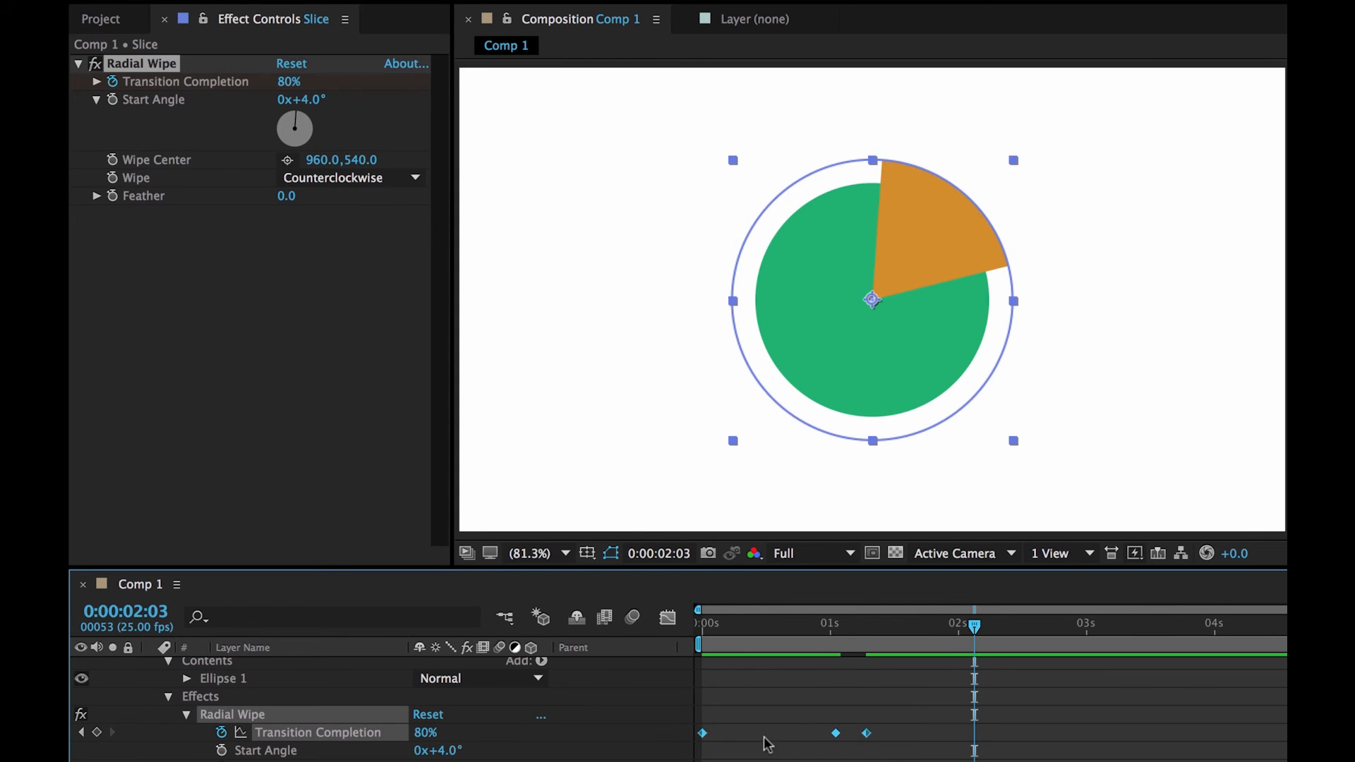
# - Ease the wipe keyframes with 70% velocity influence
pyautogui.rightClick(836, 731)
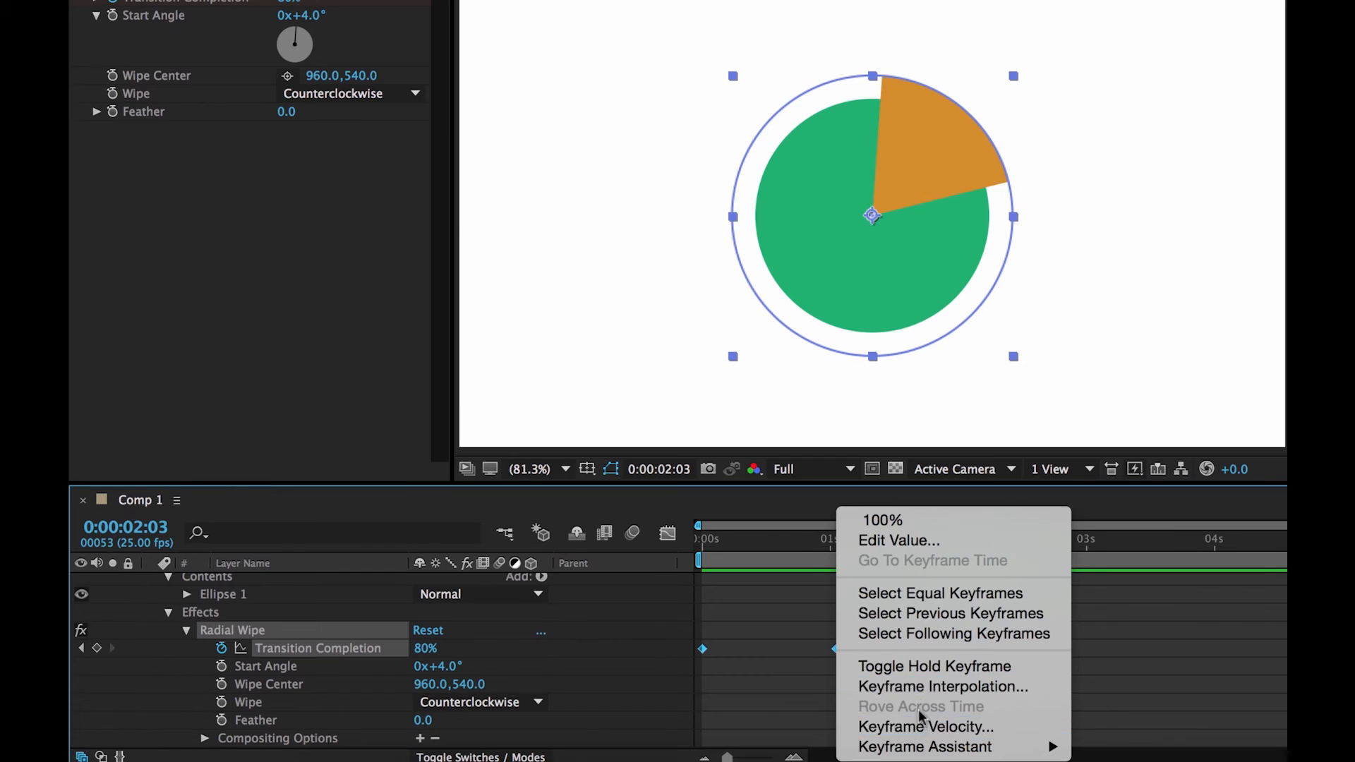
pyautogui.click(922, 727)
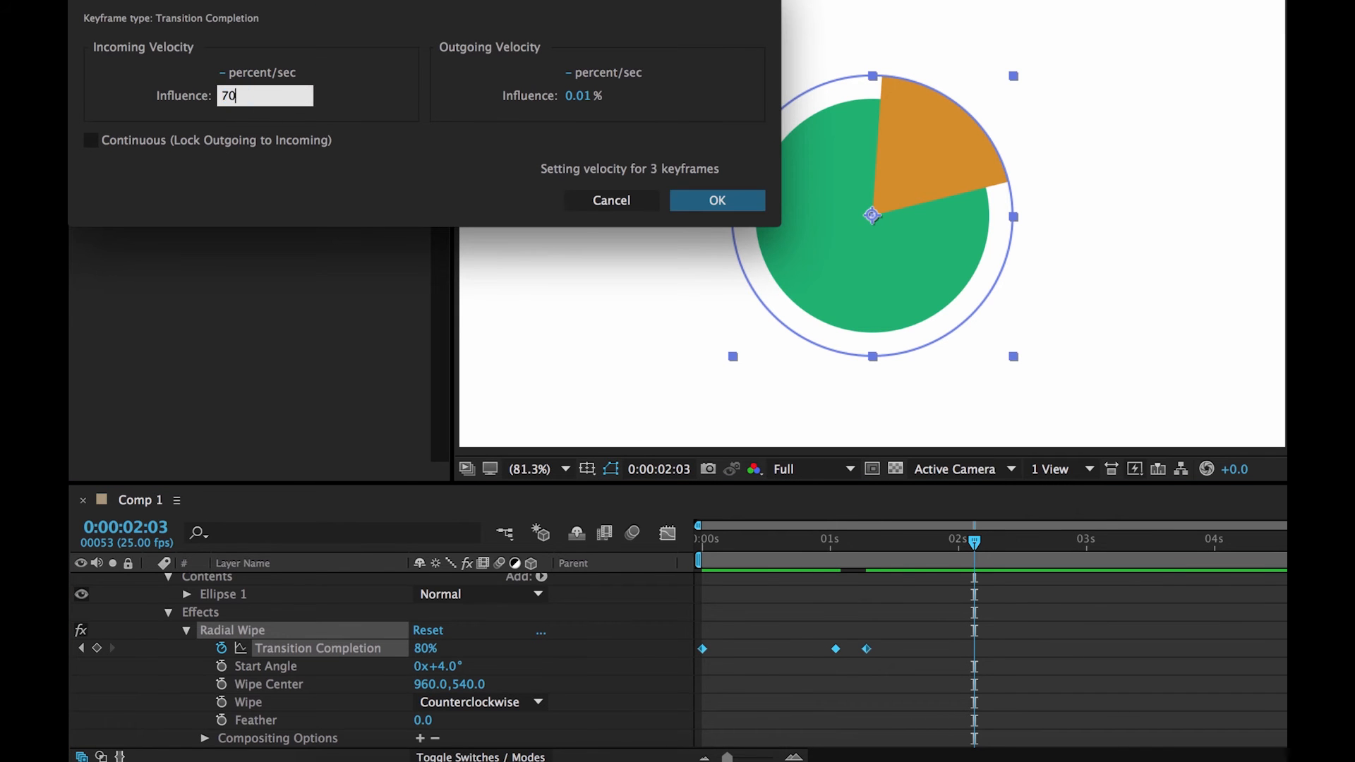
pyautogui.click(716, 201)
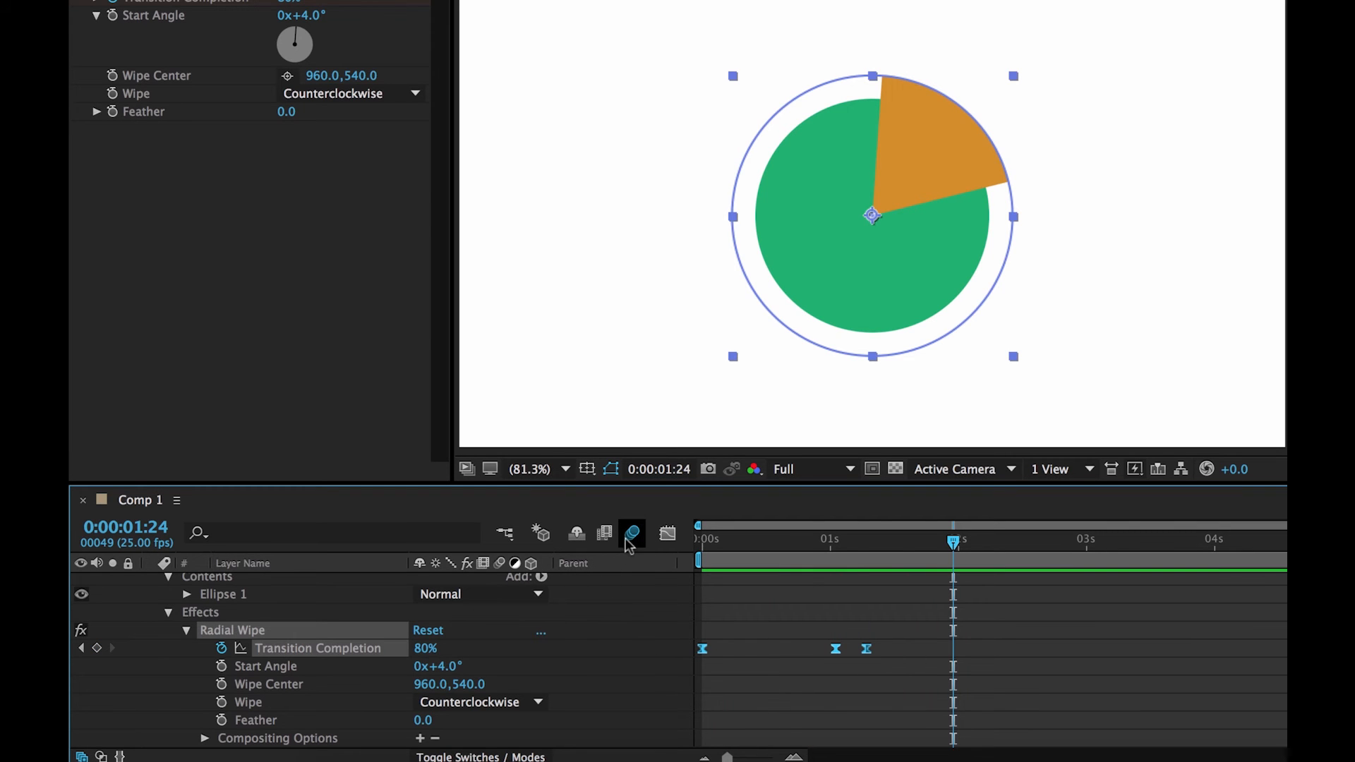
pyautogui.moveTo(488, 617)
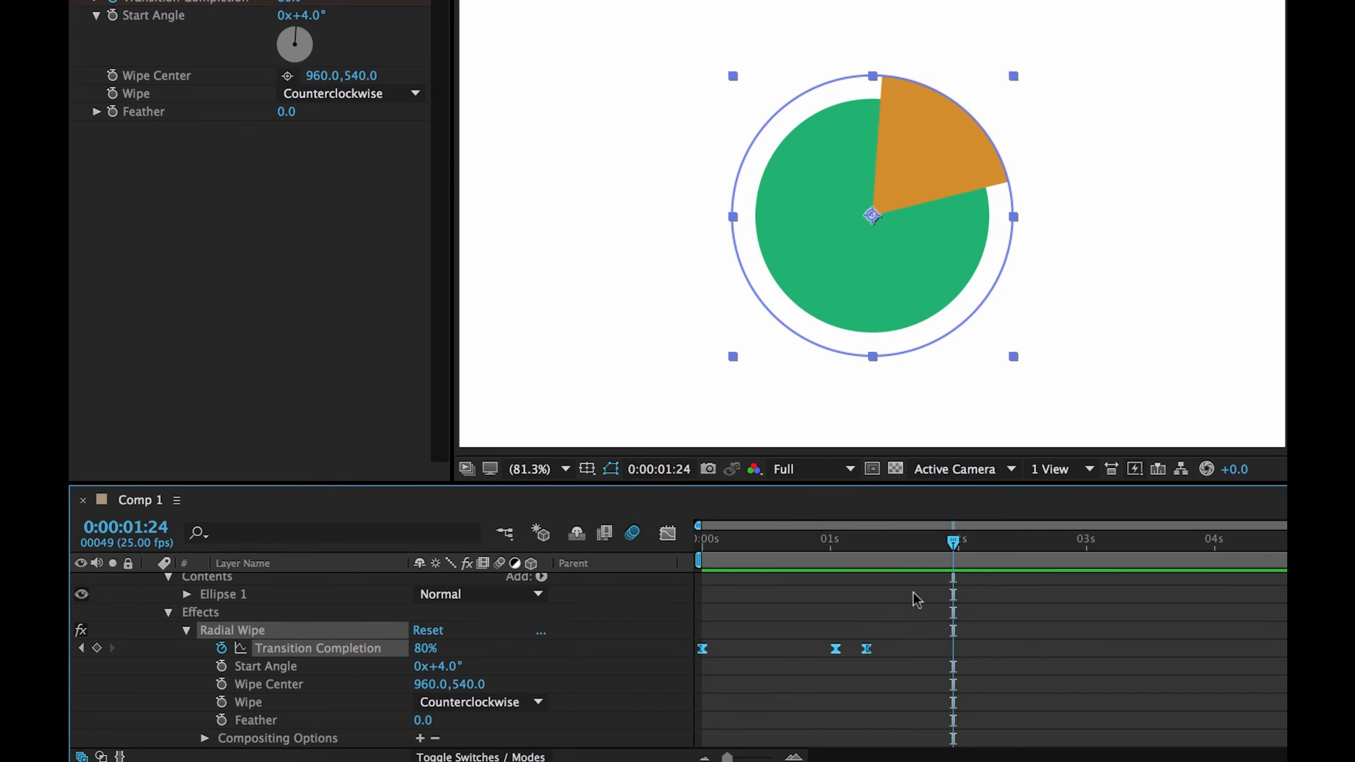
# - Retime the last keyframe slightly later and collapse the Slice layer
pyautogui.click(700, 561)
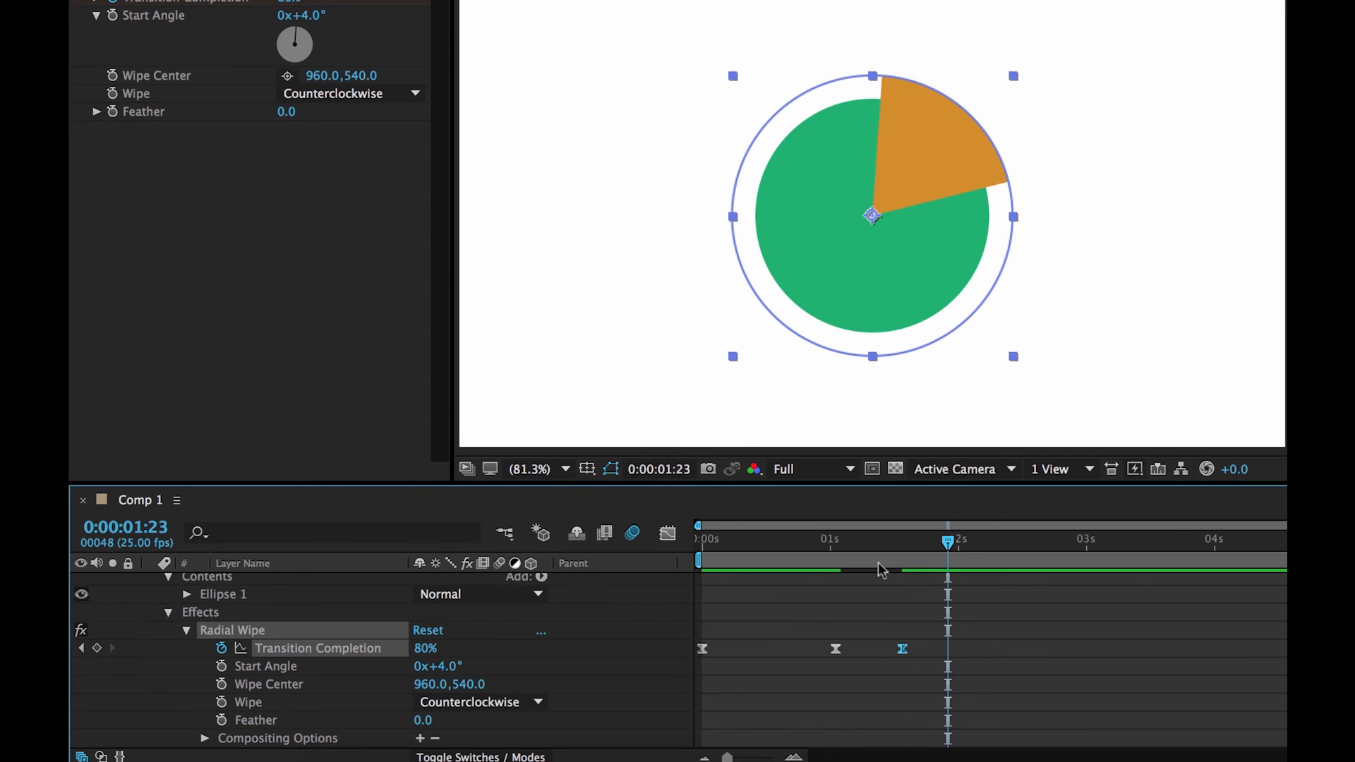
pyautogui.click(699, 542)
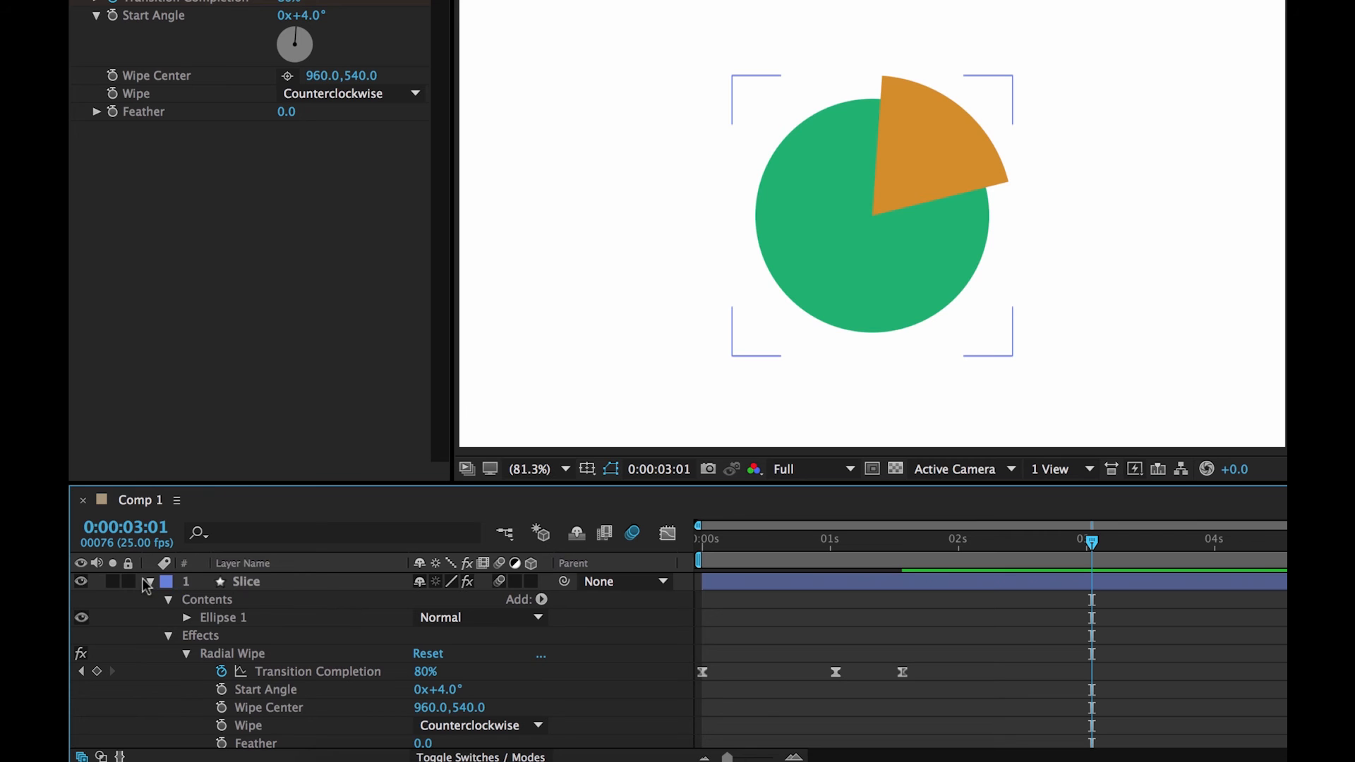
pyautogui.click(150, 581)
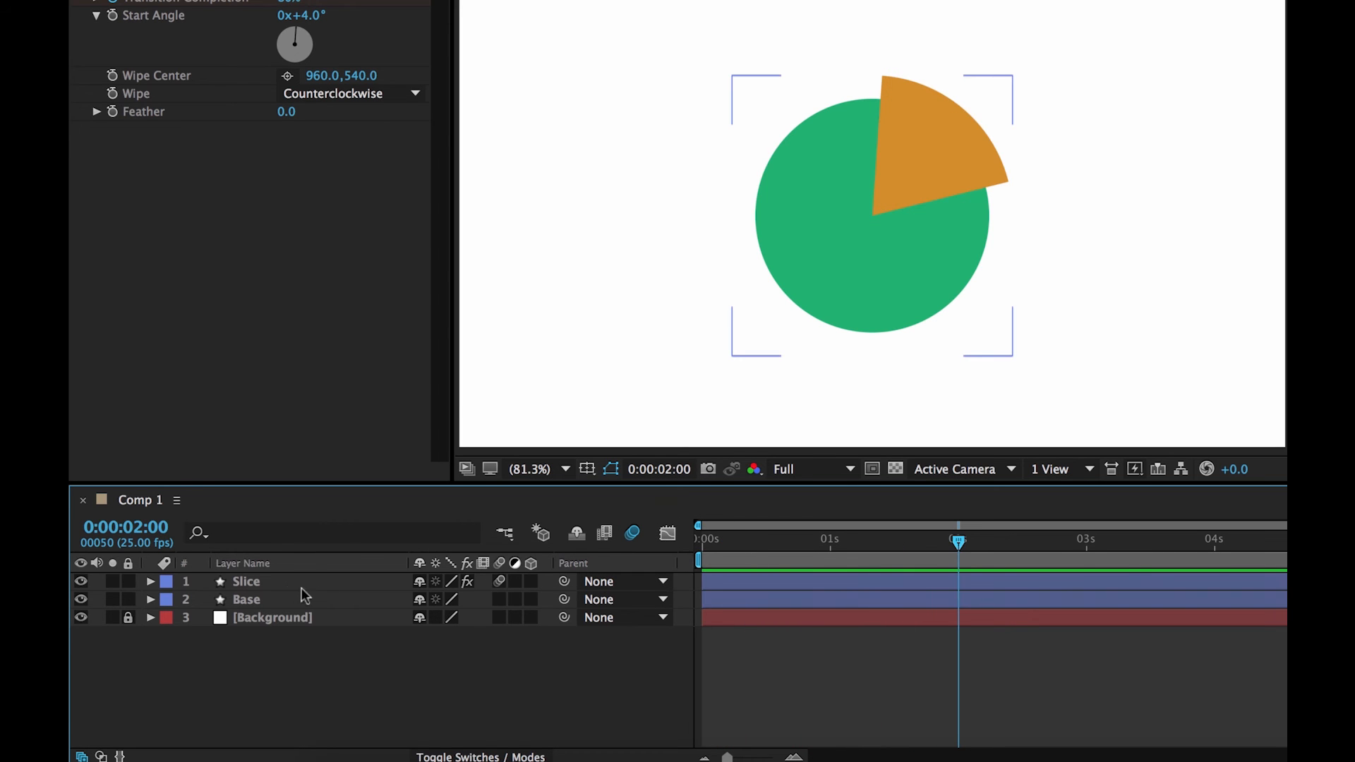
# - Select the Slice layer in preparation for duplicating it as Slice 2
pyautogui.click(245, 581)
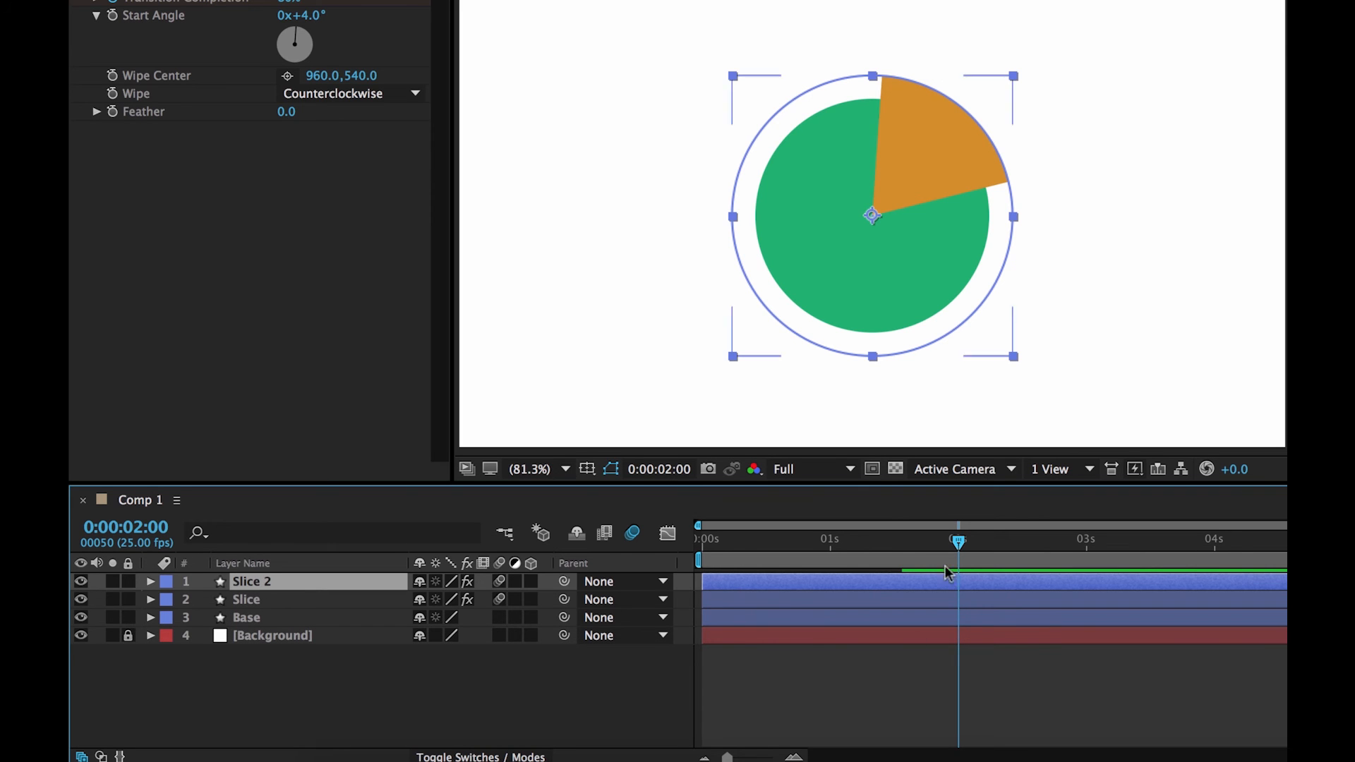
pyautogui.moveTo(246, 604)
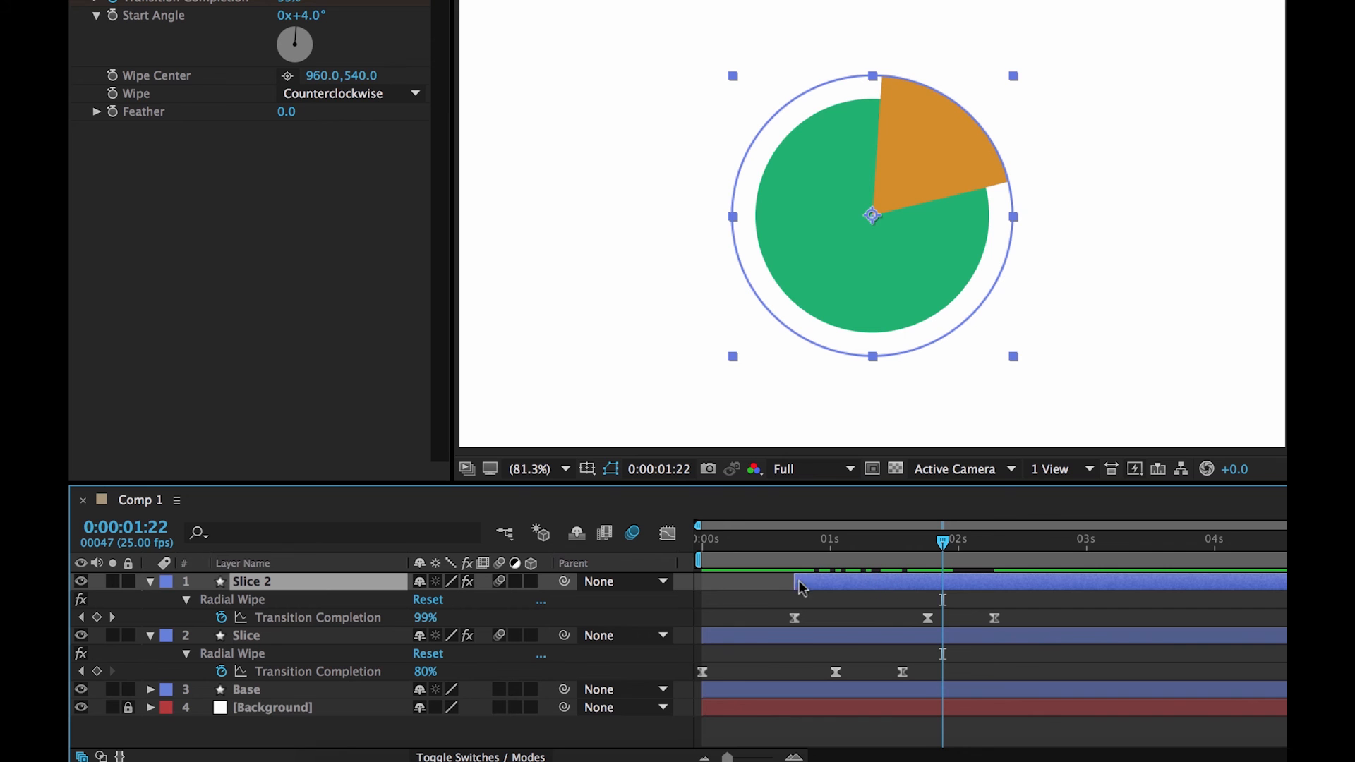
pyautogui.moveTo(917, 578)
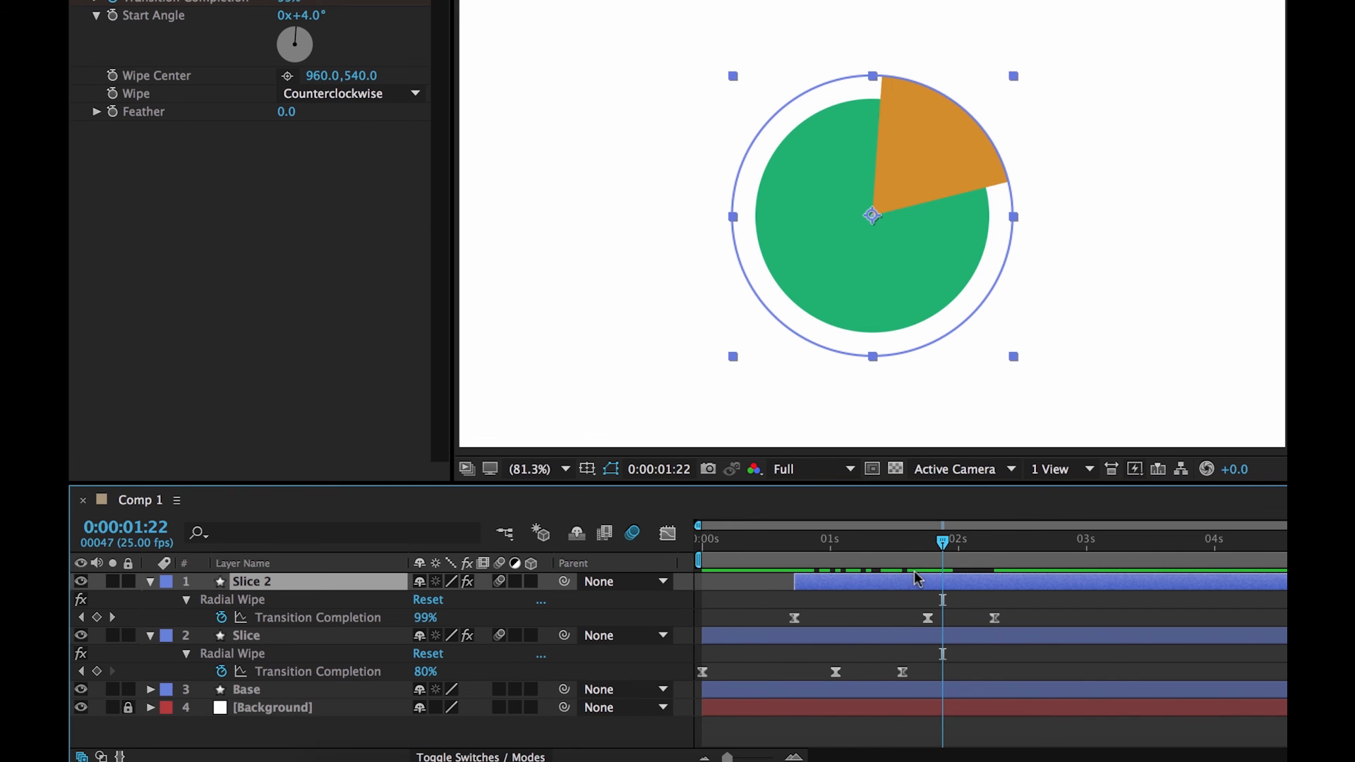
# - Fill Slice 2 magenta with a 93% wipe starting at 59°, beside the orange slice
pyautogui.click(802, 15)
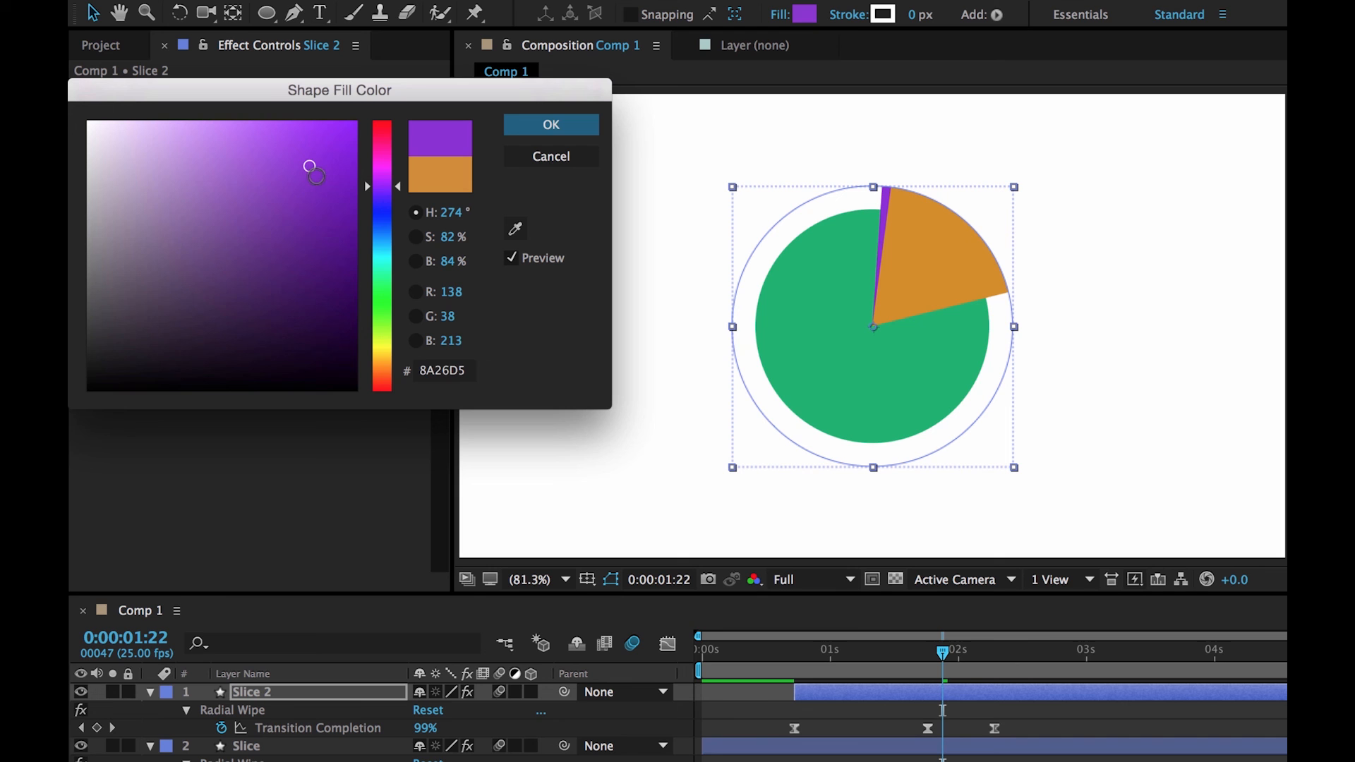
pyautogui.moveTo(315, 170); pyautogui.dragTo(291, 155)
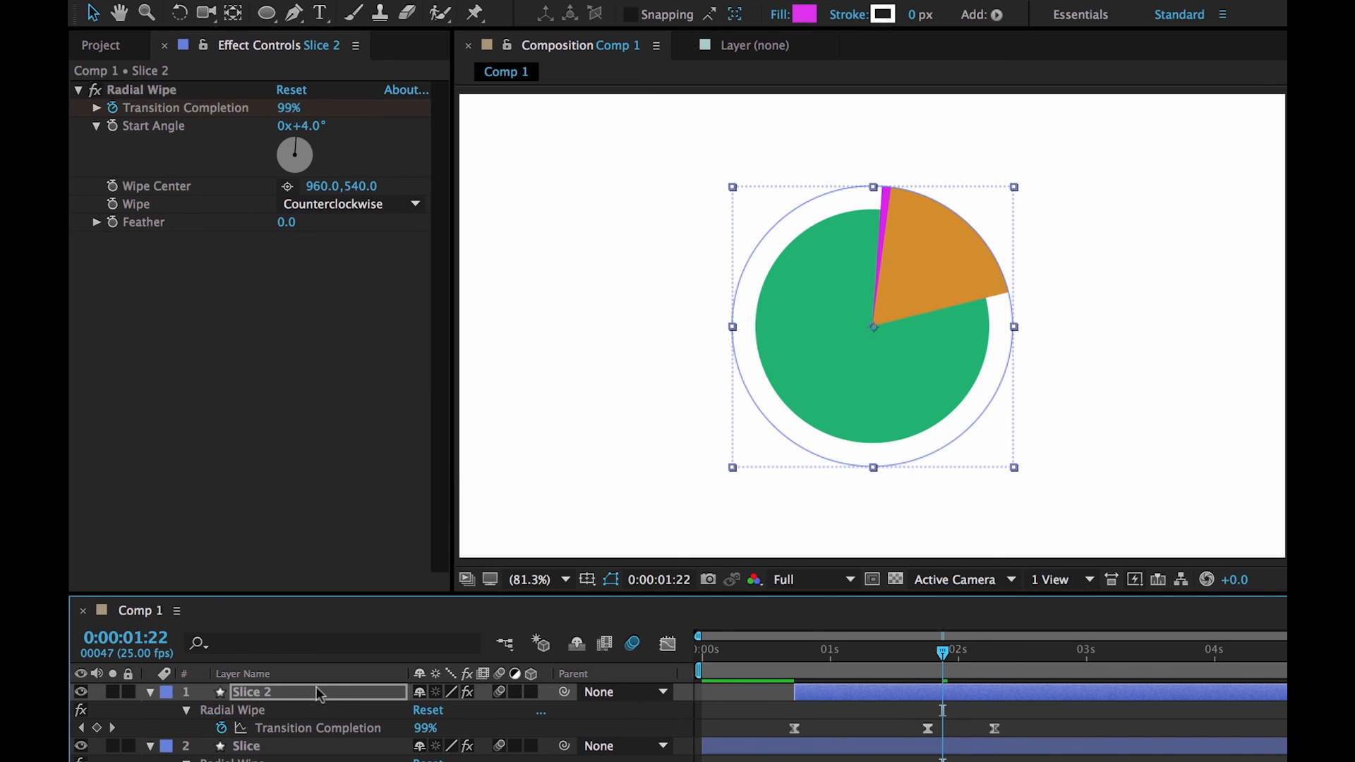
pyautogui.moveTo(946, 675)
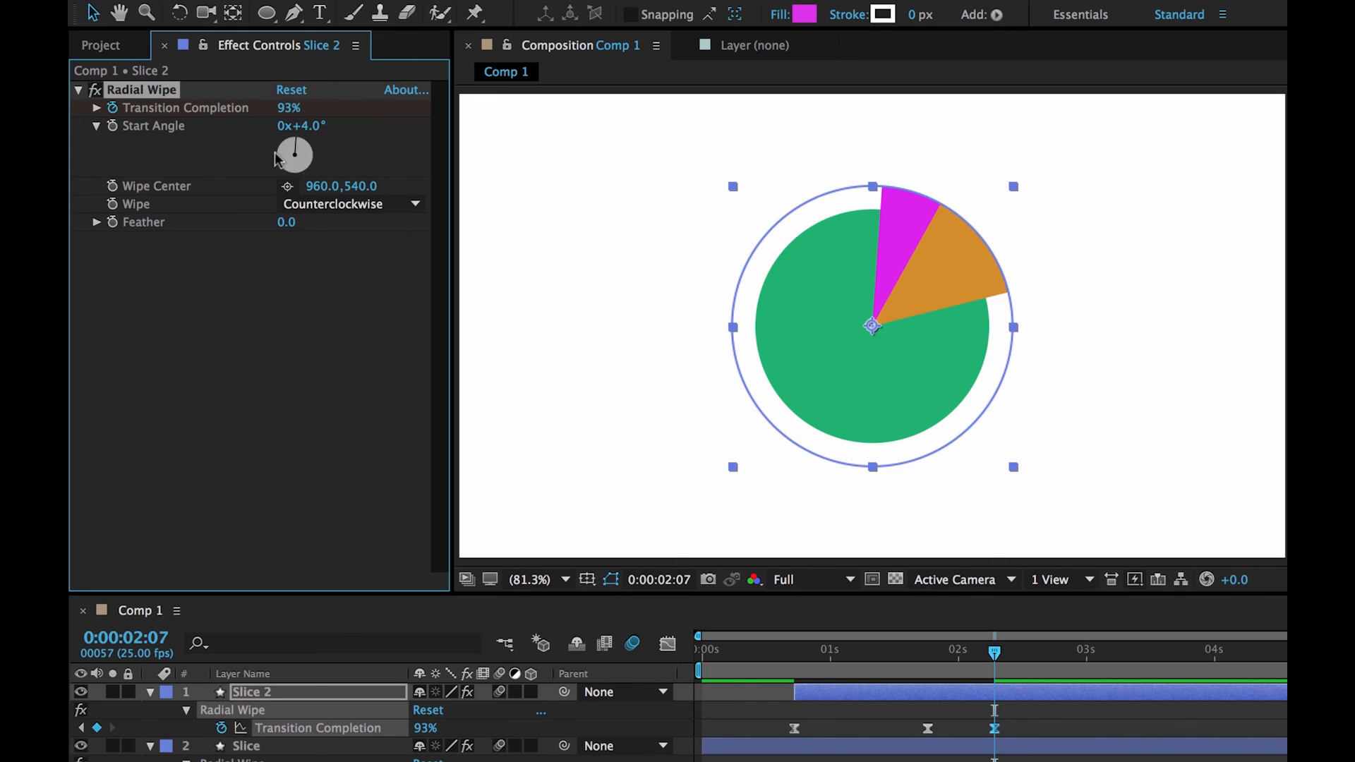
pyautogui.moveTo(370, 152)
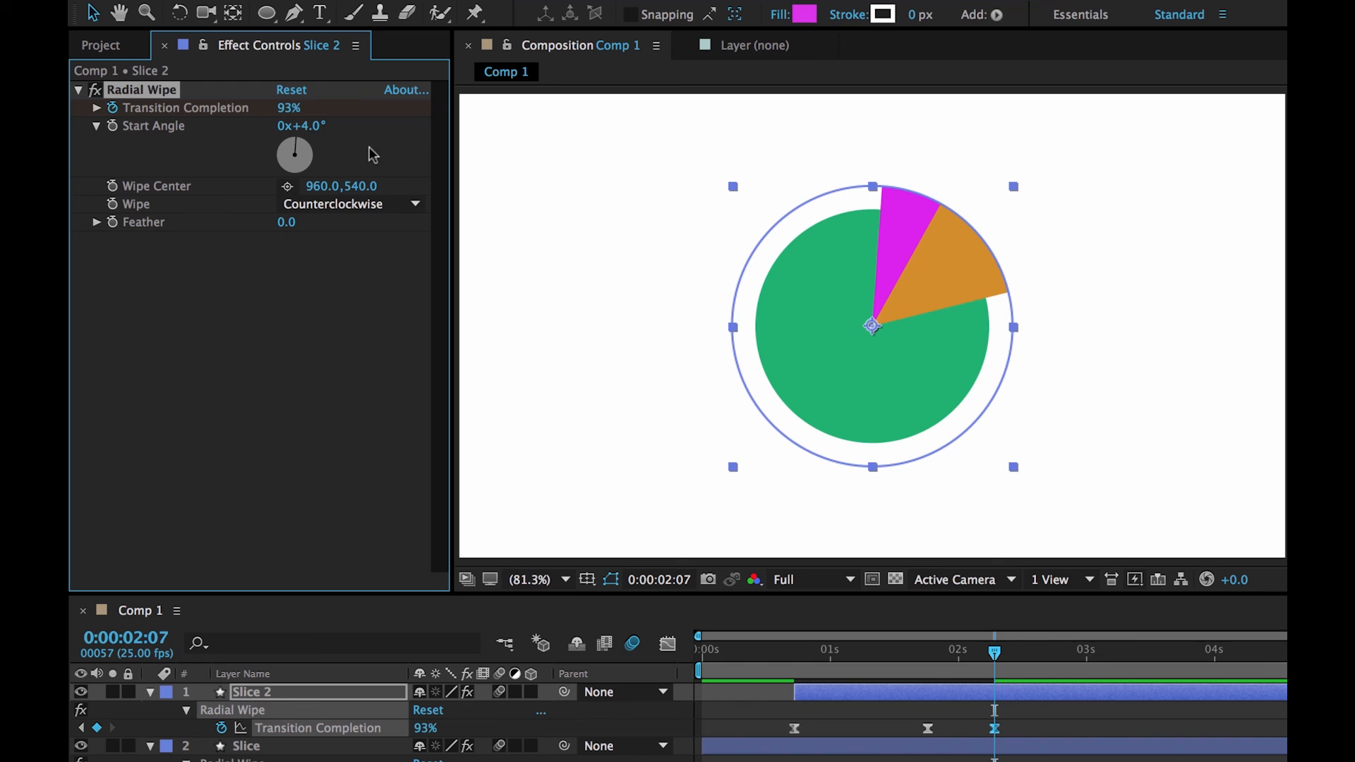
pyautogui.moveTo(293, 154); pyautogui.dragTo(306, 159)
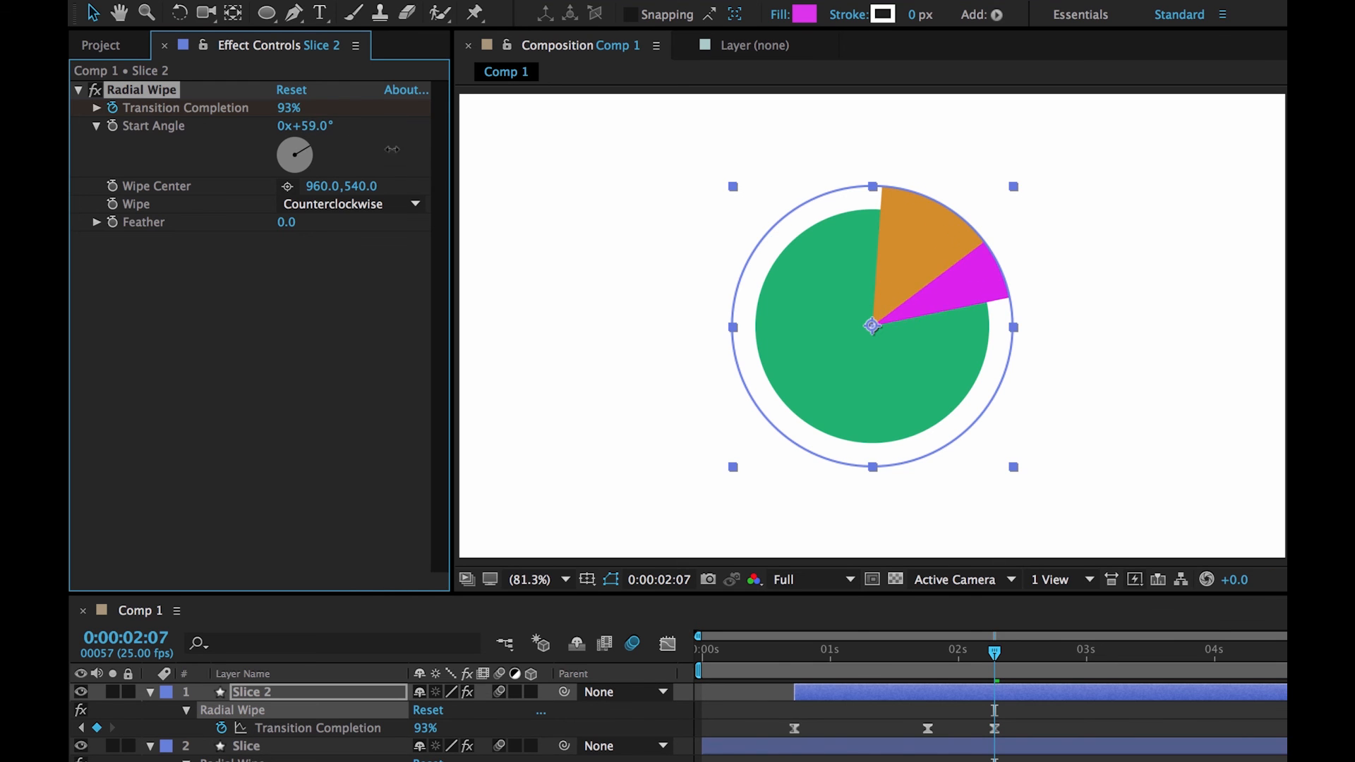